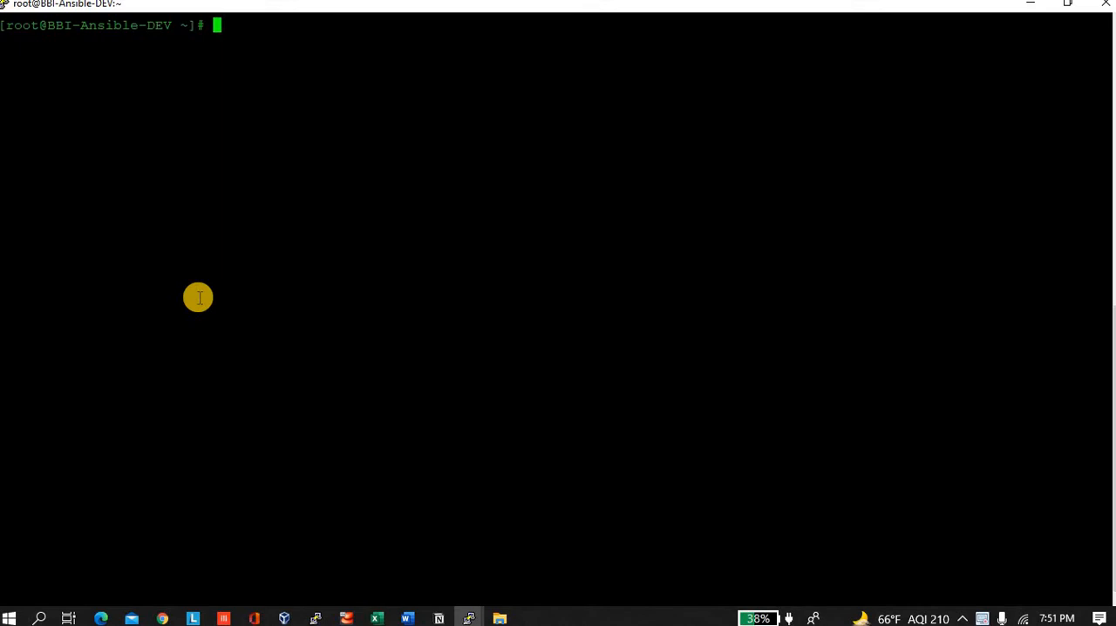
Print /etc/redhat-release to show the Red Hat release string
{"action": "key", "text": "Enter"}
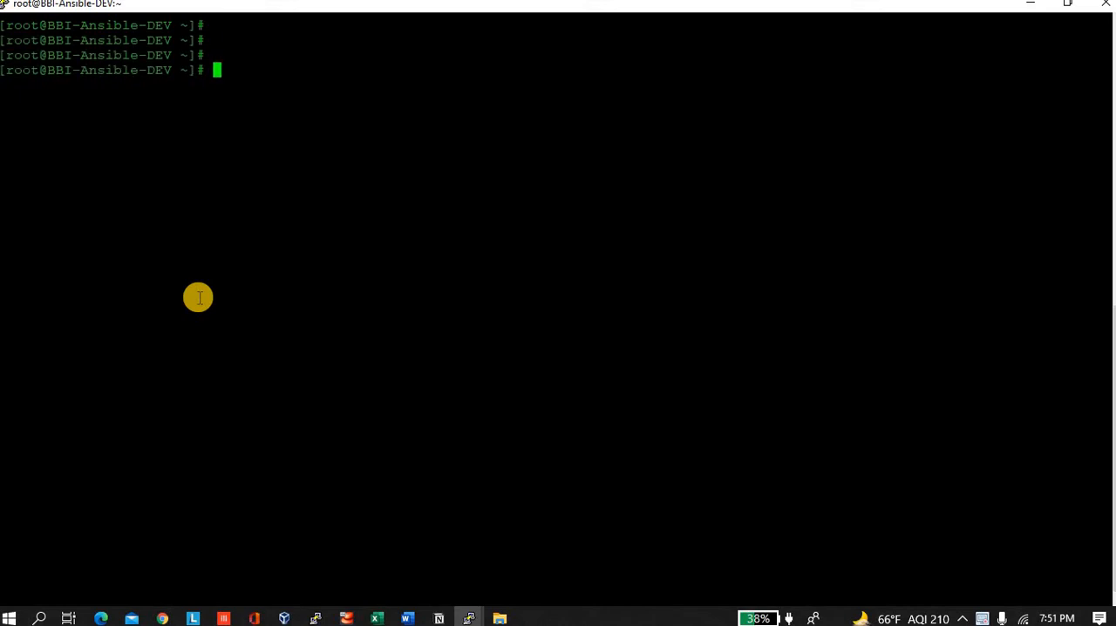
{"action": "type", "text": "cat /etc"}
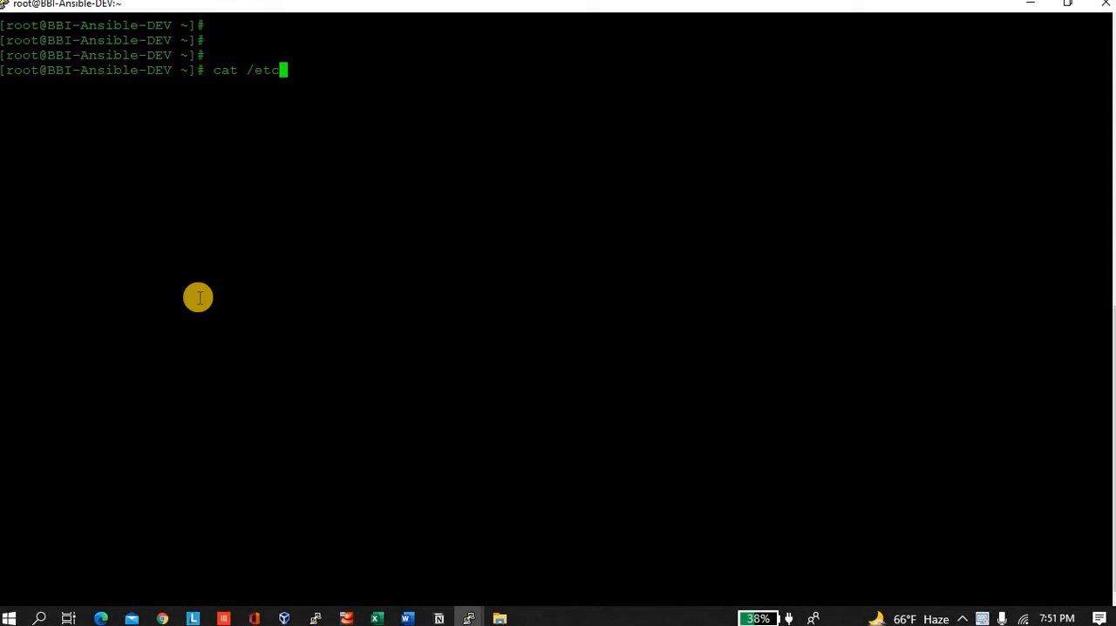
{"action": "type", "text": "/redhat"}
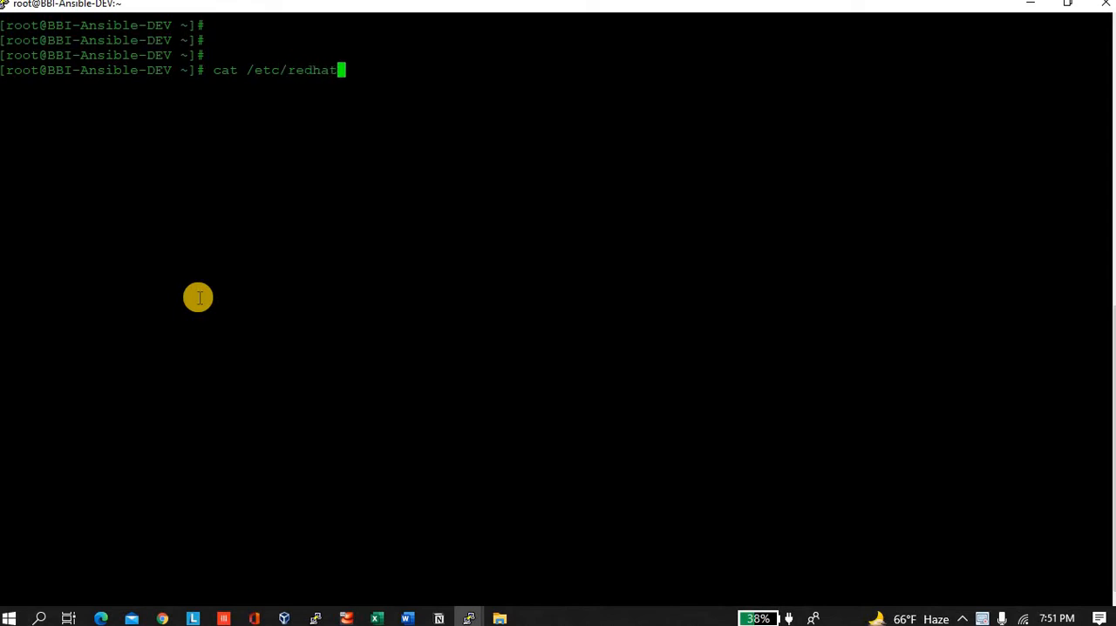
{"action": "type", "text": "-release"}
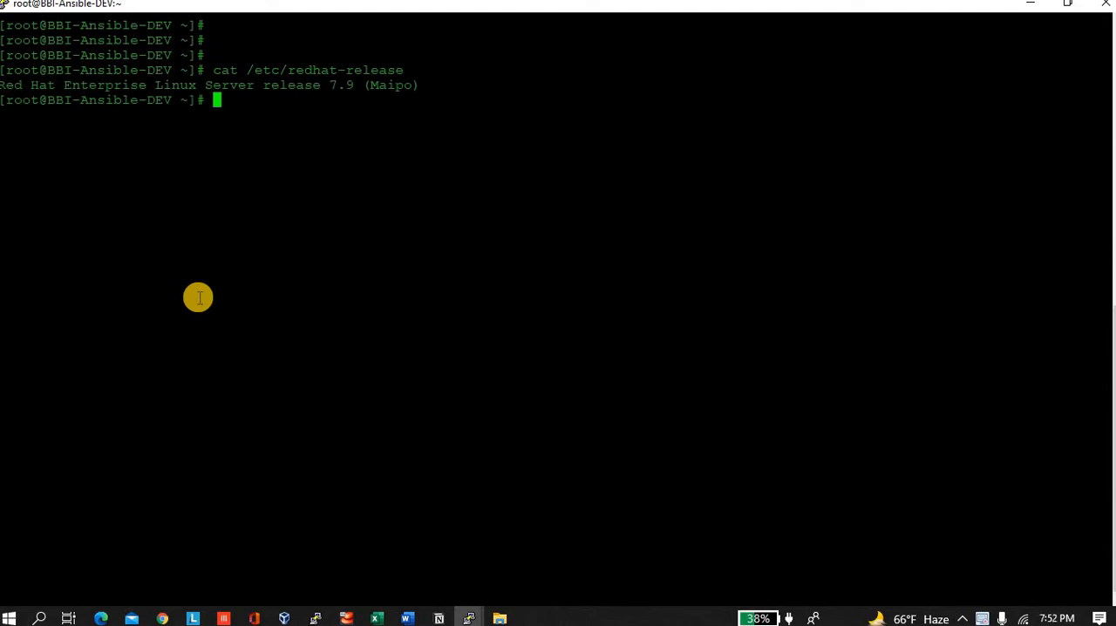
Print /etc/*-release and highlight the Server variant, confirming RHEL Server 7.9 (Maipo)
{"action": "type", "text": "cat"}
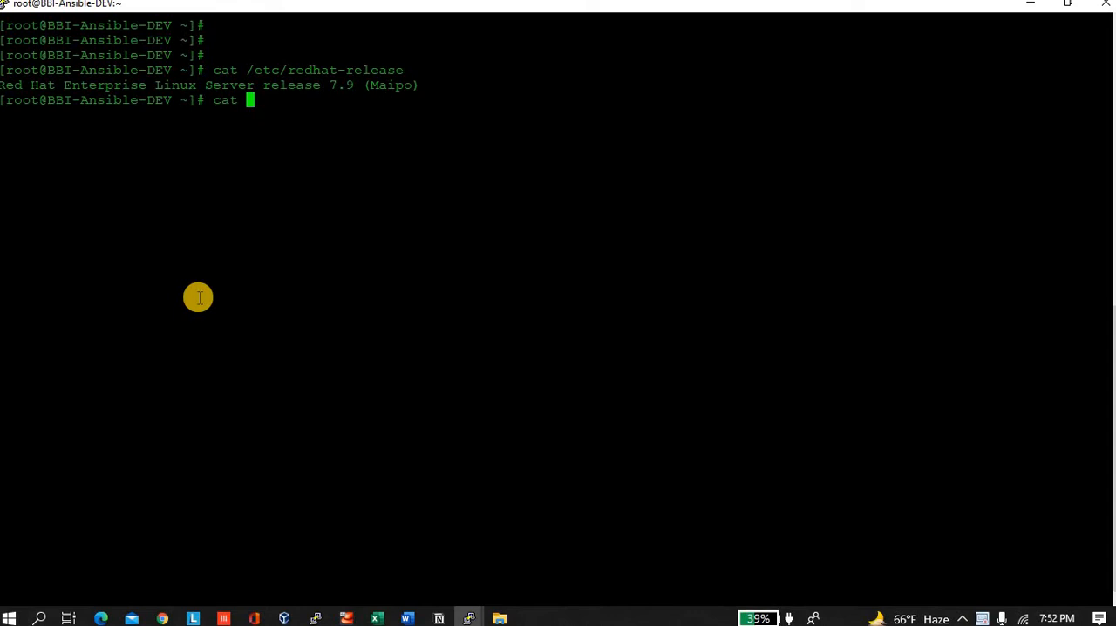
{"action": "type", "text": "/"}
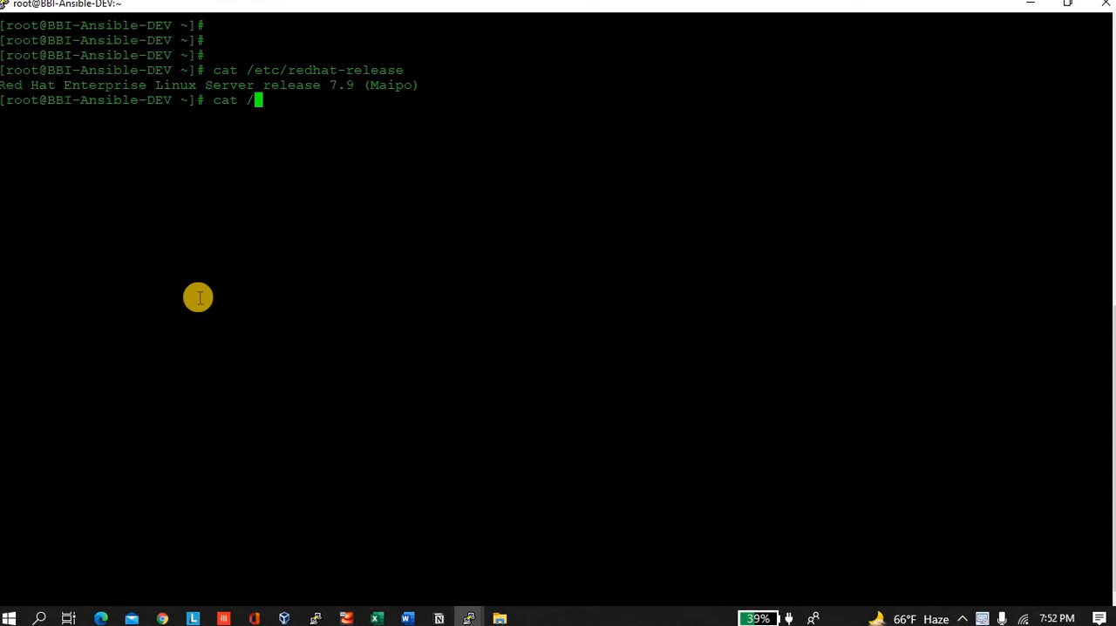
{"action": "type", "text": "etc/"}
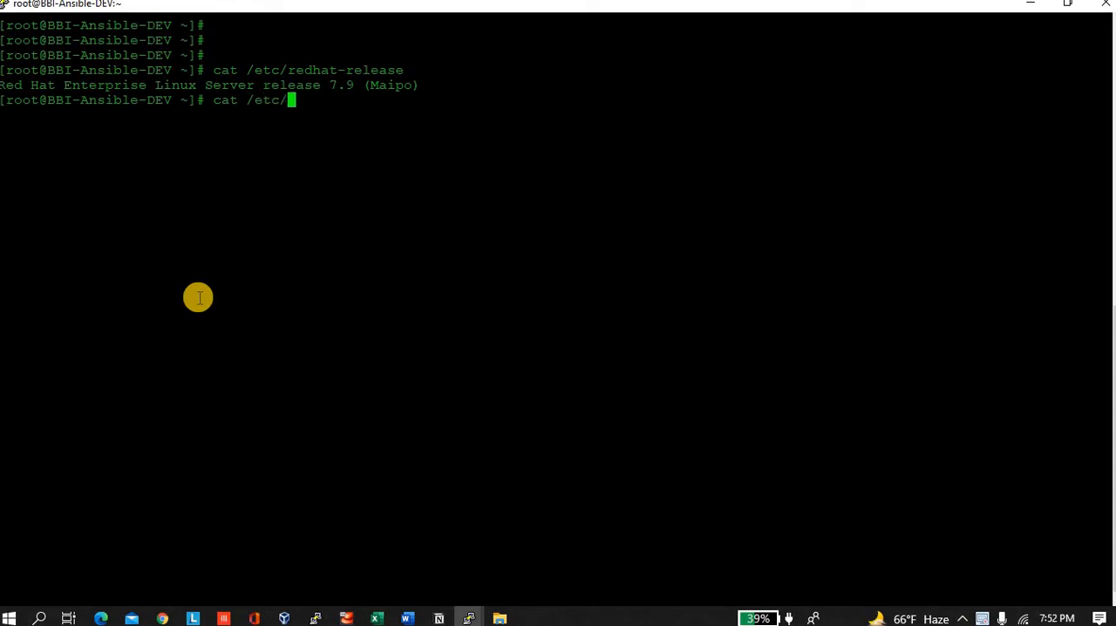
{"action": "type", "text": "*-release"}
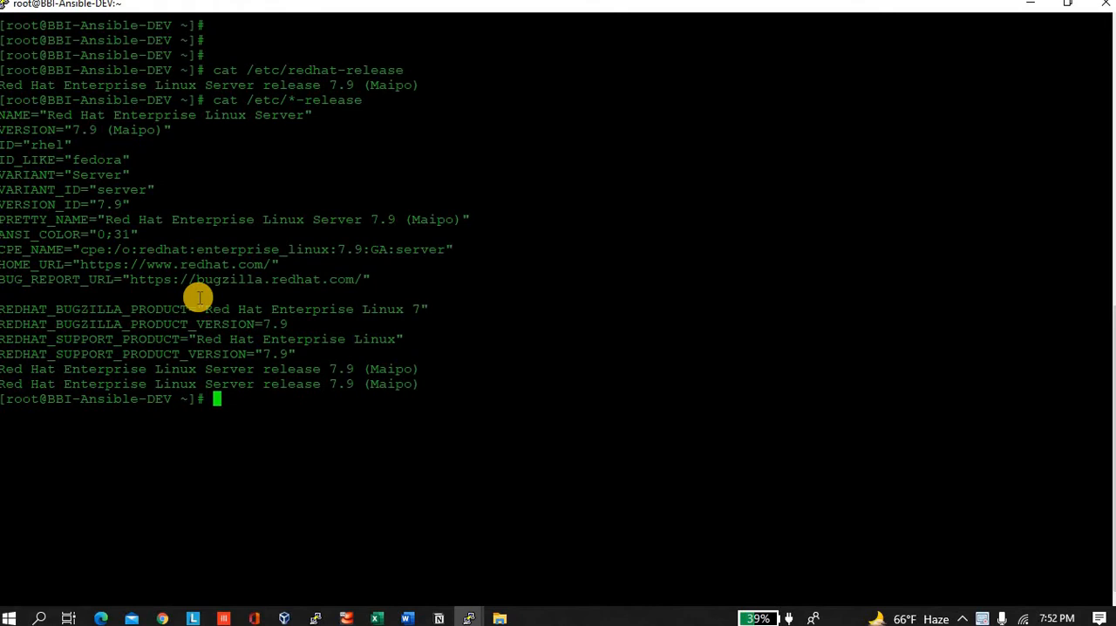
{"action": "mouse_move", "coordinate": [54, 115]}
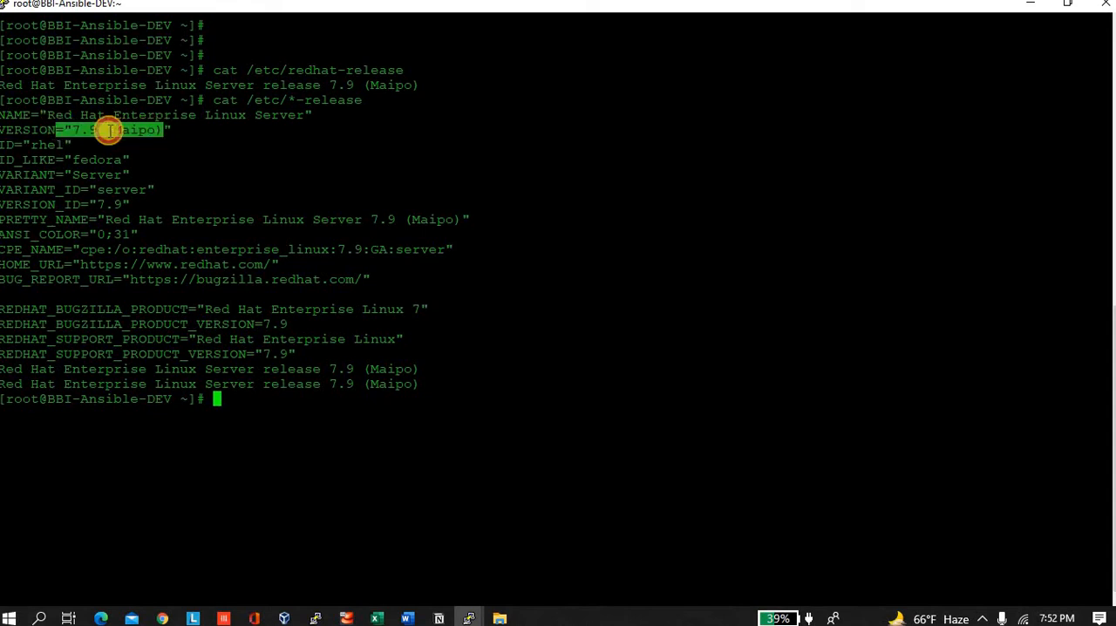
{"action": "mouse_move", "coordinate": [80, 174]}
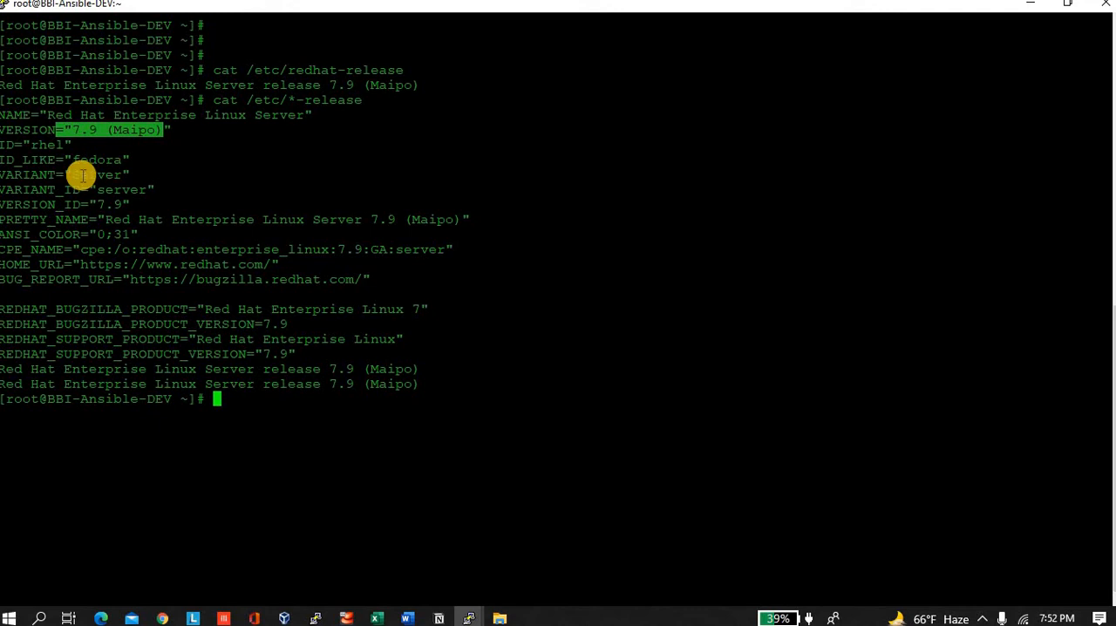
{"action": "double_click", "coordinate": [96, 175]}
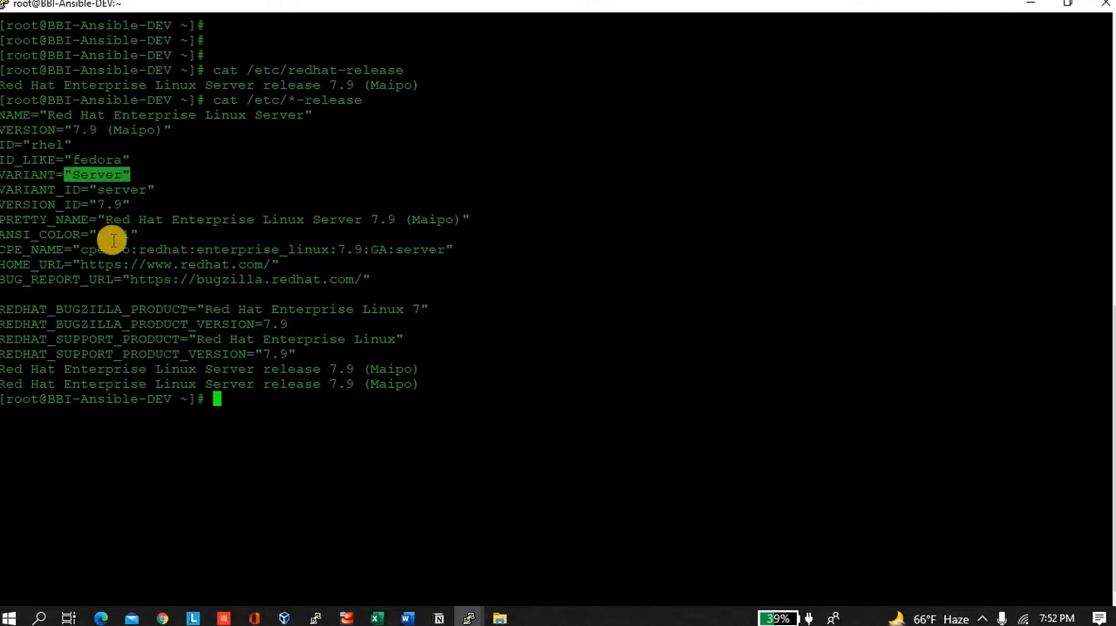
{"action": "mouse_move", "coordinate": [287, 329]}
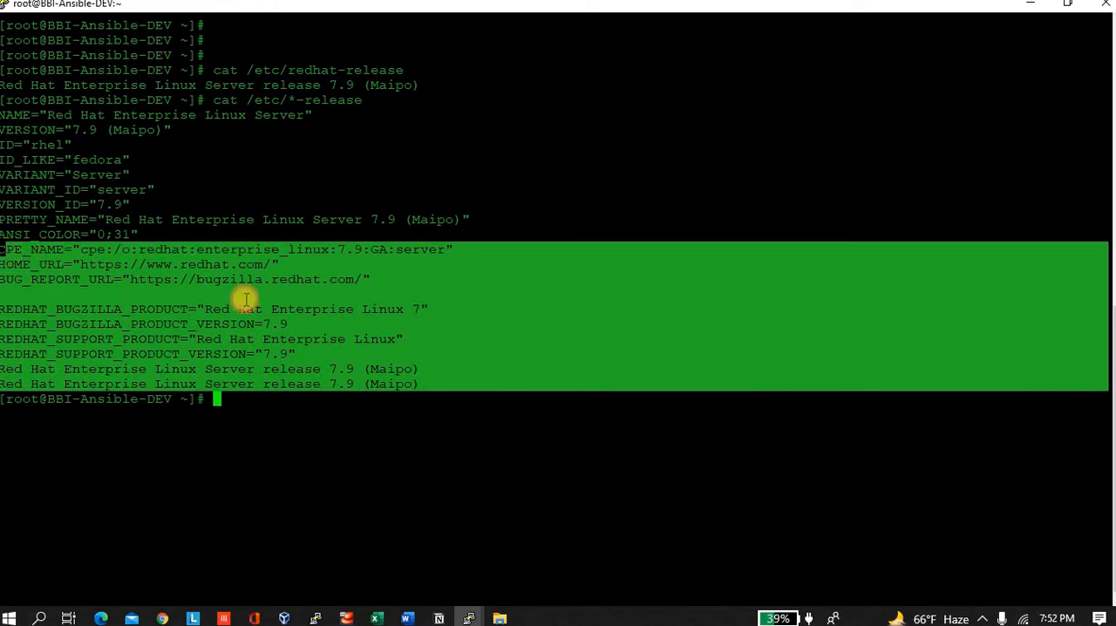
{"action": "left_click", "coordinate": [400, 422]}
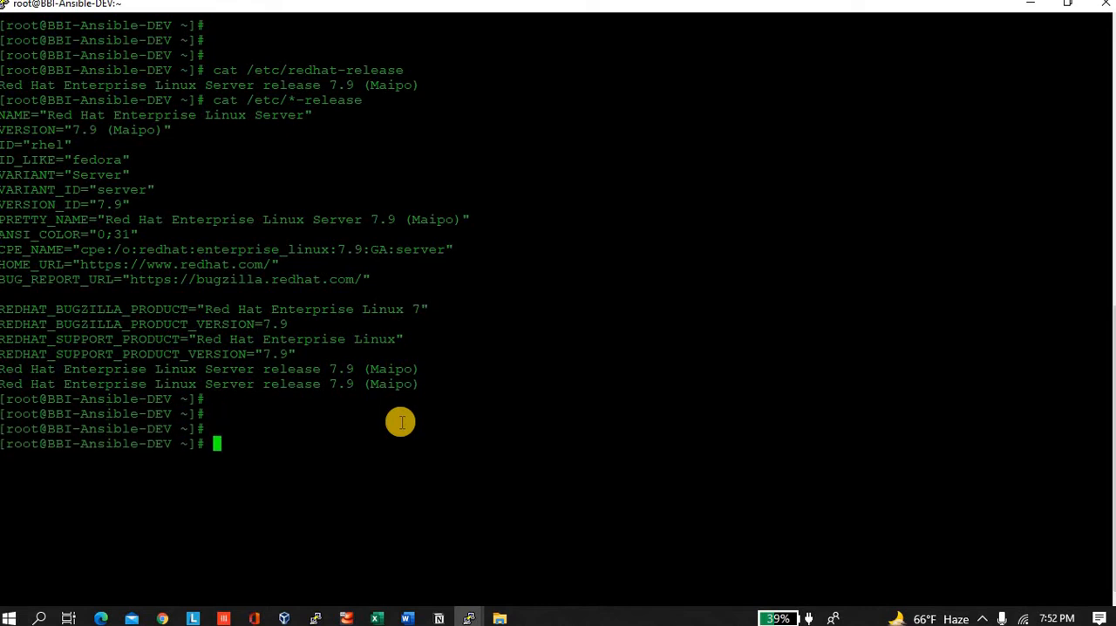
Run date and highlight the IST zone in the server's current time output
{"action": "type", "text": "date"}
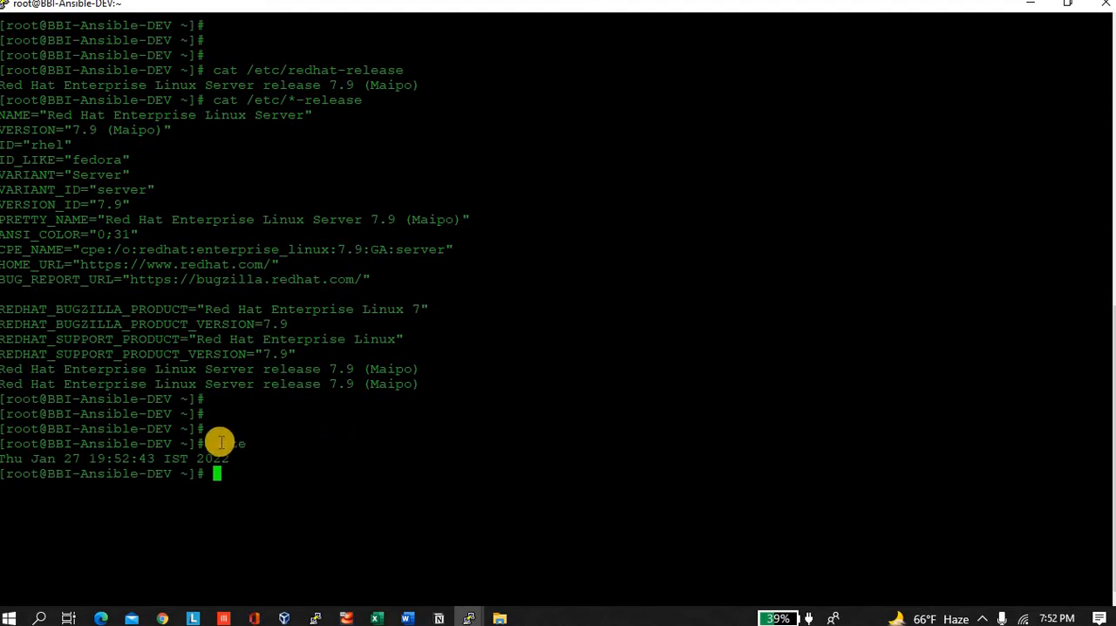
{"action": "double_click", "coordinate": [174, 455]}
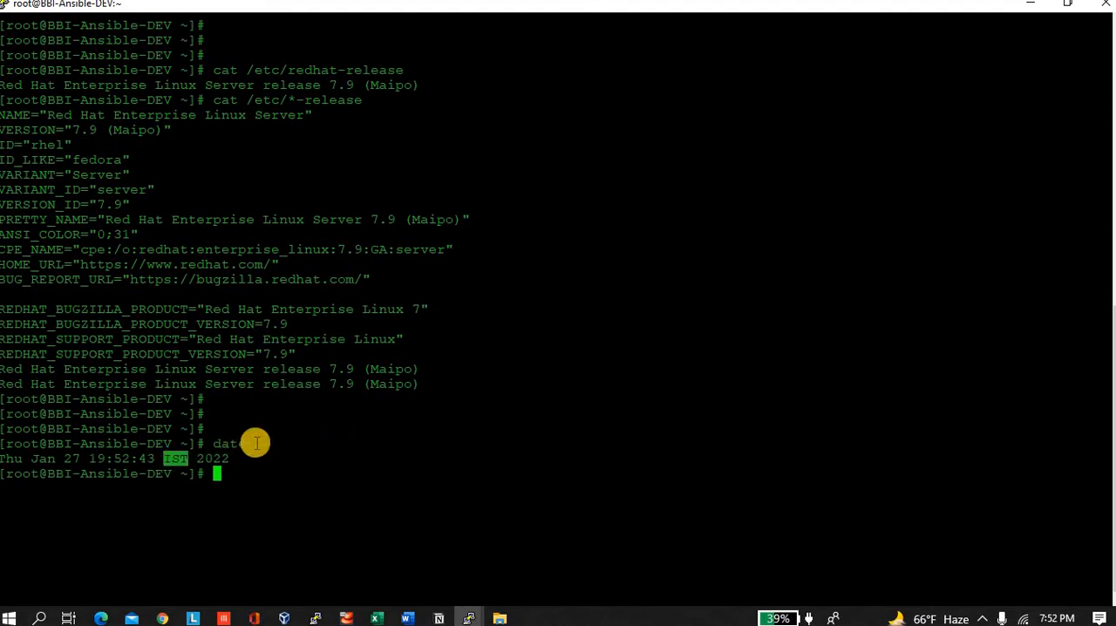
{"action": "mouse_move", "coordinate": [56, 464]}
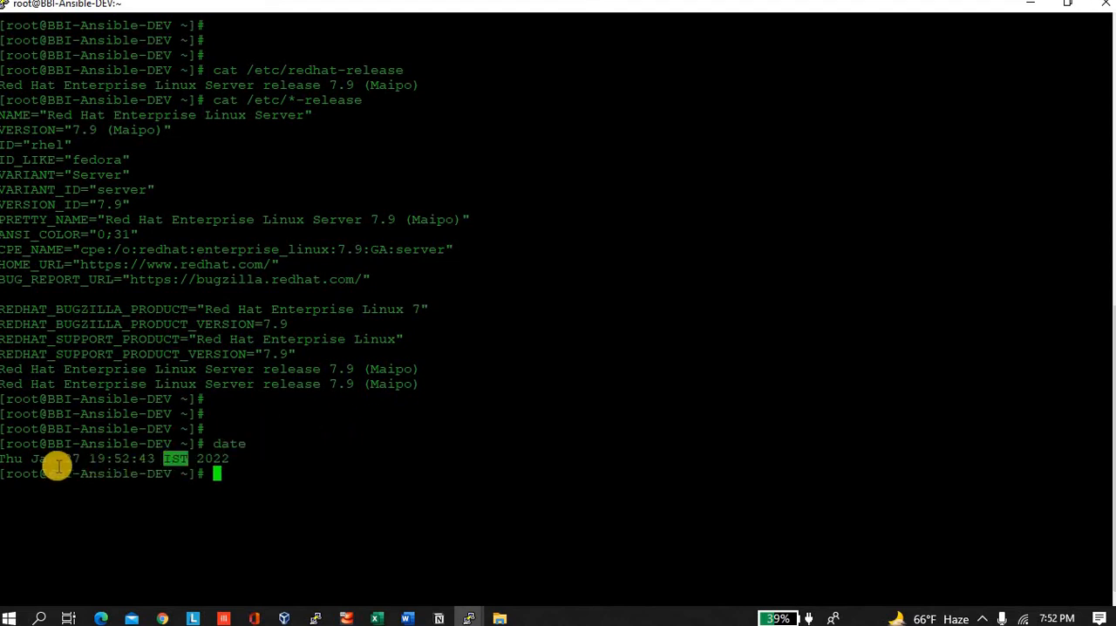
{"action": "mouse_move", "coordinate": [870, 504]}
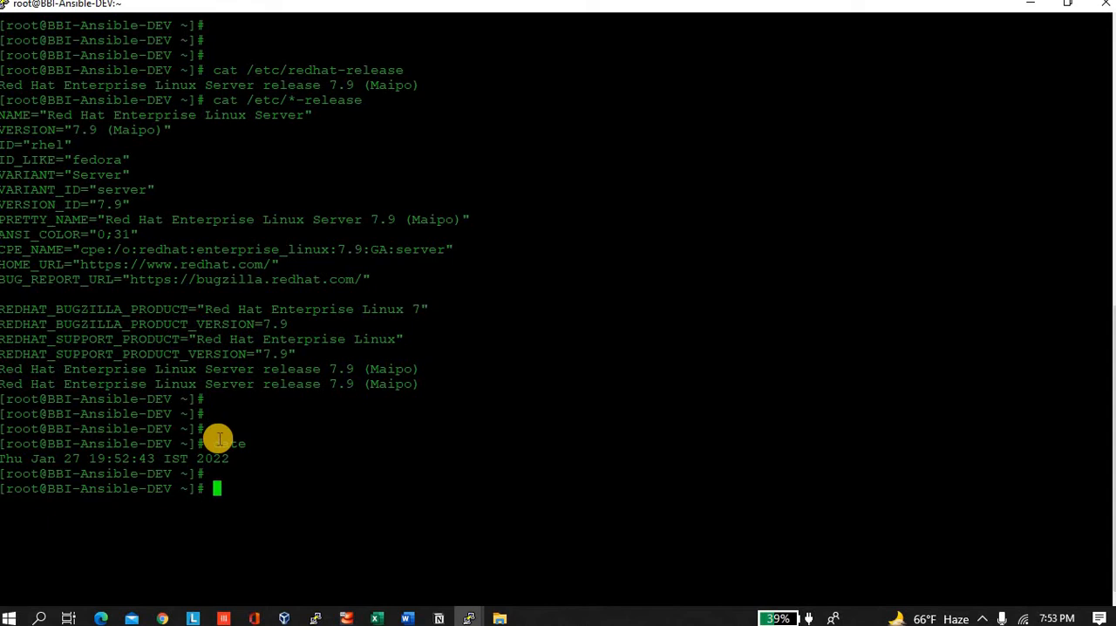
Cat /etc/localtime and highlight its Asia/Kolkata zone path, whose contents end with IST-5:30
{"action": "type", "text": "cat"}
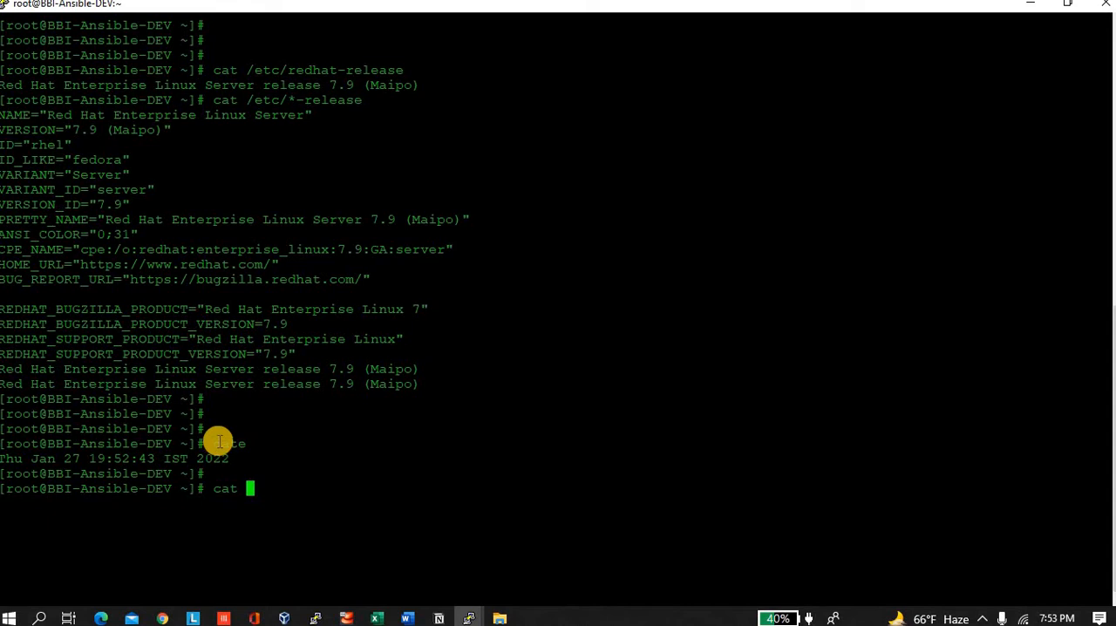
{"action": "type", "text": "/etc"}
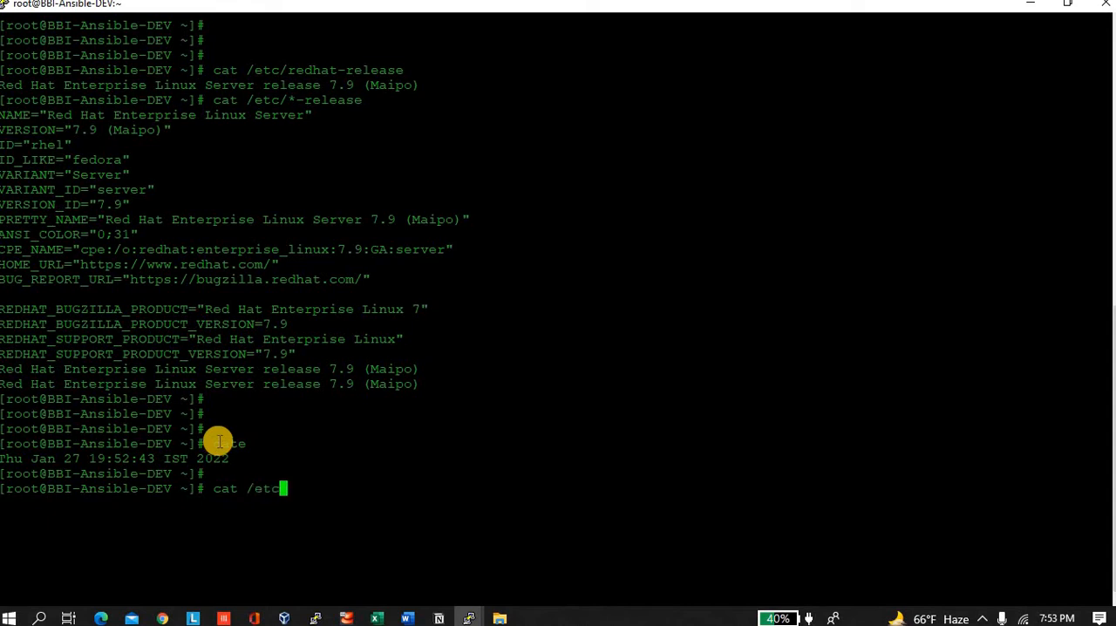
{"action": "type", "text": "/local"}
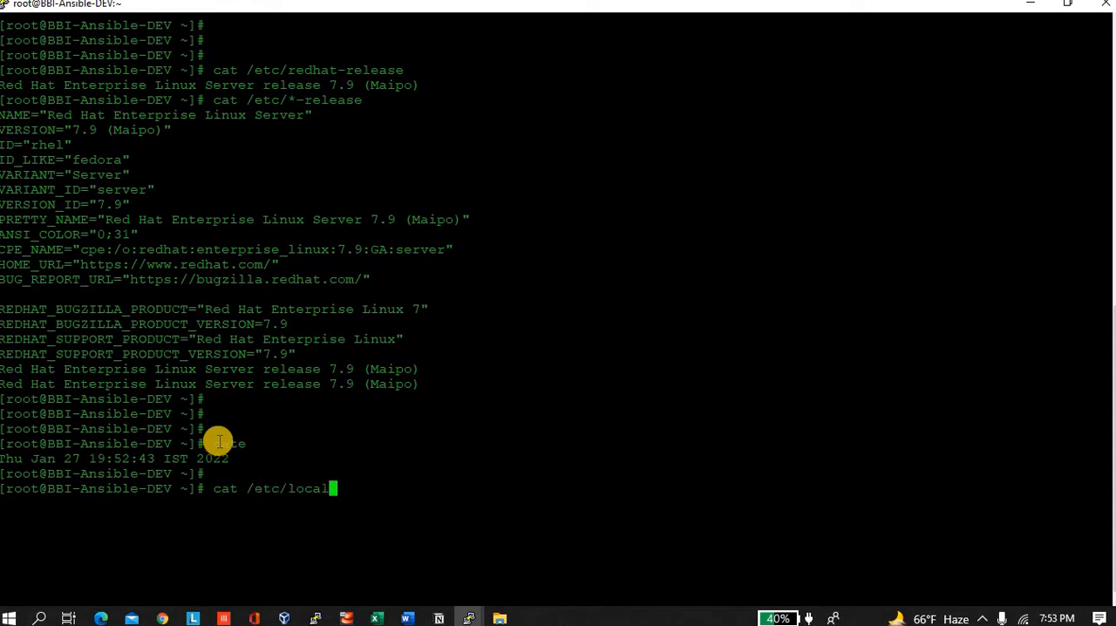
{"action": "type", "text": "time"}
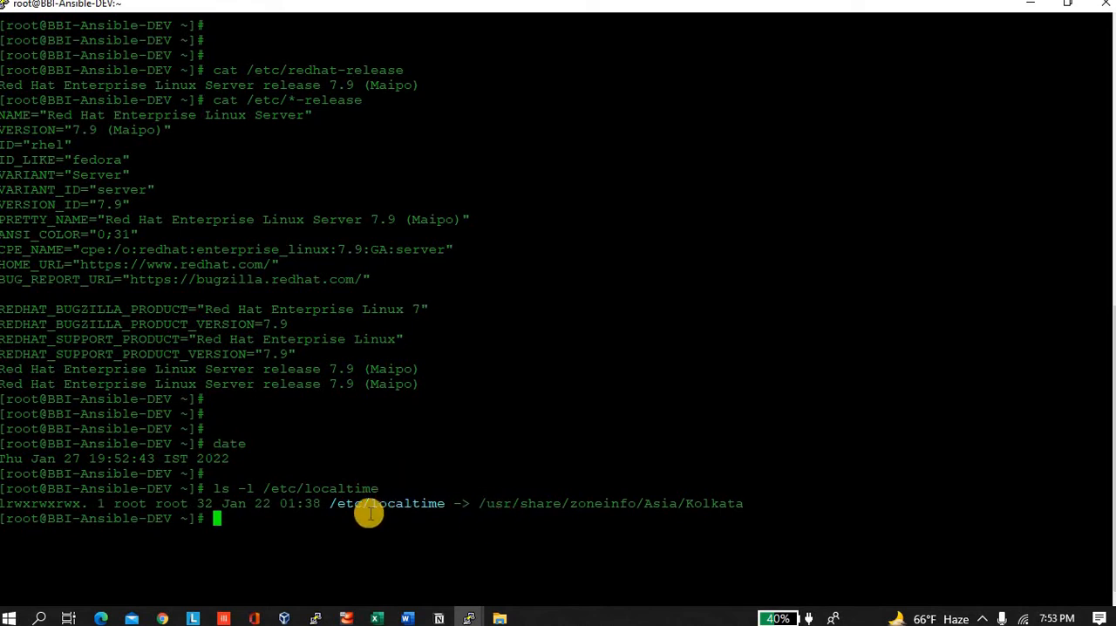
{"action": "double_click", "coordinate": [325, 488]}
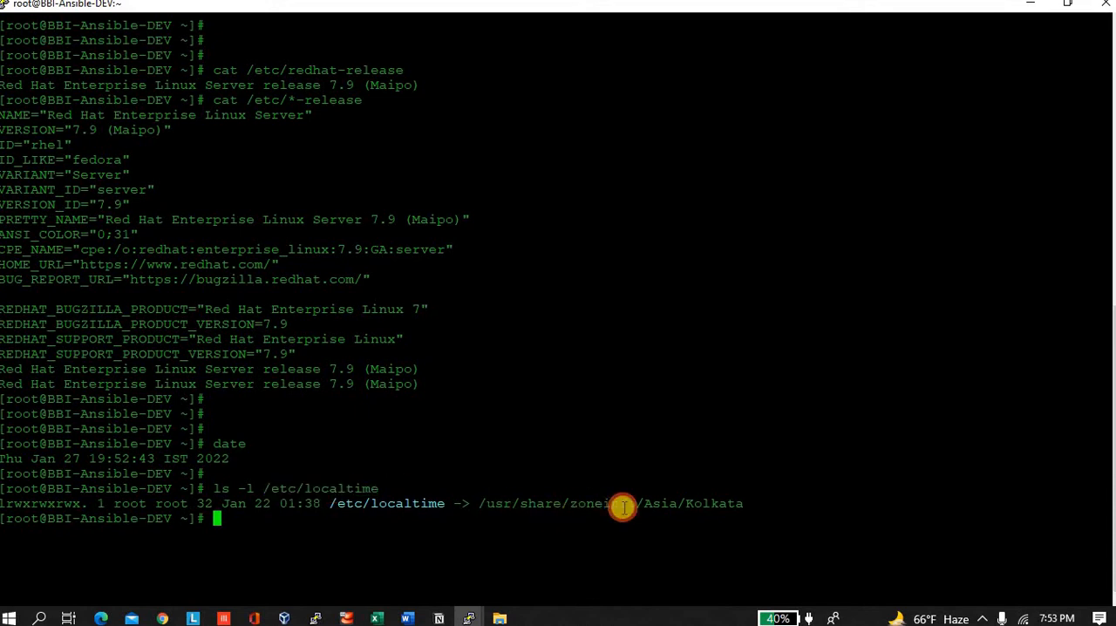
{"action": "mouse_move", "coordinate": [720, 504]}
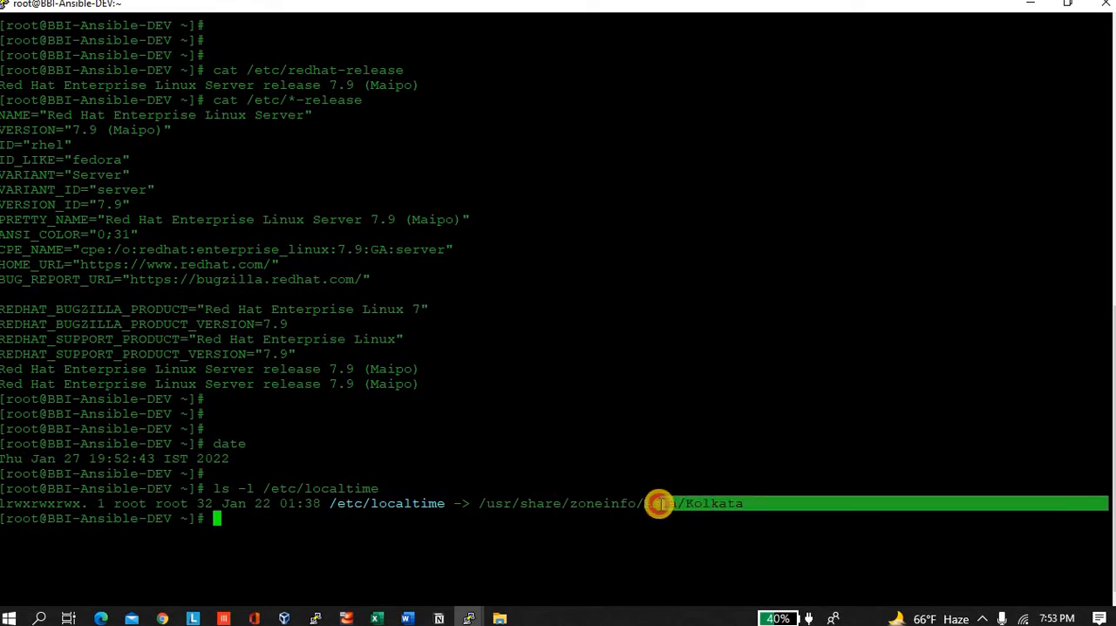
{"action": "mouse_move", "coordinate": [651, 503]}
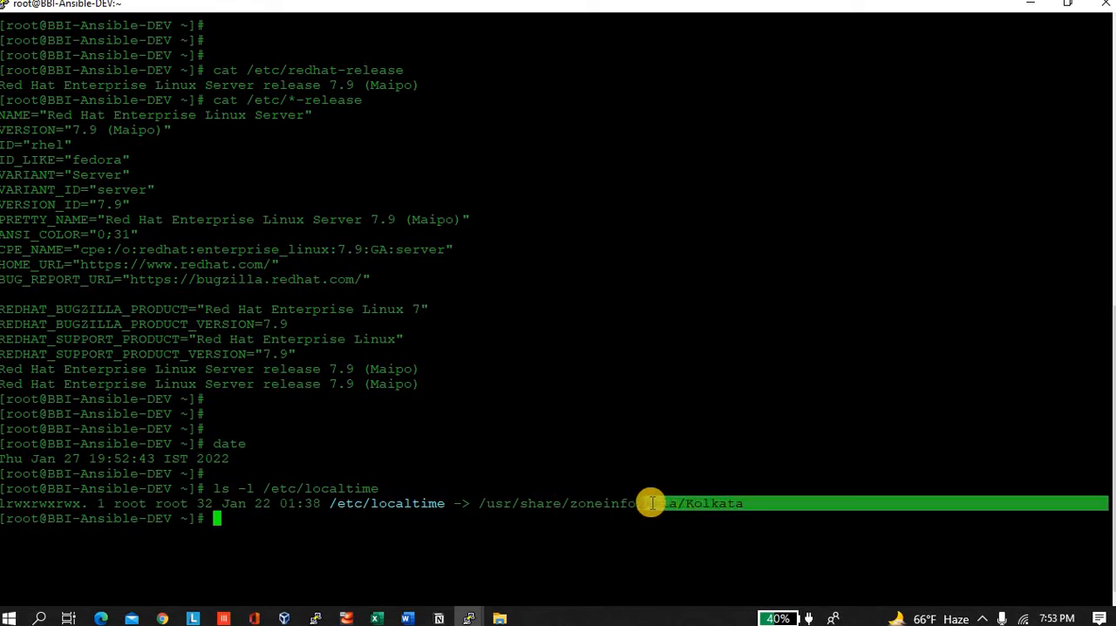
{"action": "mouse_move", "coordinate": [523, 457]}
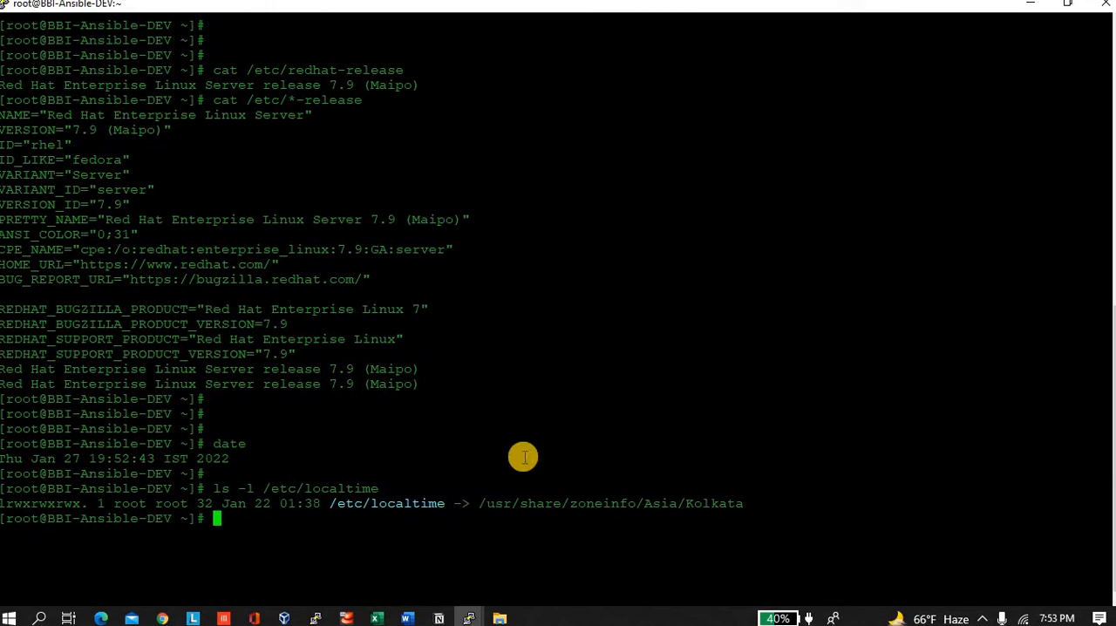
{"action": "type", "text": "cat"}
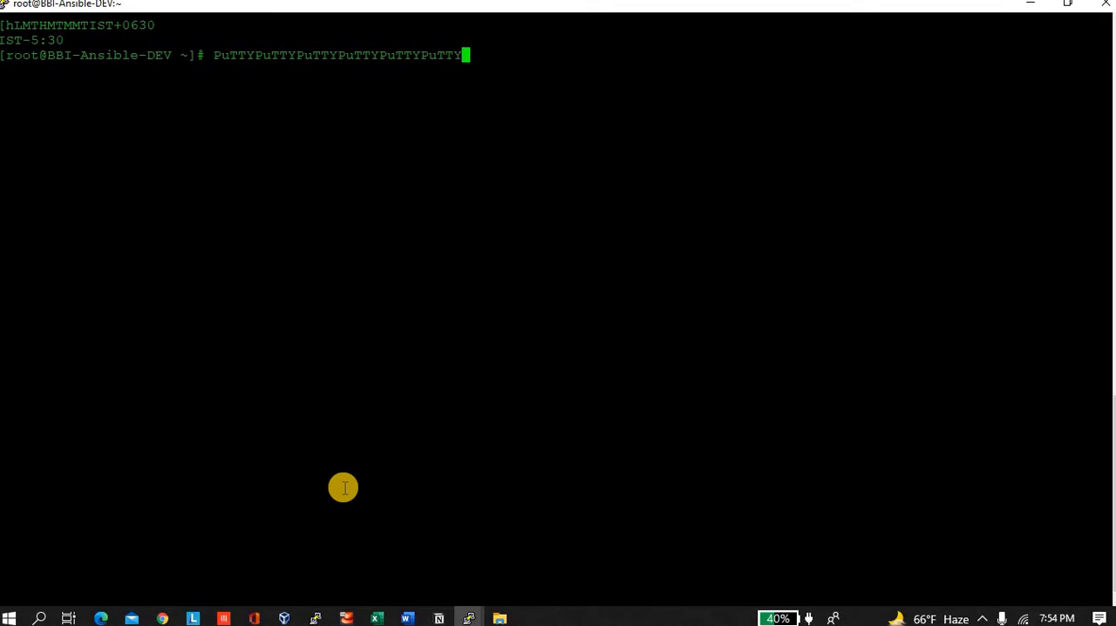
{"action": "mouse_move", "coordinate": [266, 139]}
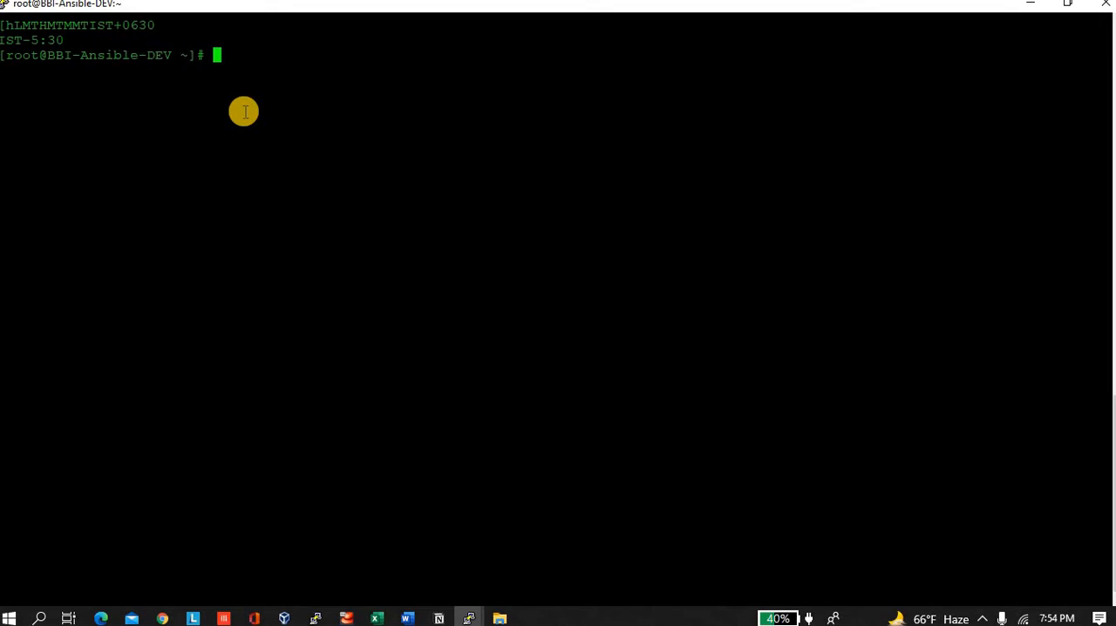
List /etc/localtime with ls -l, showing the link pointing to Asia/Kolkata
{"action": "type", "text": "ls"}
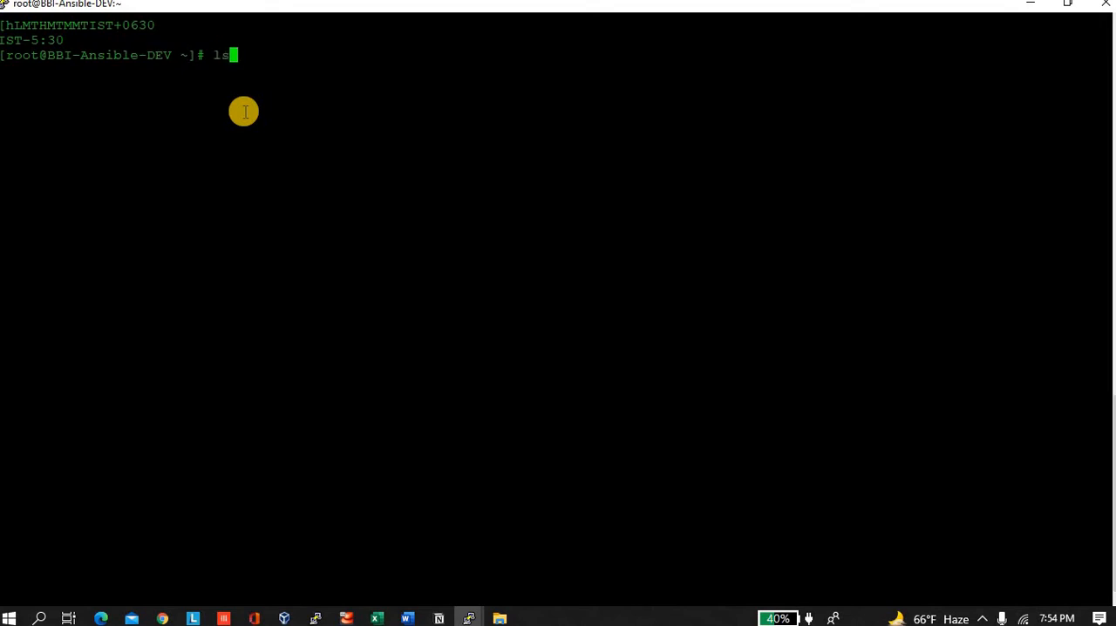
{"action": "type", "text": "-l"}
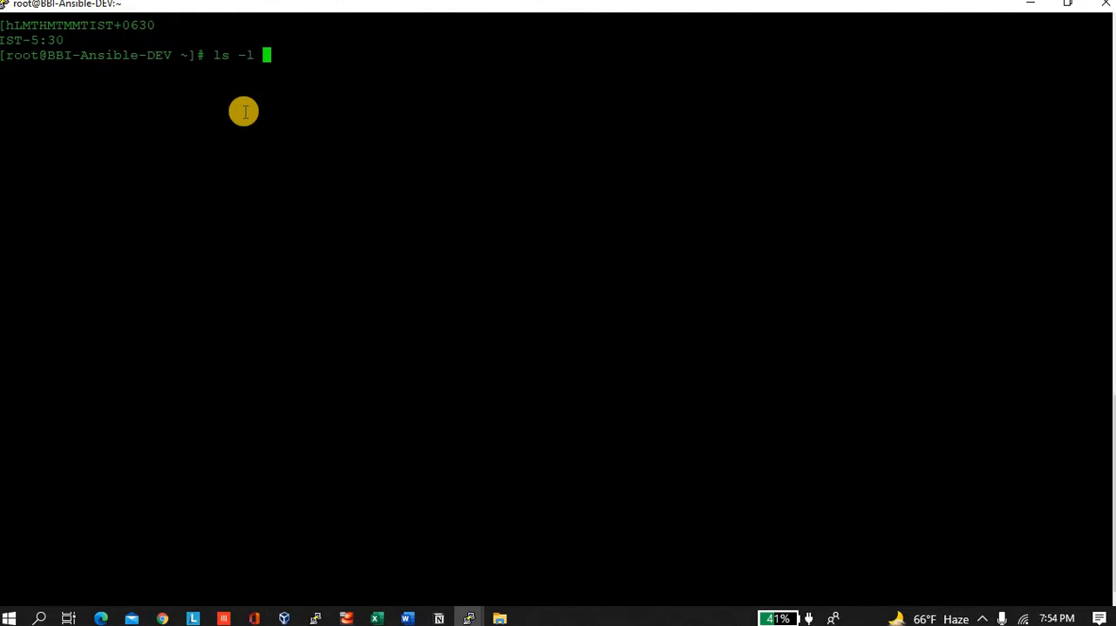
{"action": "type", "text": "/etc/localtime"}
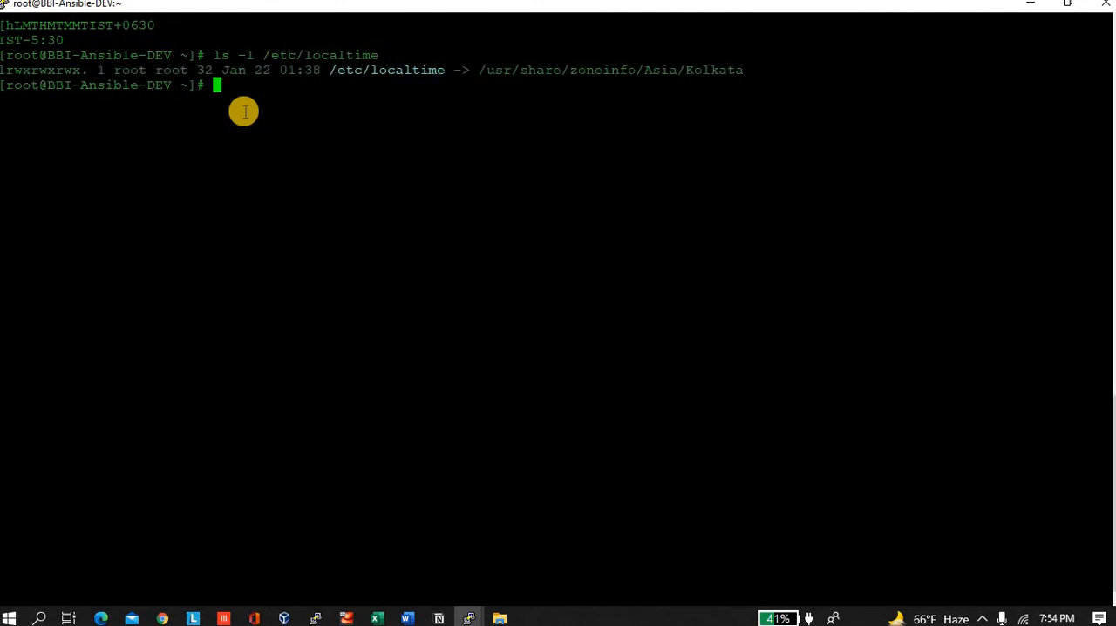
{"action": "key", "text": "Enter"}
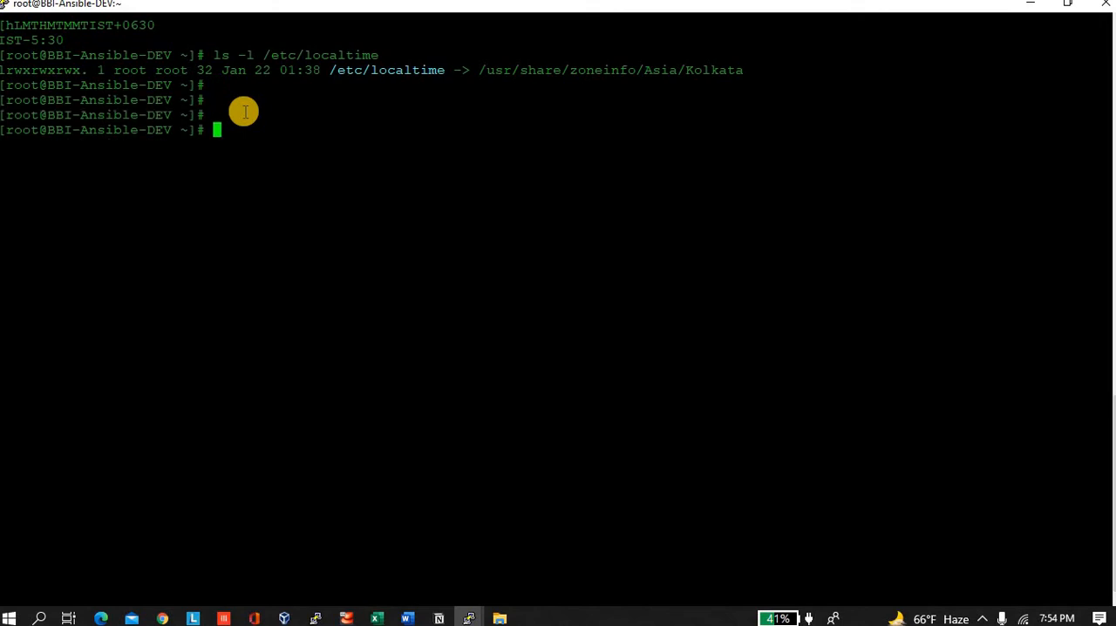
Change into /usr/share/zoneinfo and list its region folders such as Asia, America and Europe
{"action": "type", "text": "cd"}
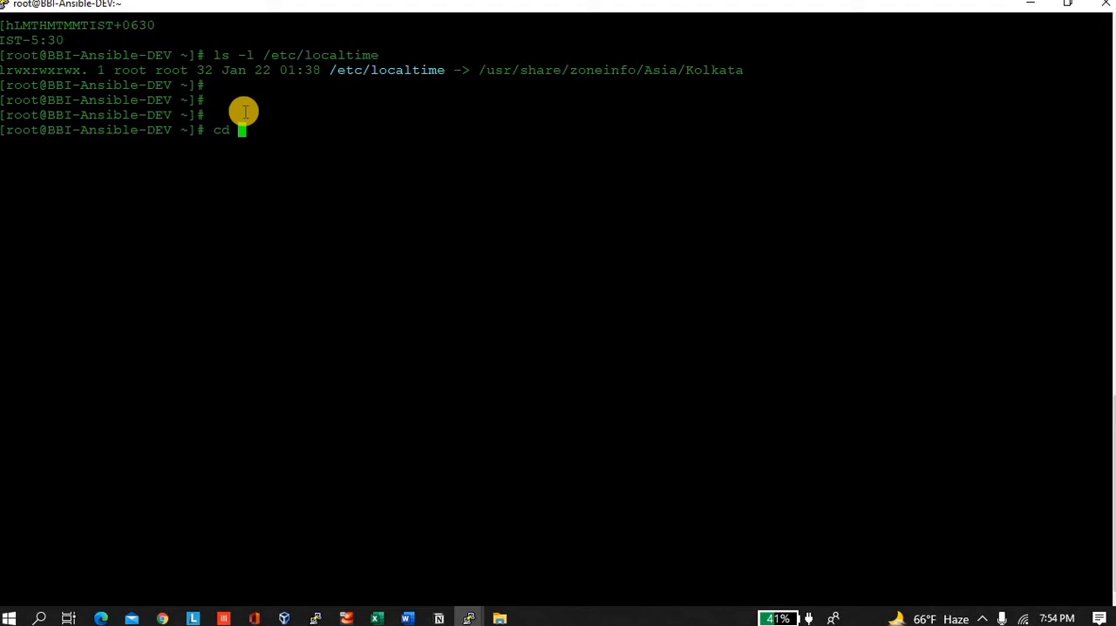
{"action": "type", "text": "/"}
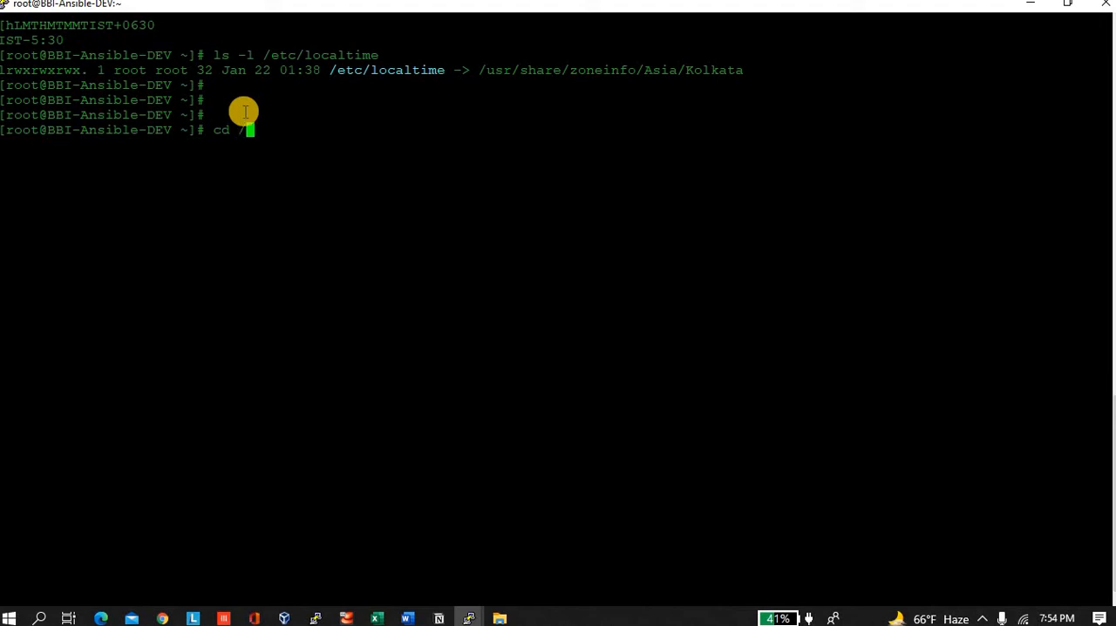
{"action": "type", "text": "usr/"}
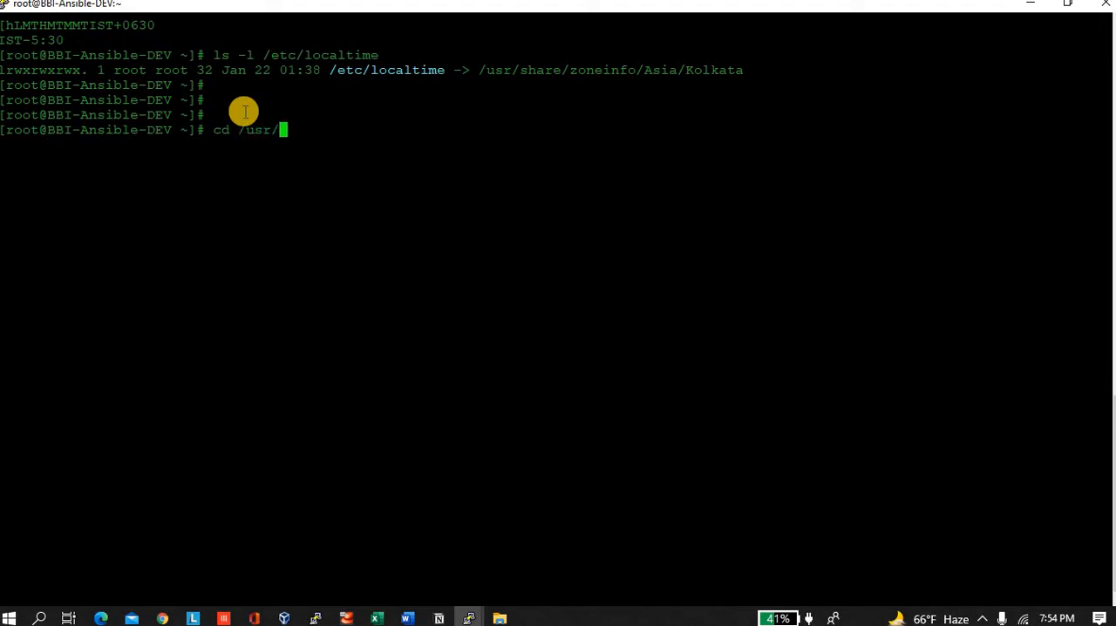
{"action": "type", "text": "share/"}
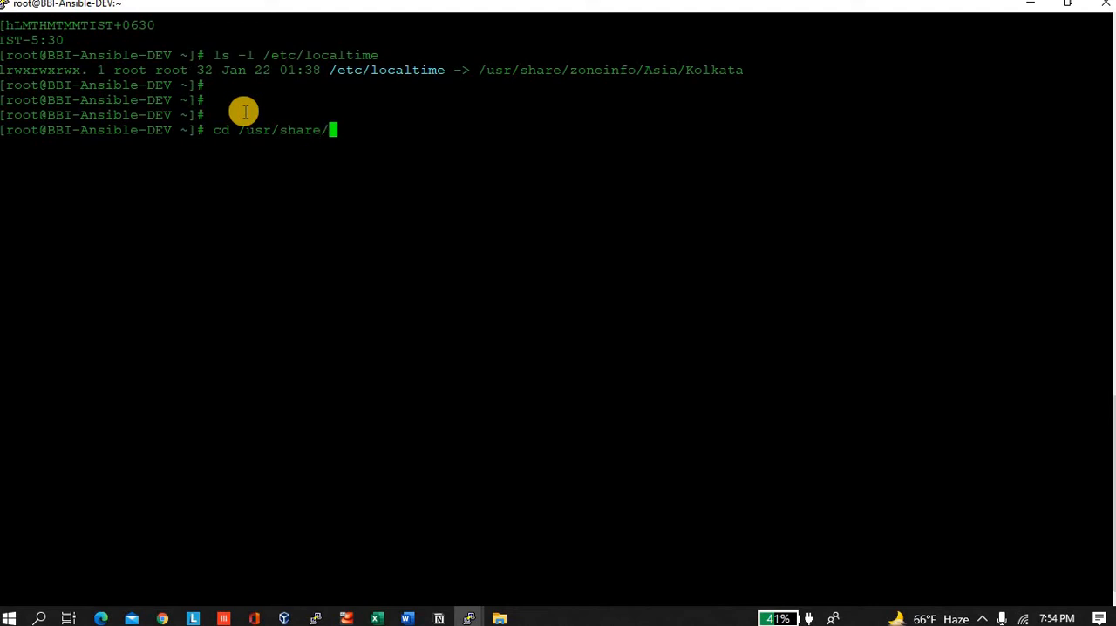
{"action": "type", "text": "zoneinfo"}
{"action": "type", "text": "ls"}
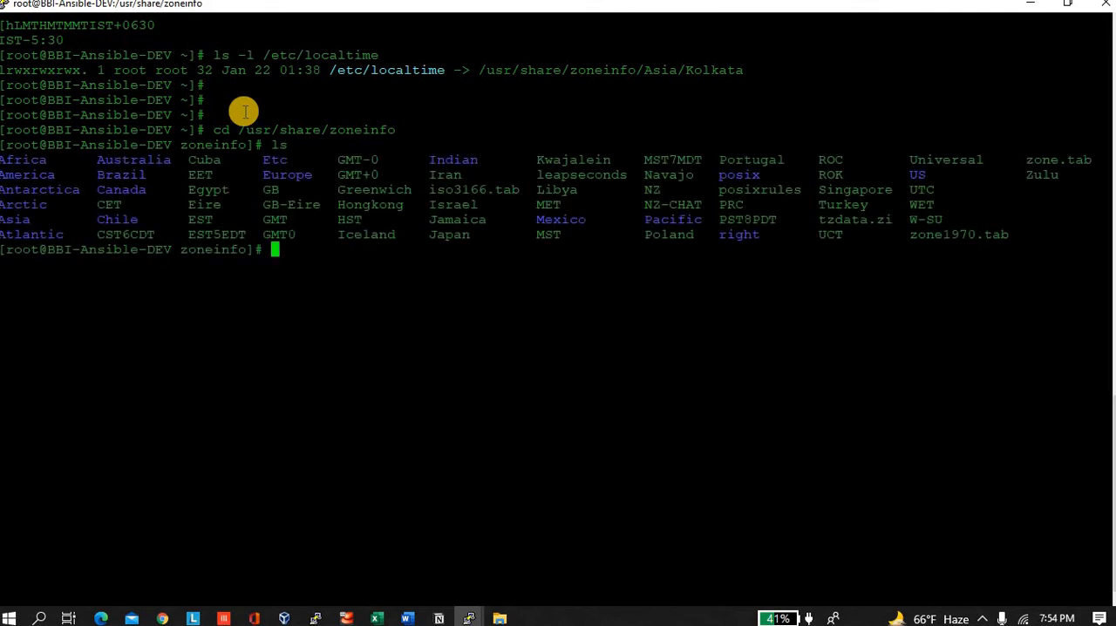
{"action": "mouse_move", "coordinate": [669, 195]}
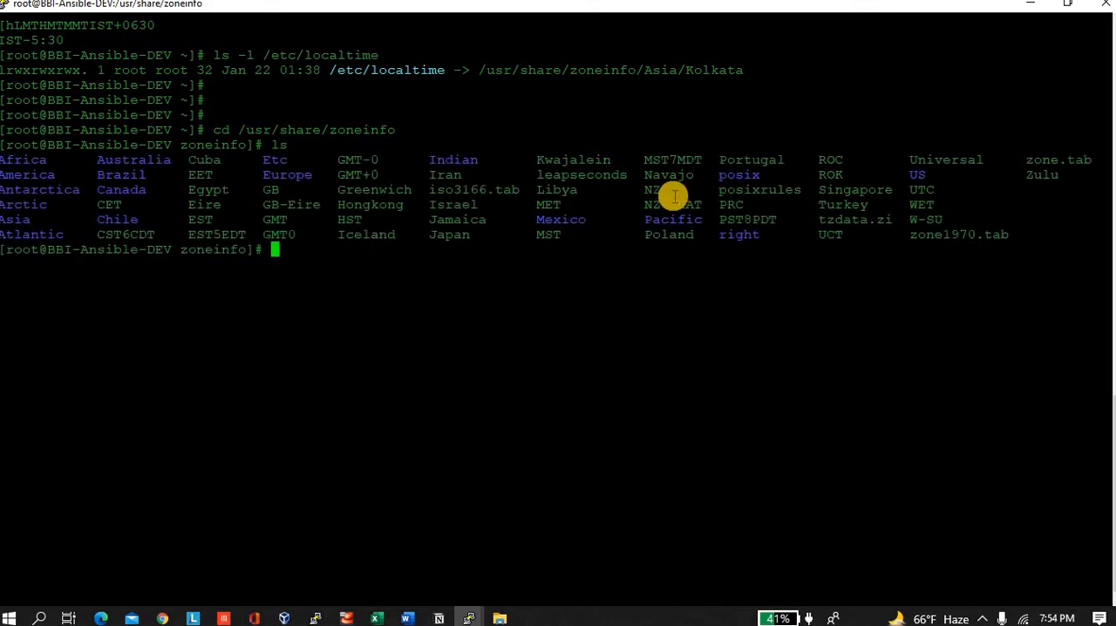
{"action": "mouse_move", "coordinate": [52, 183]}
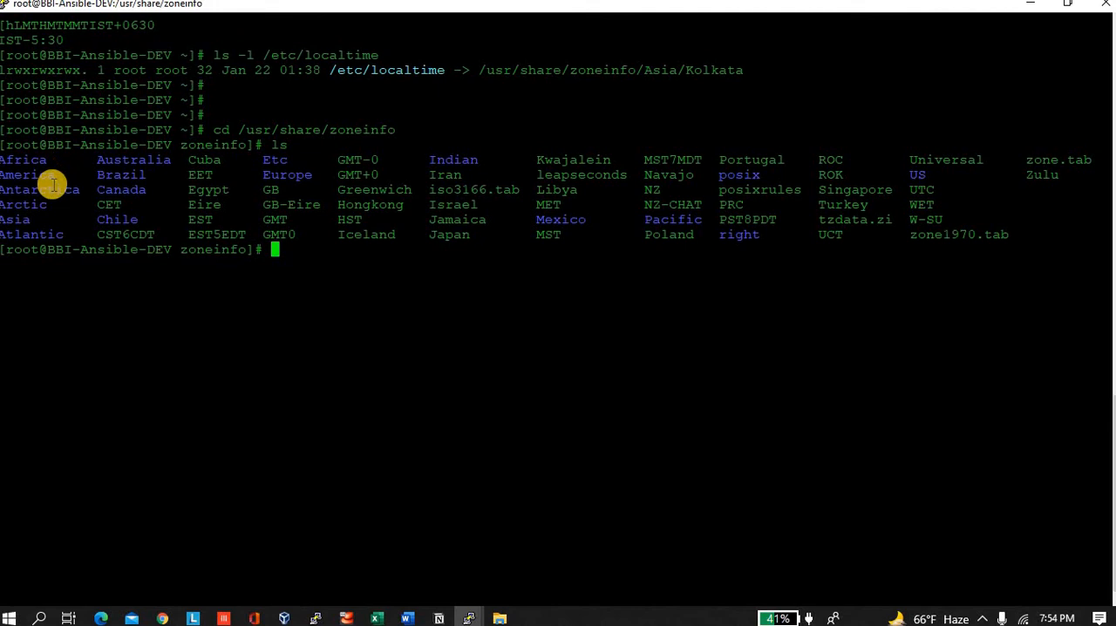
{"action": "mouse_move", "coordinate": [123, 175]}
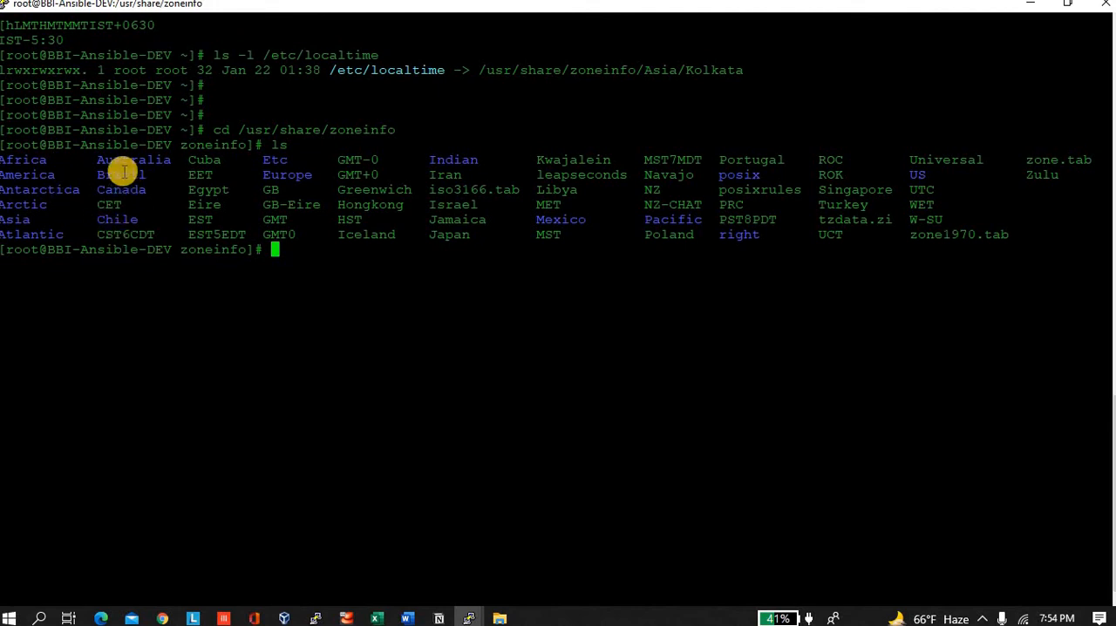
{"action": "mouse_move", "coordinate": [262, 223]}
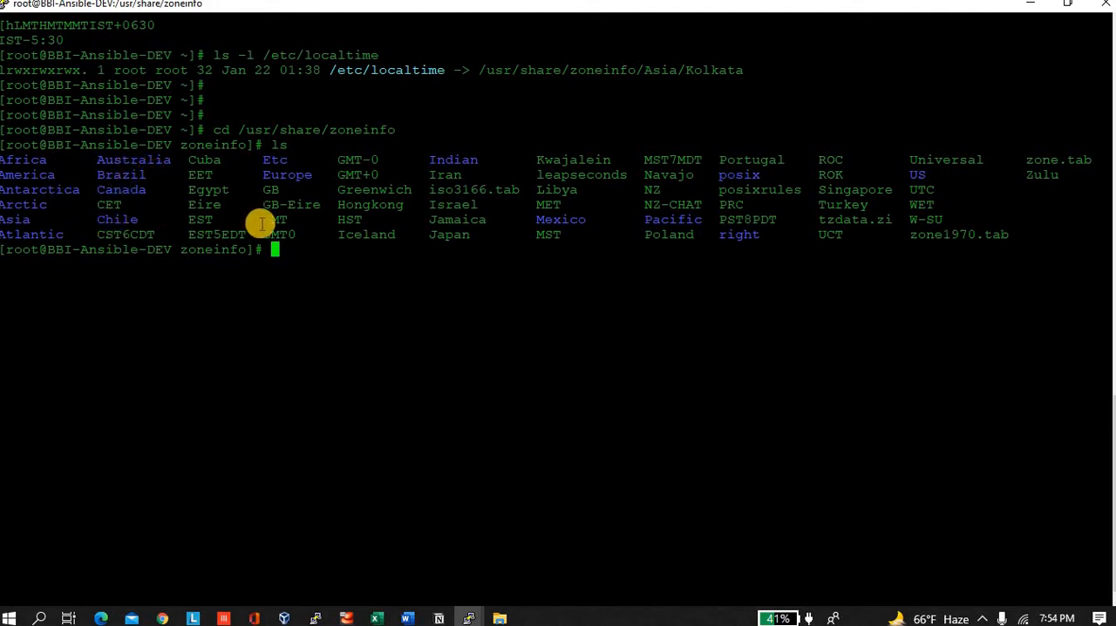
{"action": "mouse_move", "coordinate": [648, 168]}
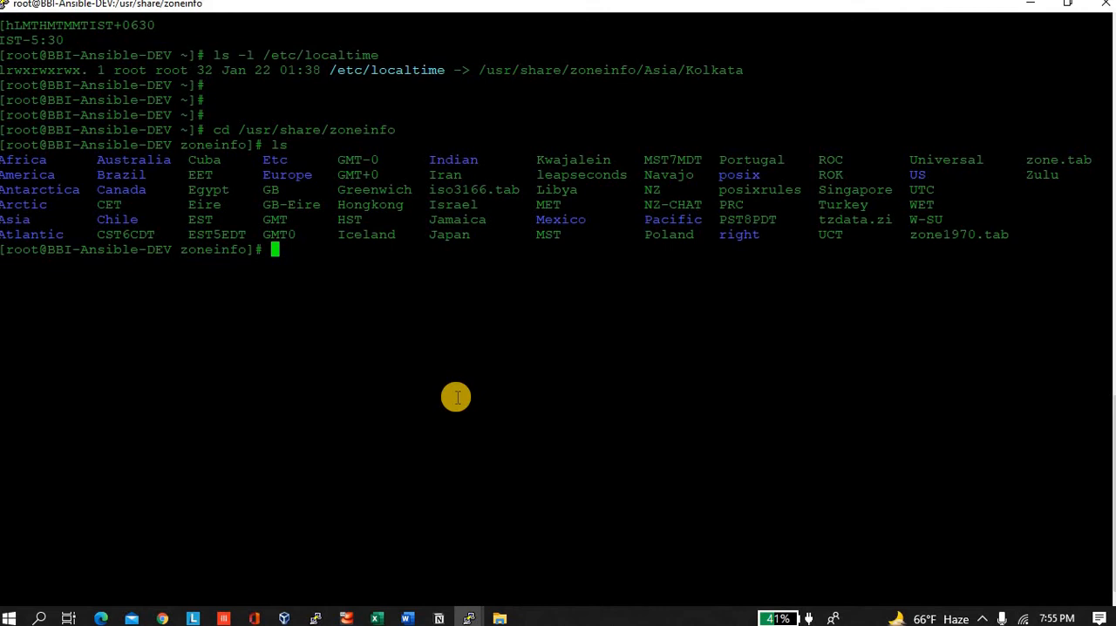
{"action": "type", "text": "cd"}
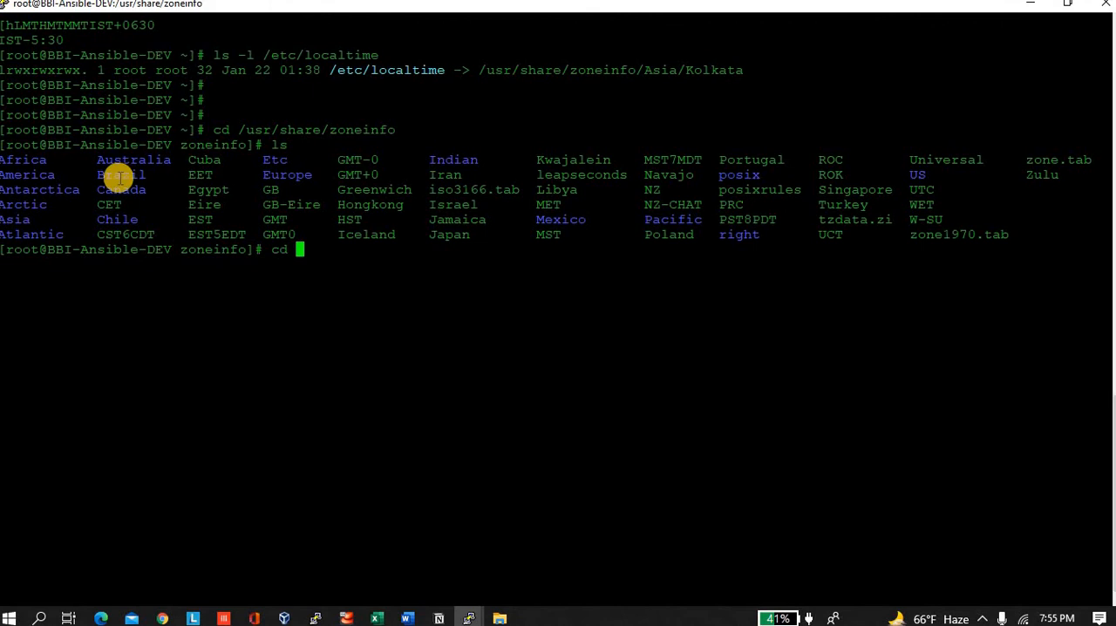
Enter the Canada folder, list its zones and highlight Central and the /etc/localtime path
{"action": "type", "text": "Canada/"}
{"action": "type", "text": "ls"}
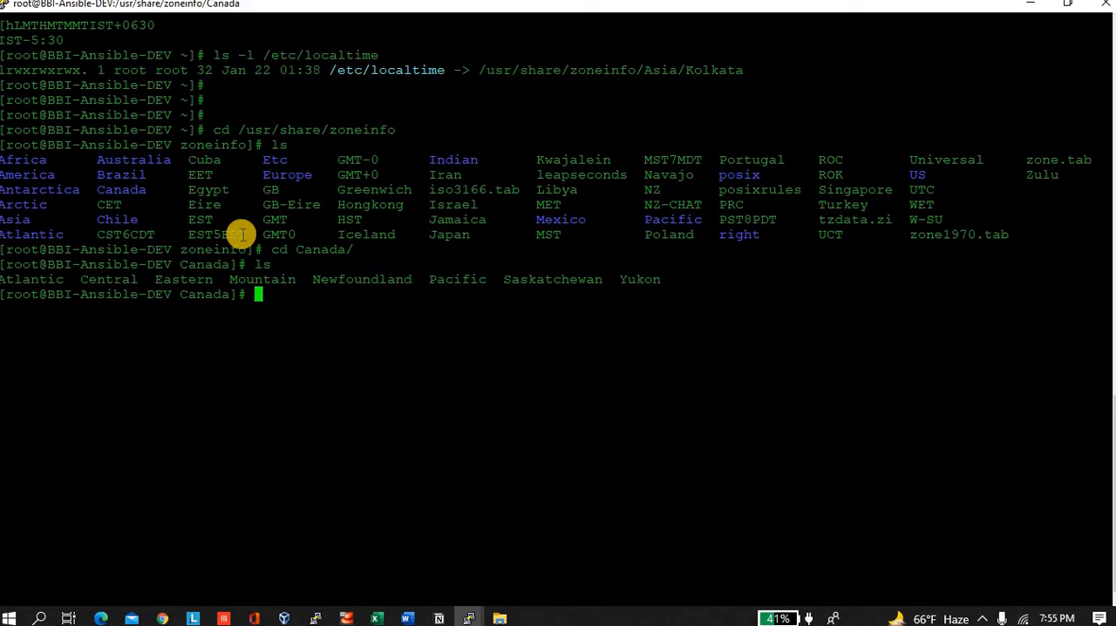
{"action": "mouse_move", "coordinate": [736, 280]}
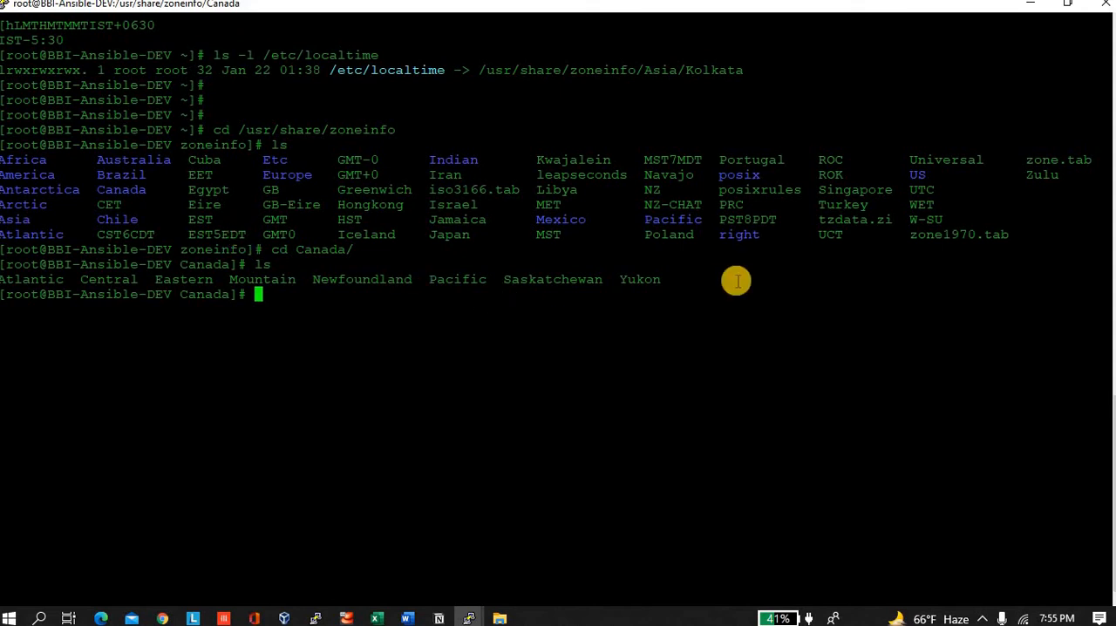
{"action": "mouse_move", "coordinate": [668, 280]}
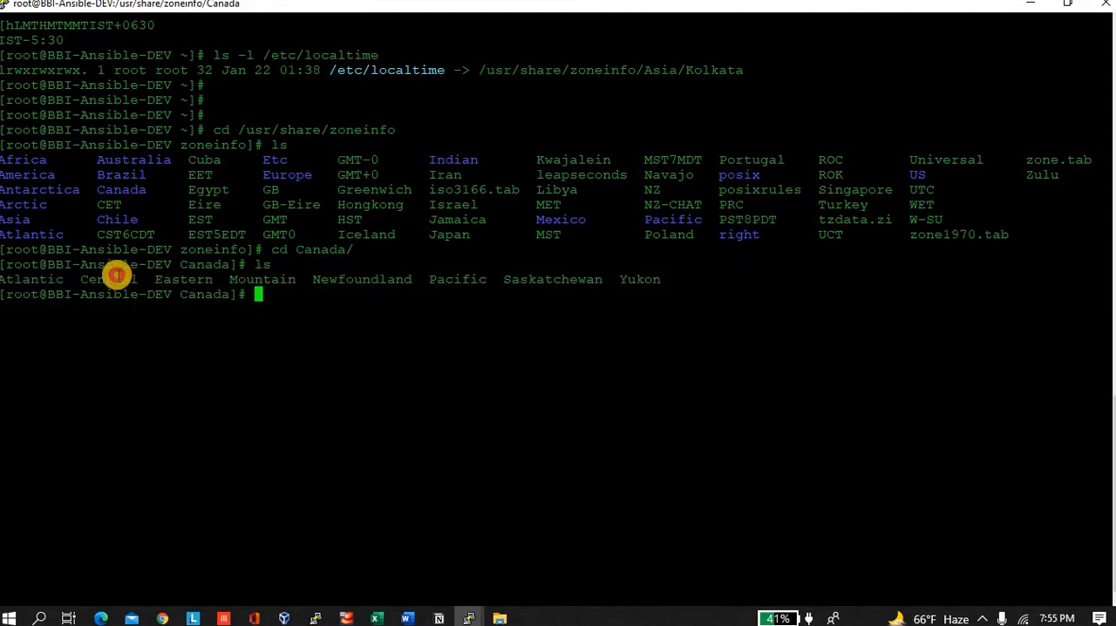
{"action": "double_click", "coordinate": [108, 278]}
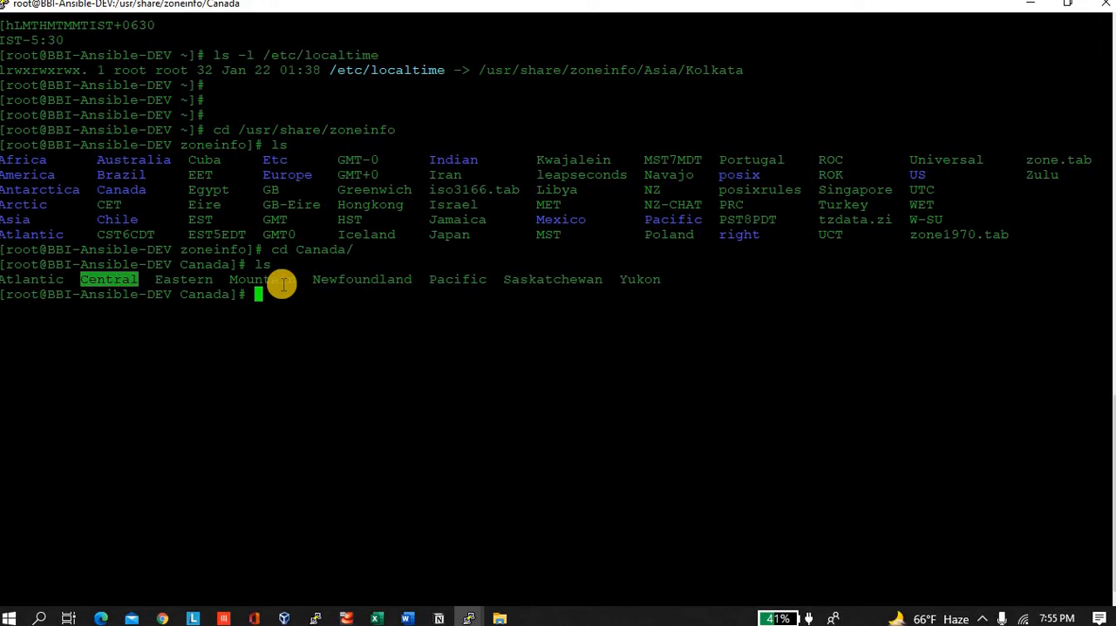
{"action": "mouse_move", "coordinate": [542, 287]}
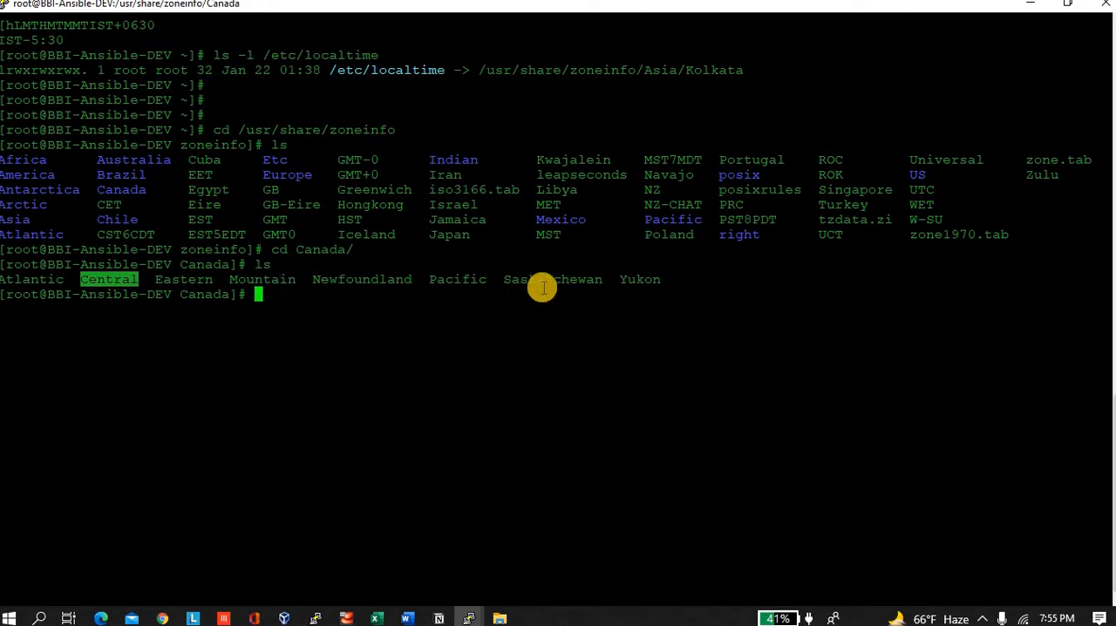
{"action": "mouse_move", "coordinate": [158, 305]}
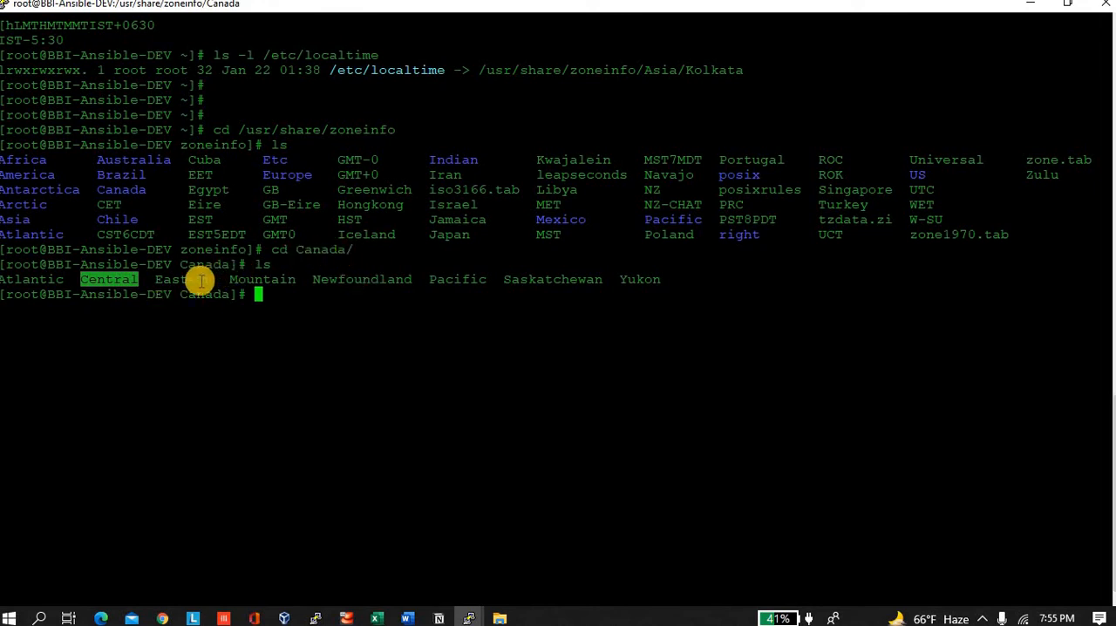
{"action": "mouse_move", "coordinate": [360, 365]}
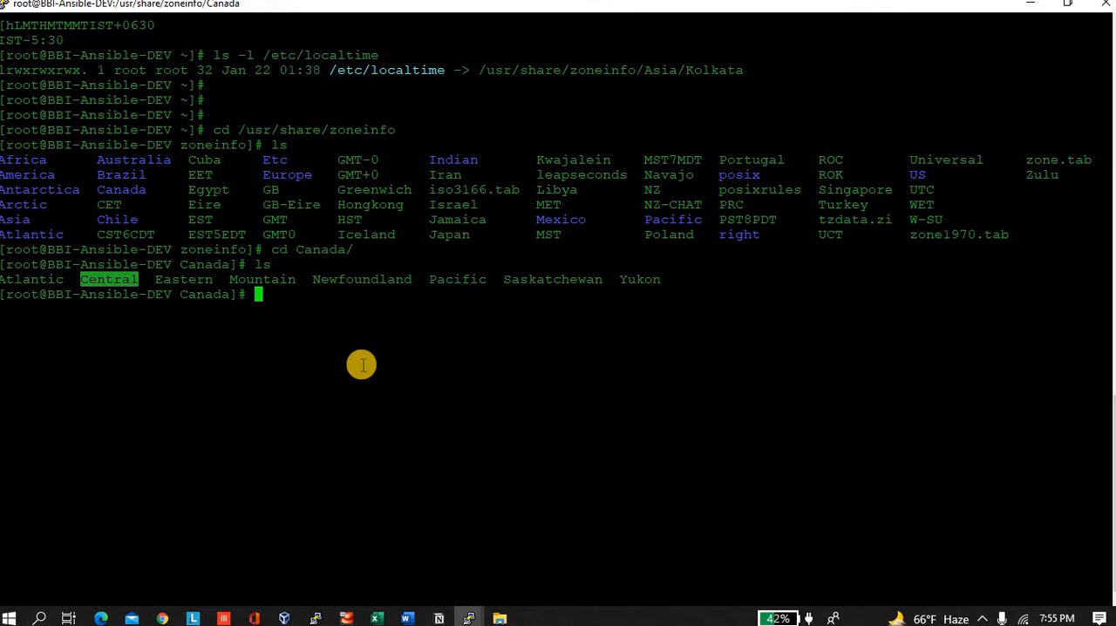
{"action": "mouse_move", "coordinate": [761, 72]}
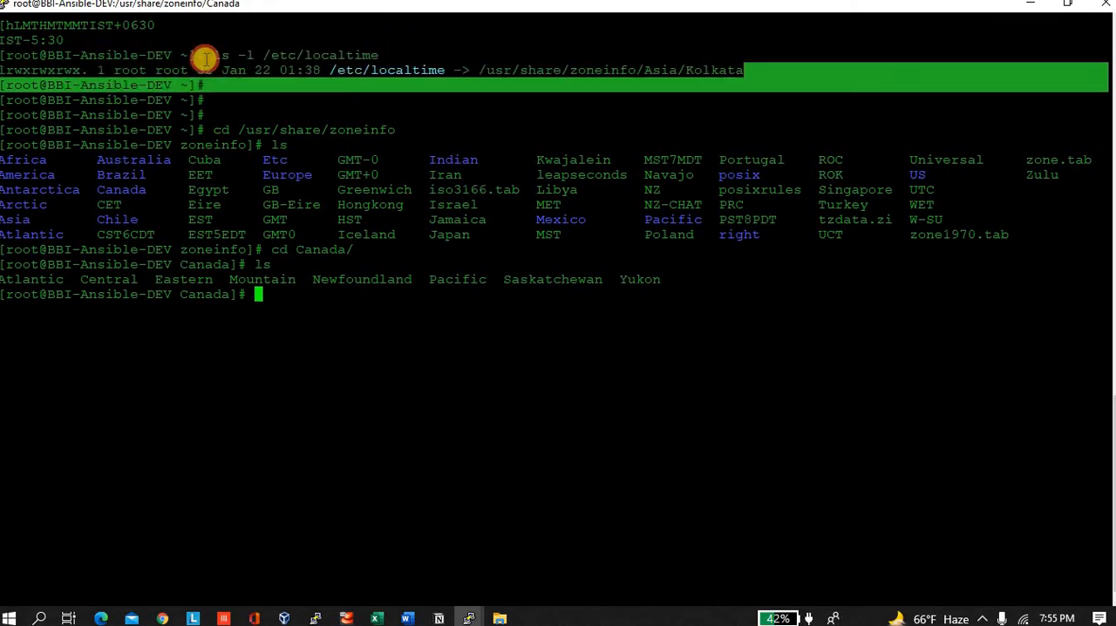
{"action": "double_click", "coordinate": [384, 70]}
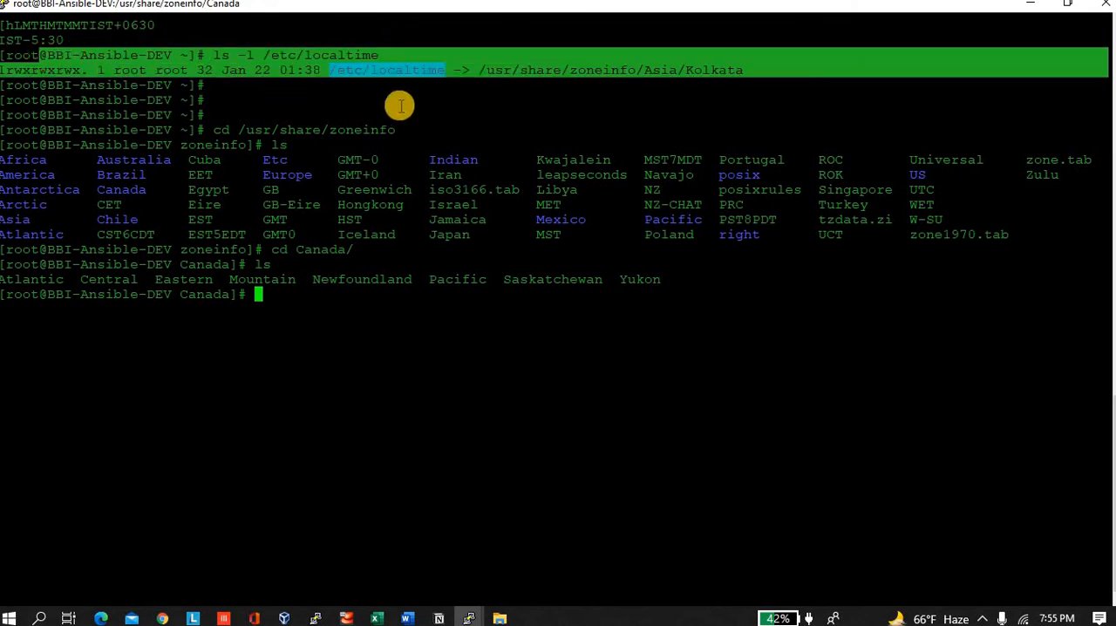
{"action": "mouse_move", "coordinate": [446, 110]}
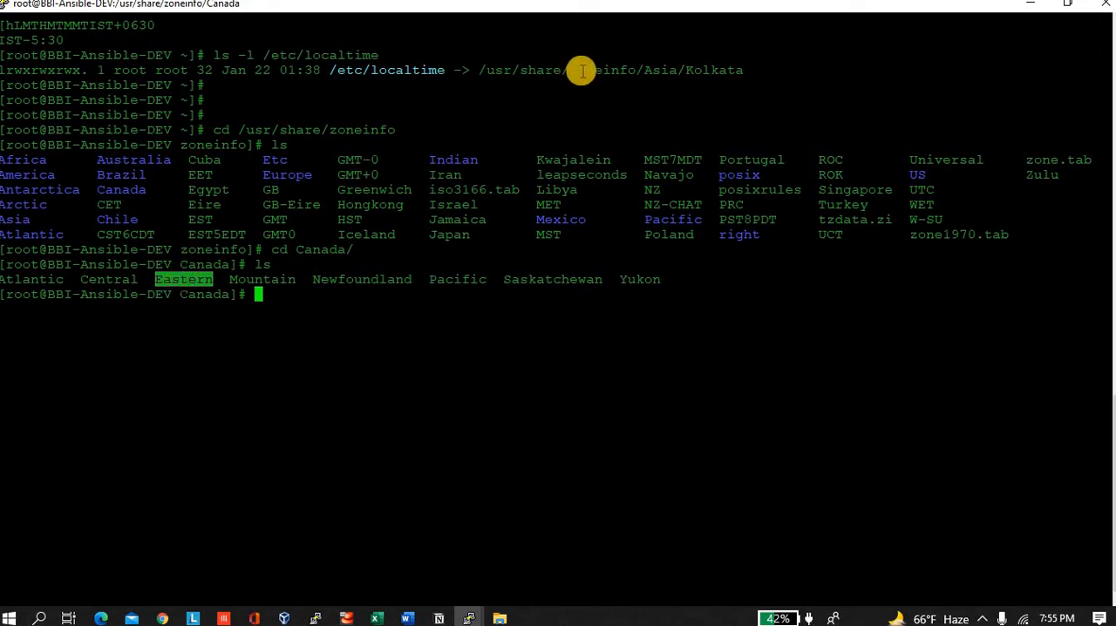
Remove the old timezone link with unlink /etc/localtime
{"action": "type", "text": "u"}
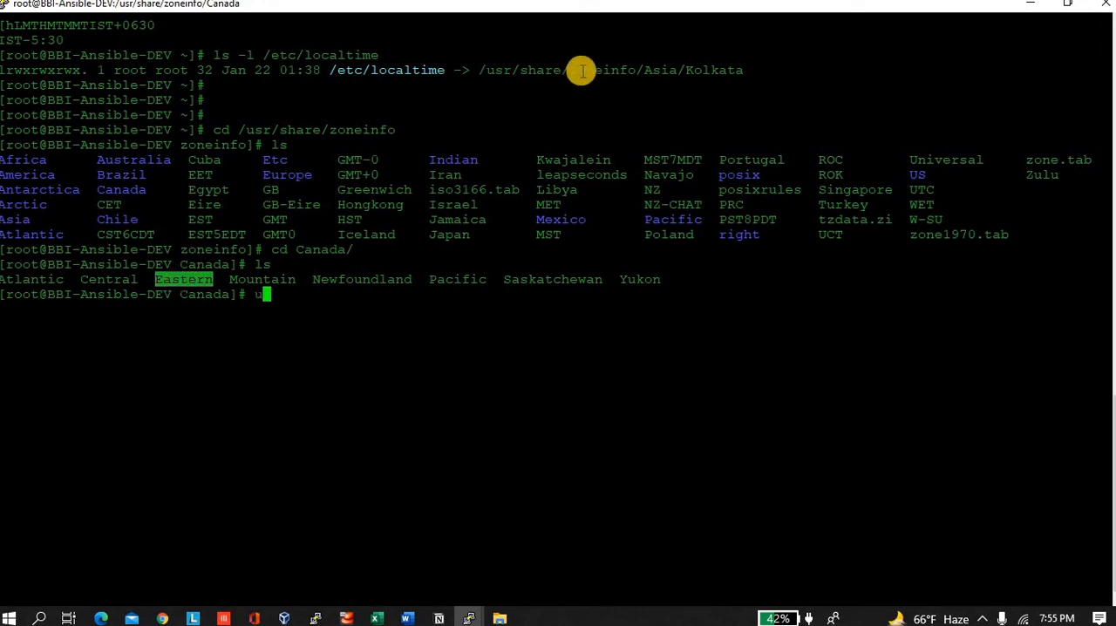
{"action": "type", "text": "nlink"}
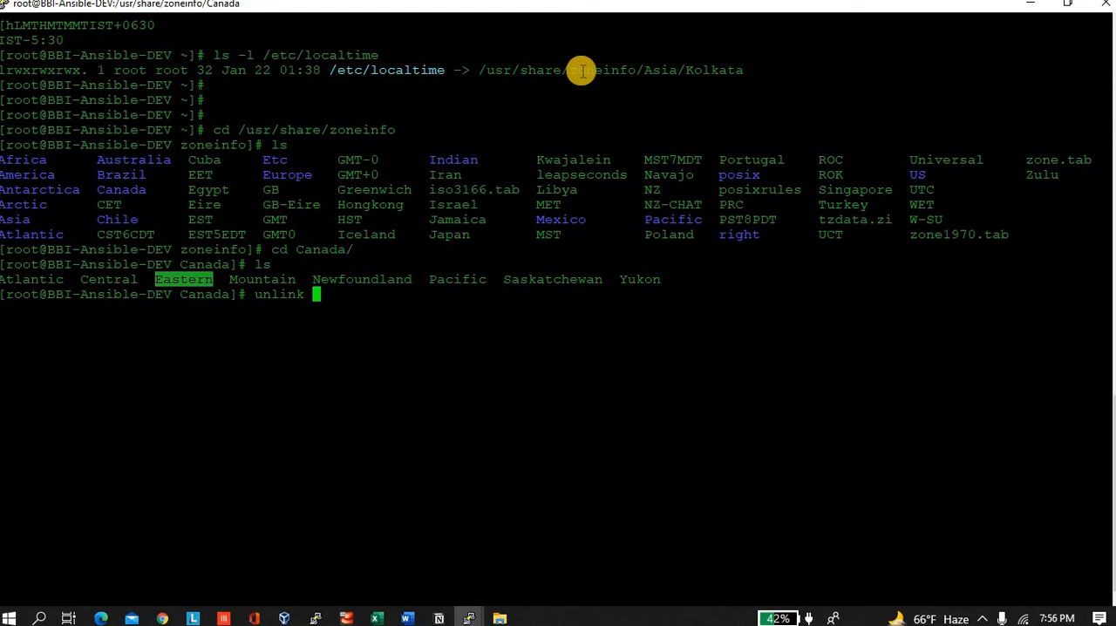
{"action": "mouse_move", "coordinate": [516, 69]}
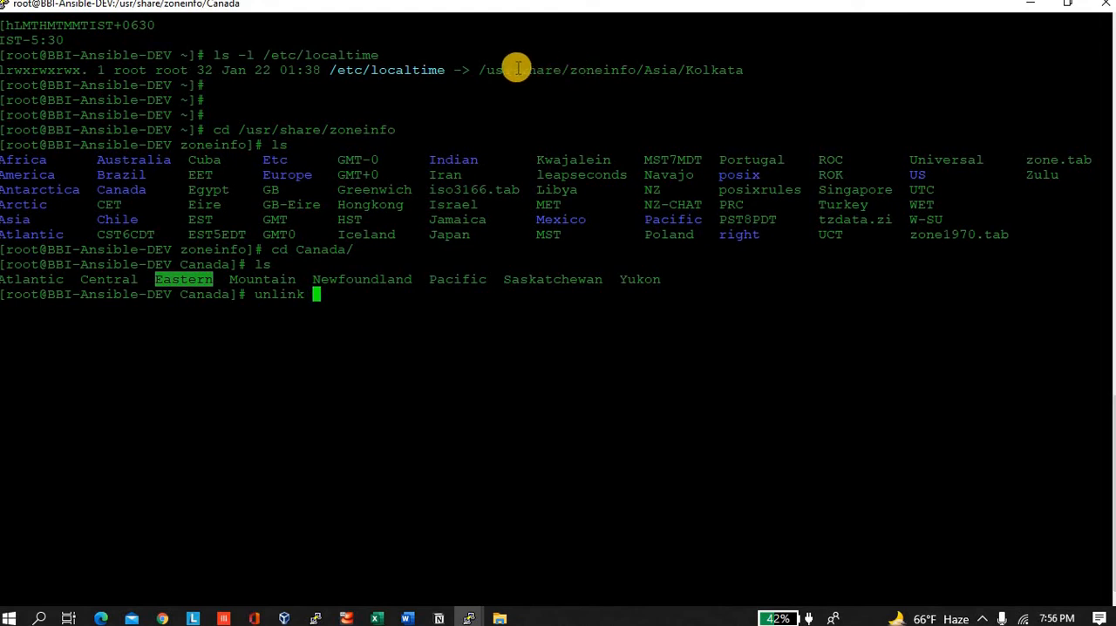
{"action": "double_click", "coordinate": [387, 70]}
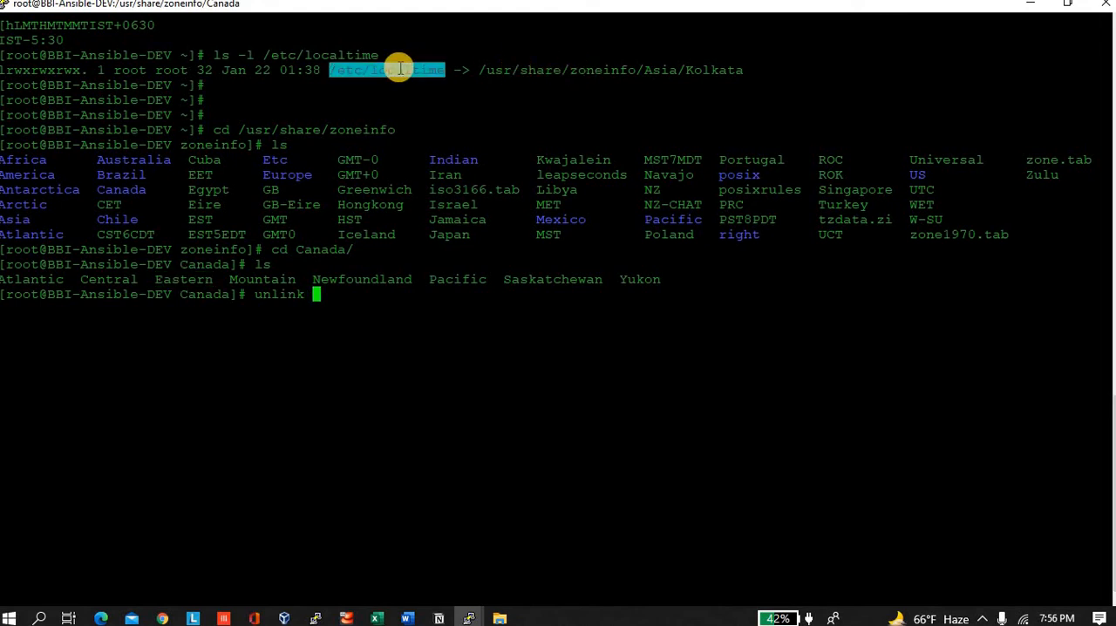
{"action": "type", "text": "/etc/localtime"}
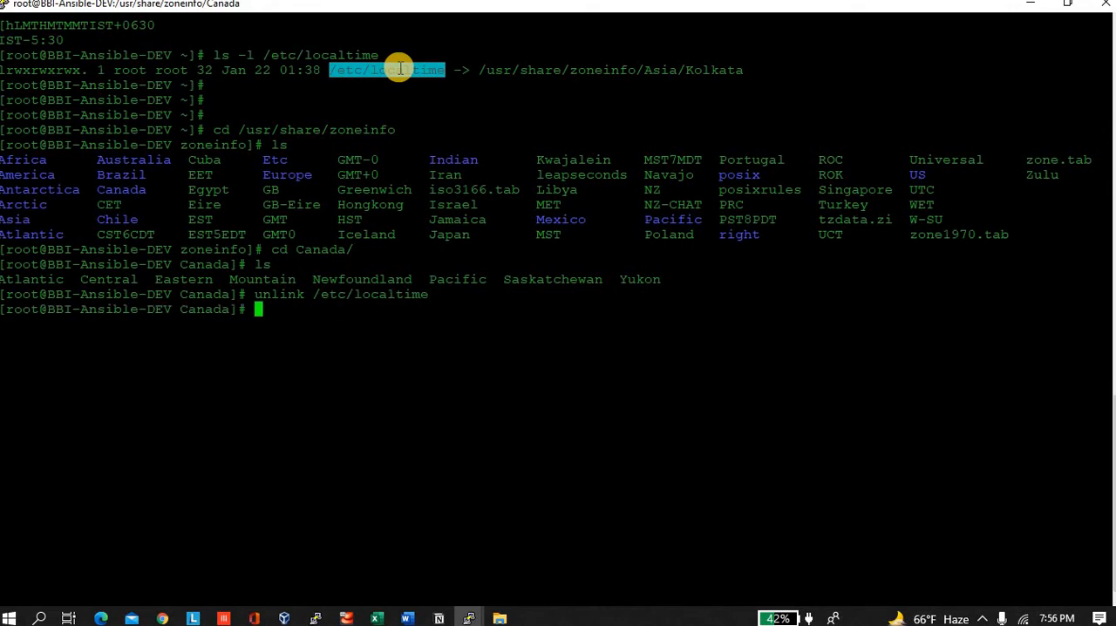
List /etc/localtime to confirm 'No such file or directory', then begin the ln -s command
{"action": "type", "text": "ls -l"}
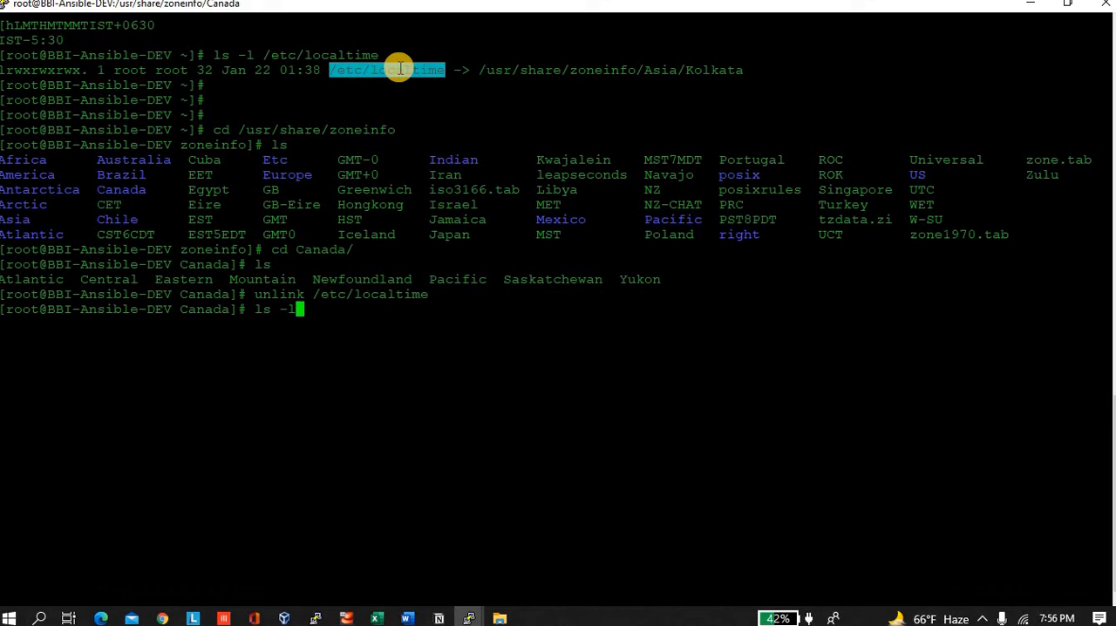
{"action": "type", "text": "/etc"}
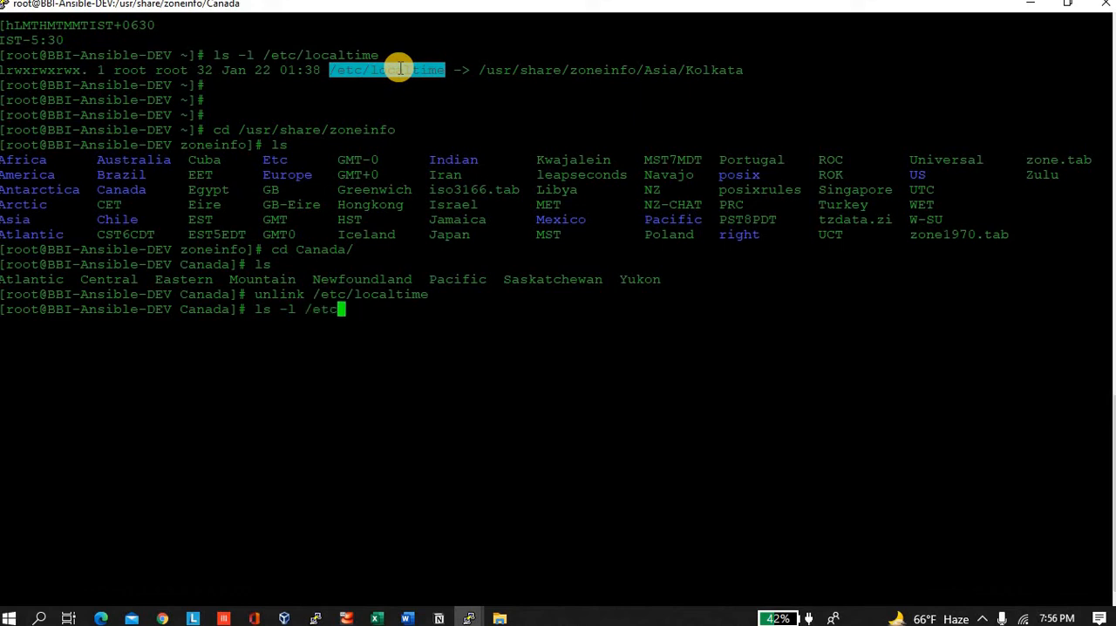
{"action": "type", "text": "localtime"}
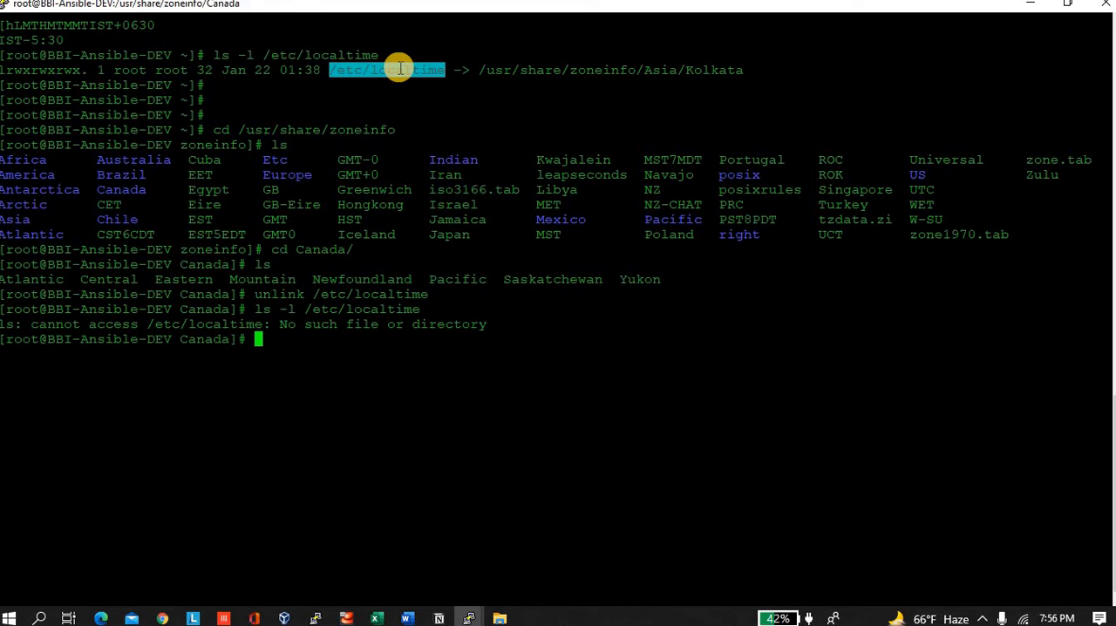
{"action": "type", "text": "l"}
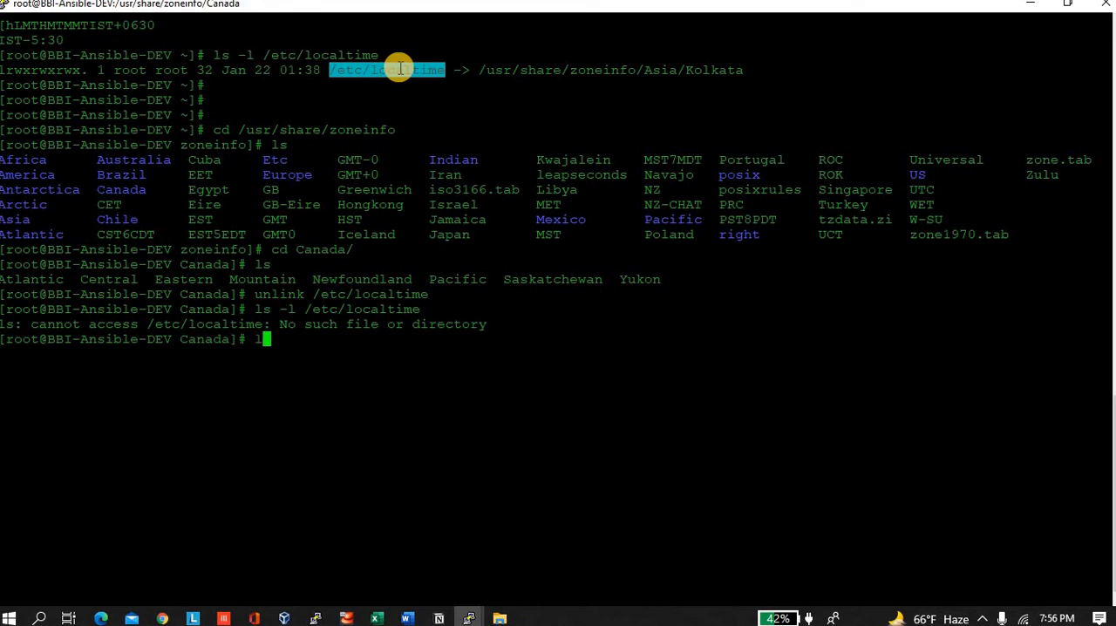
{"action": "type", "text": "n -s"}
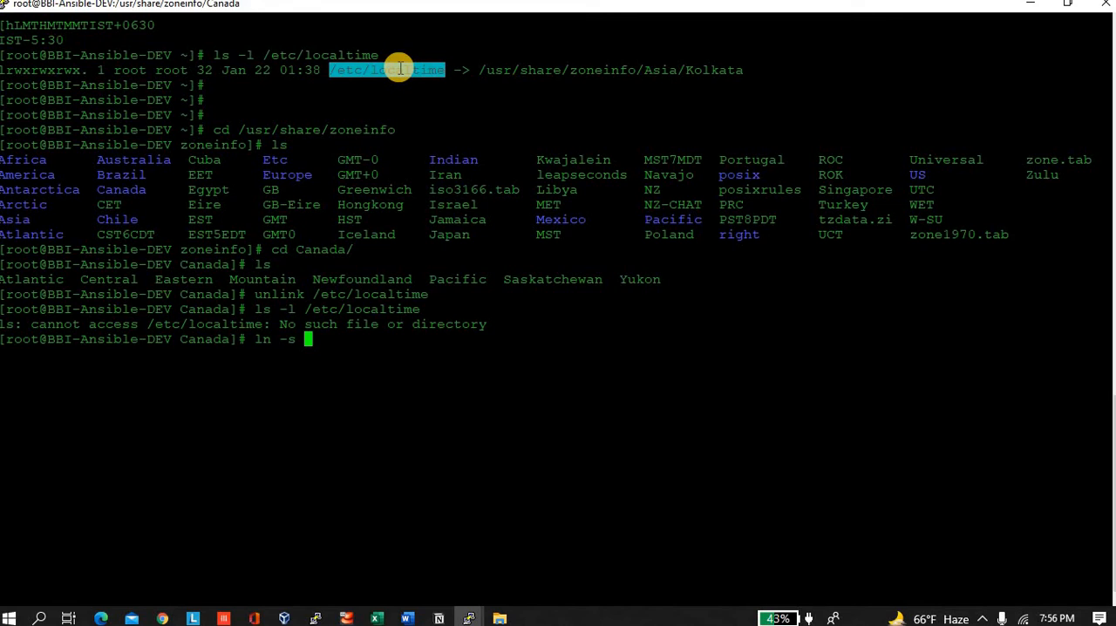
Link /etc/localtime to /usr/share/zoneinfo/Canada/Eastern with ln -s
{"action": "type", "text": "/etc"}
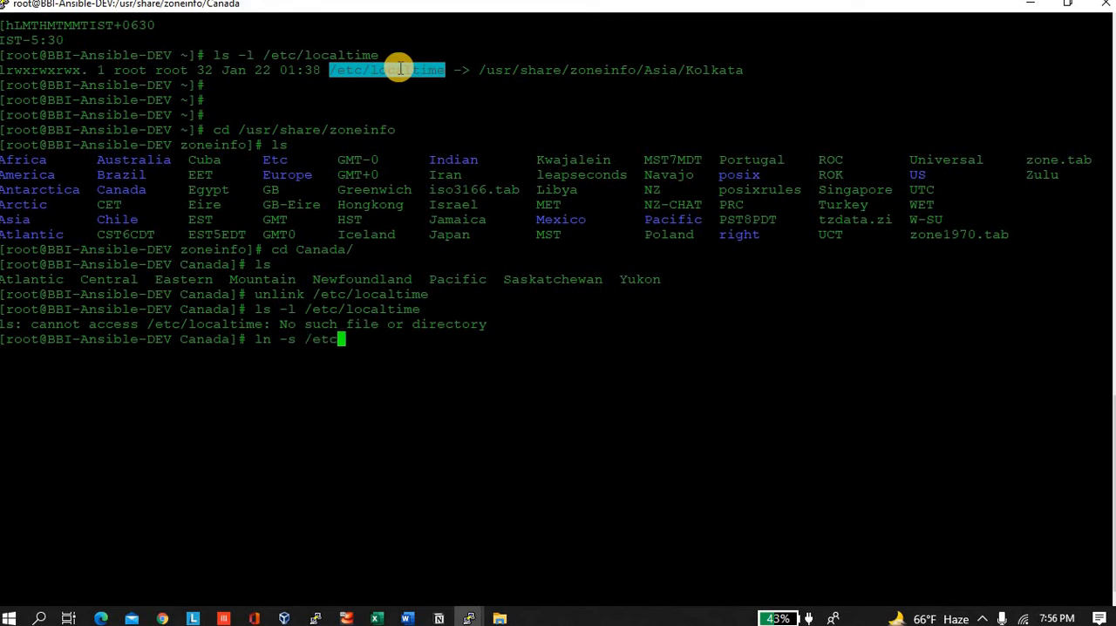
{"action": "type", "text": "/usr"}
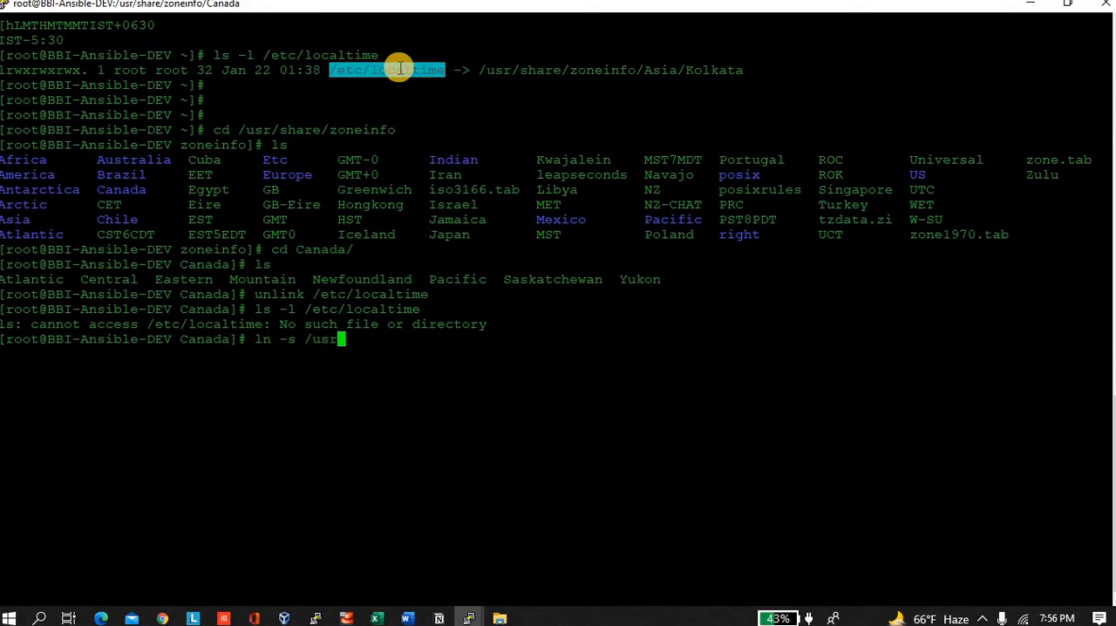
{"action": "type", "text": "/share"}
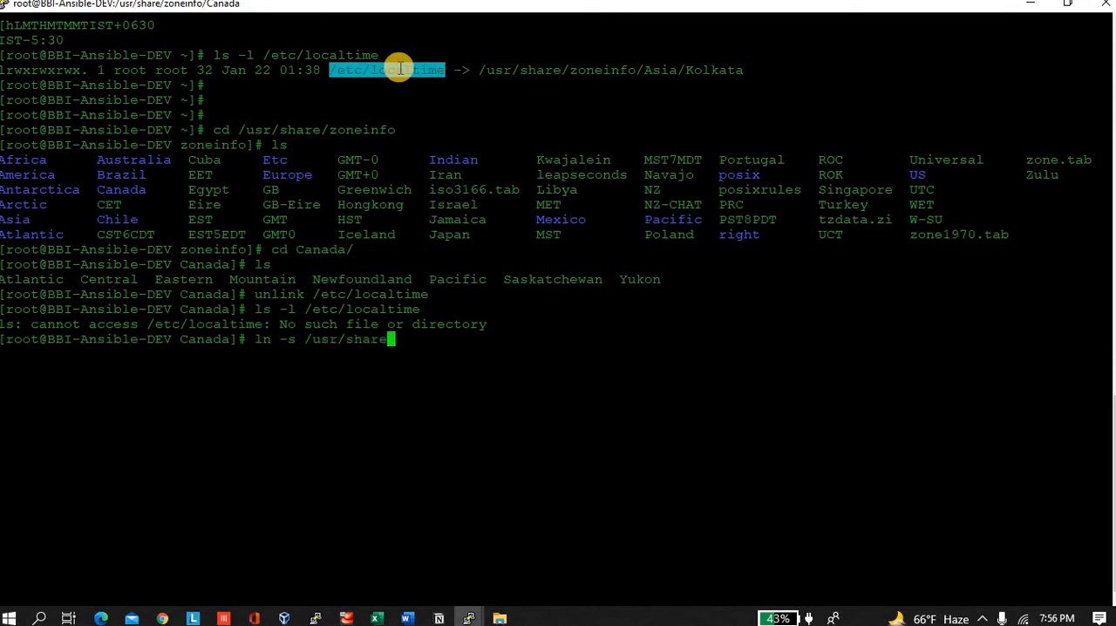
{"action": "type", "text": "zoneinf"}
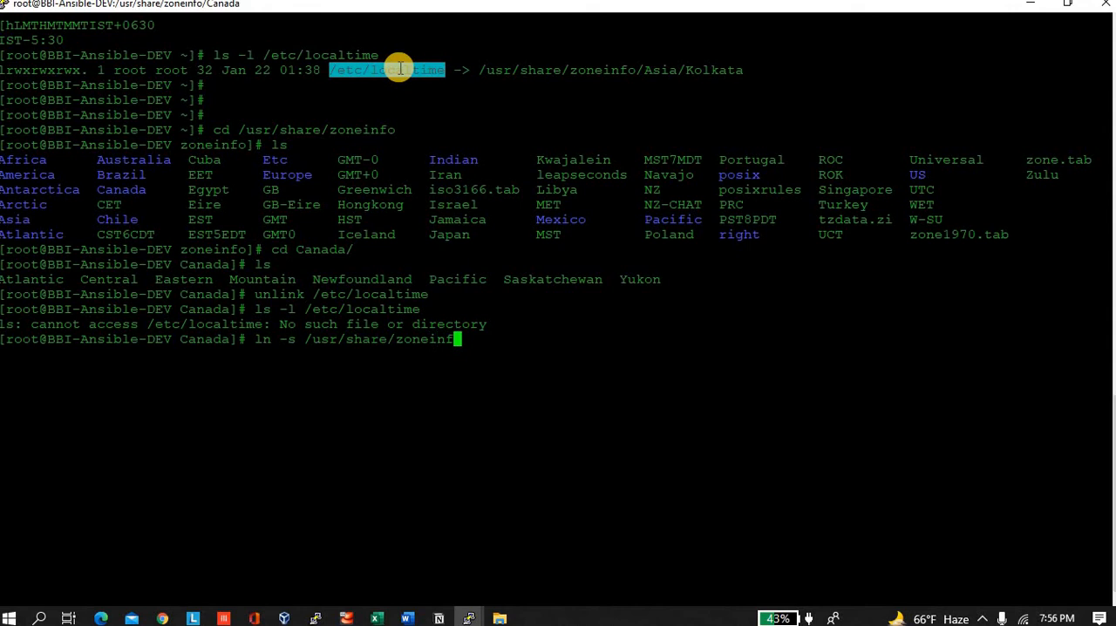
{"action": "type", "text": "o/Canada/"}
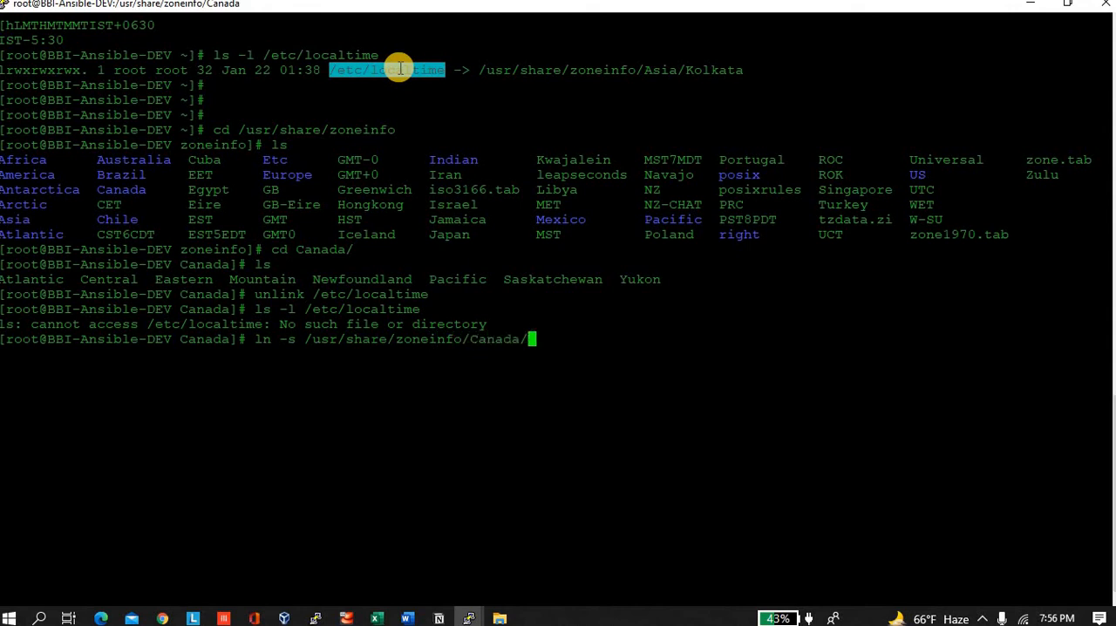
{"action": "type", "text": "Eastern"}
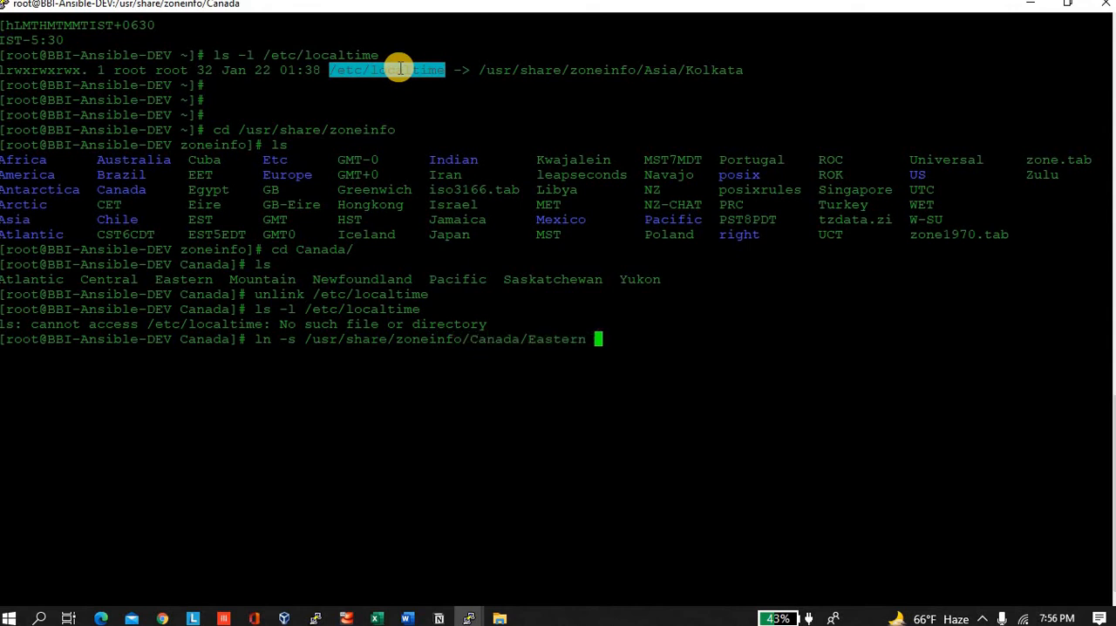
{"action": "type", "text": "/etc"}
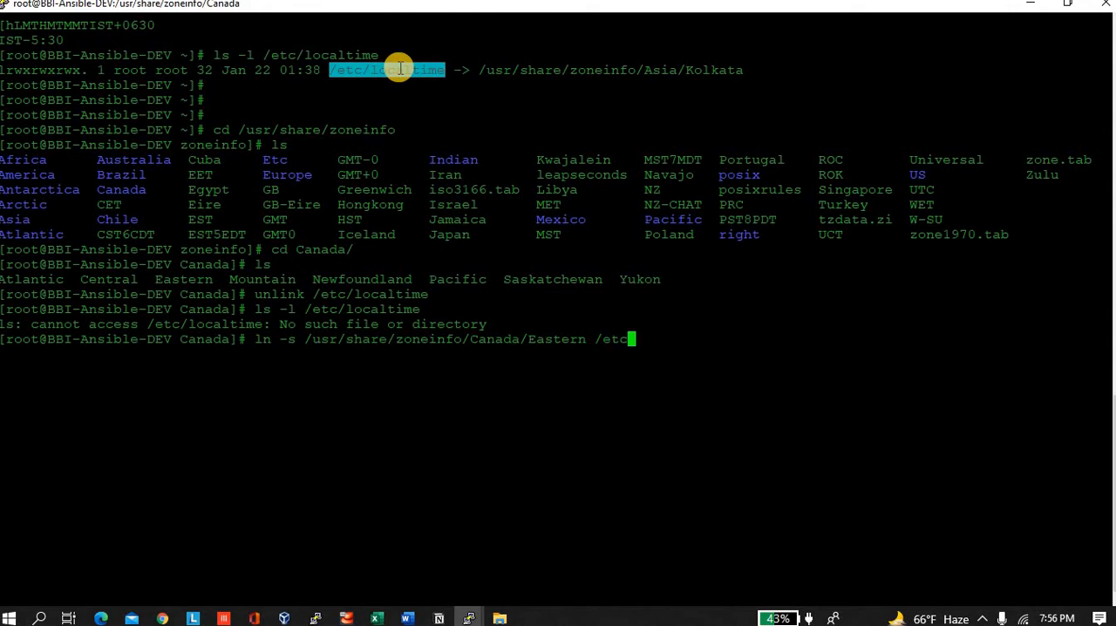
{"action": "type", "text": "/localtime"}
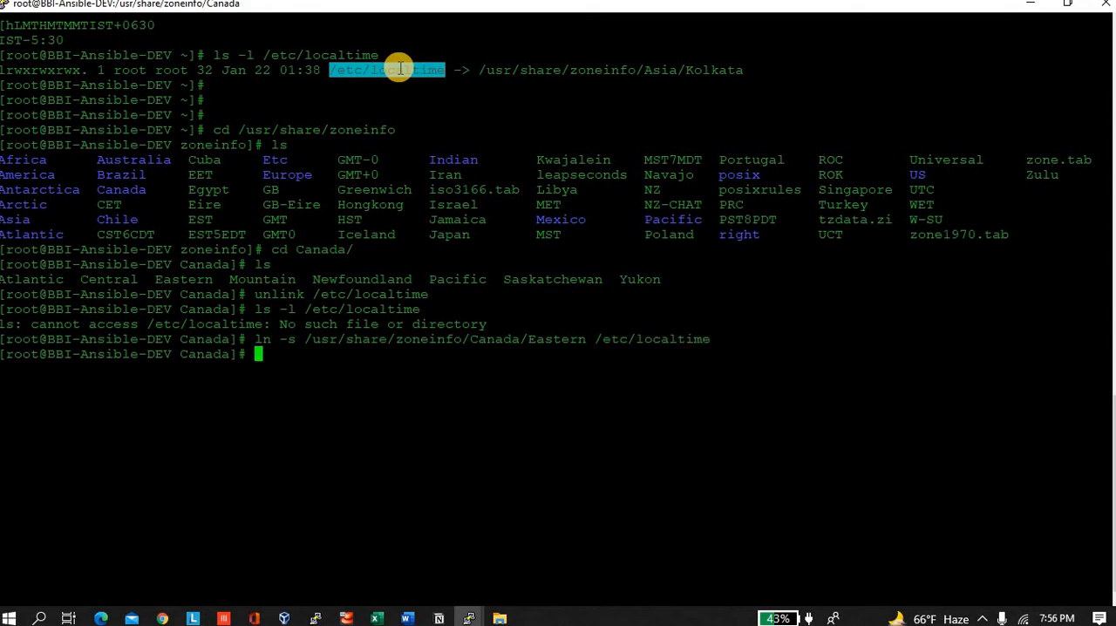
Verify the /etc/localtime symlink now points to the Canada/Eastern zone file
{"action": "type", "text": "ls"}
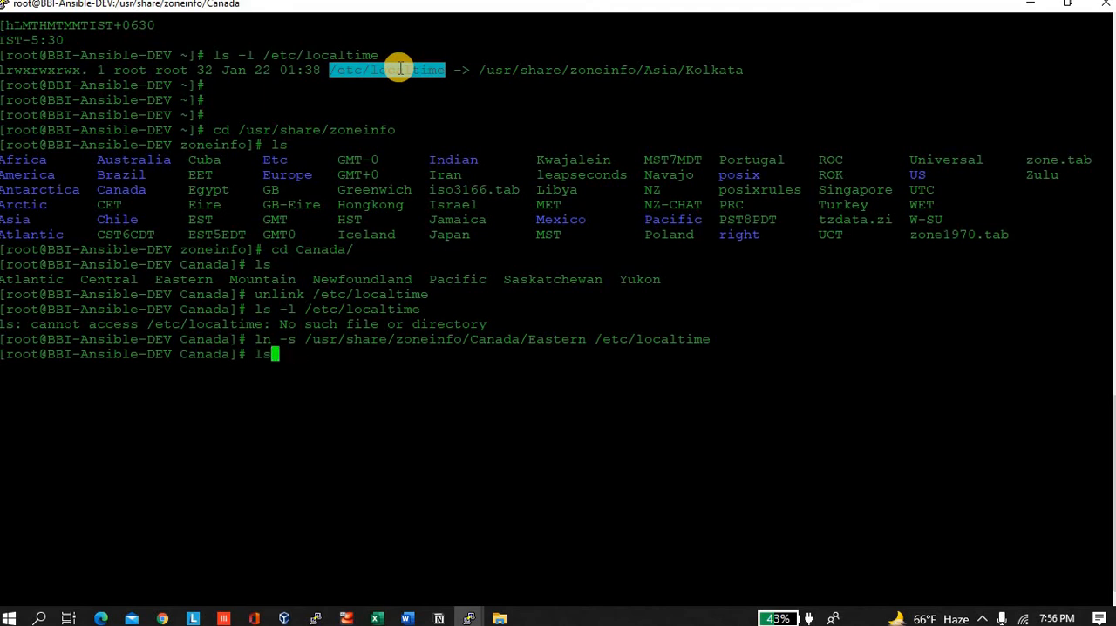
{"action": "type", "text": "n -s"}
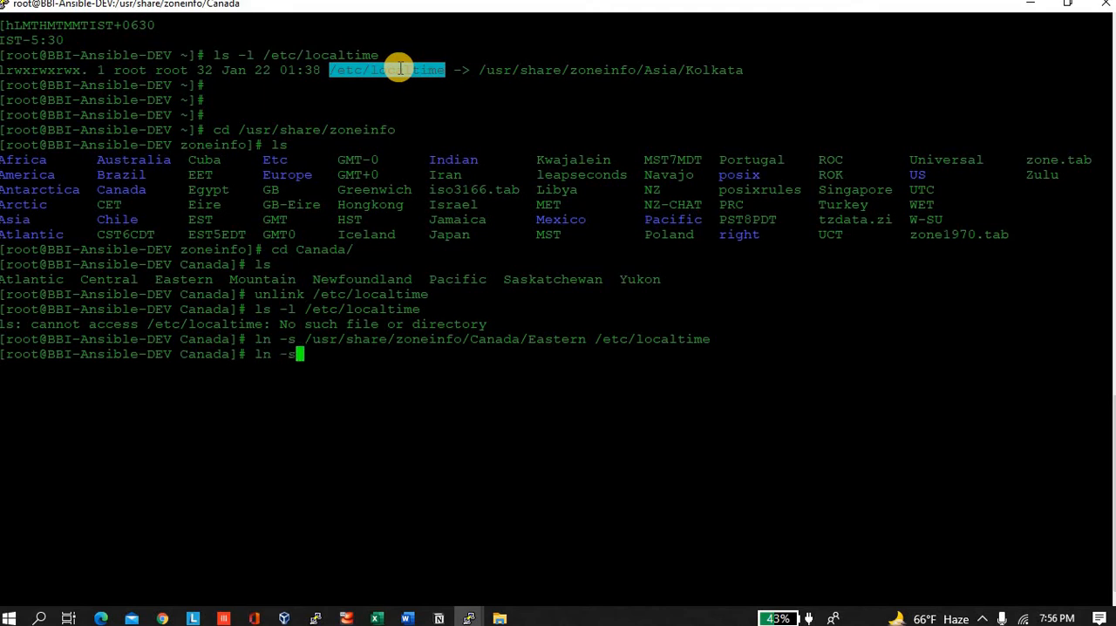
{"action": "type", "text": "/et"}
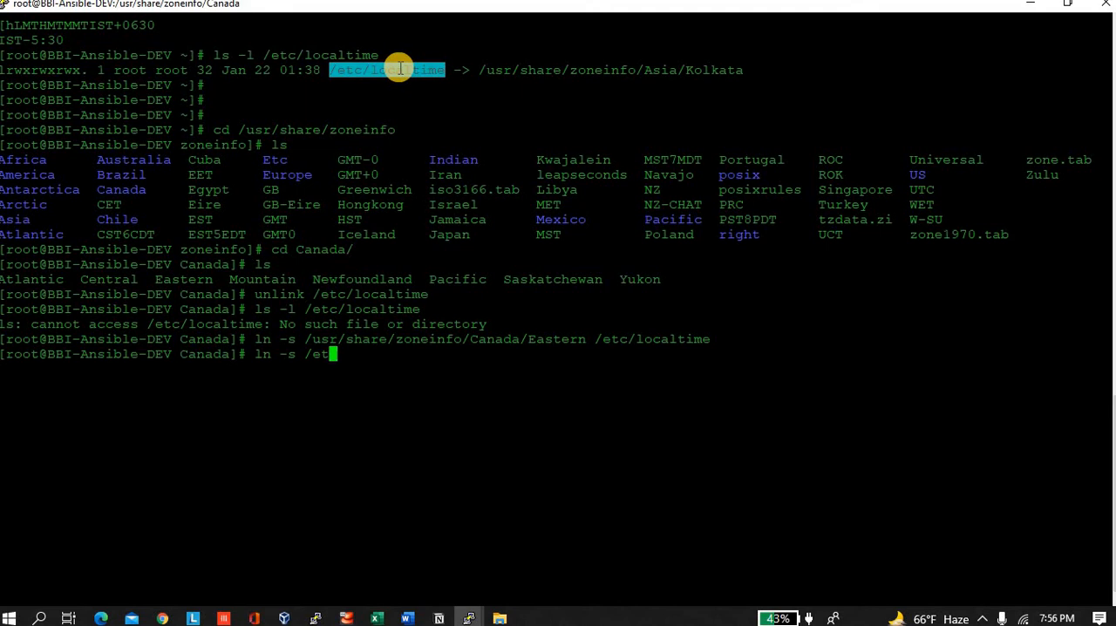
{"action": "type", "text": "c/localtime"}
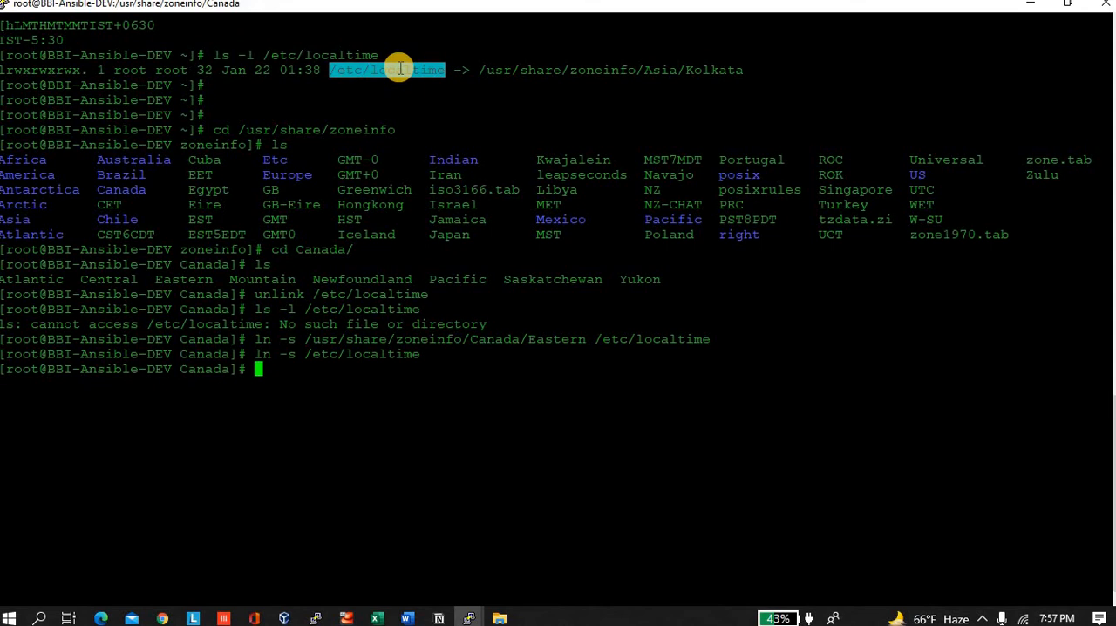
{"action": "type", "text": "ln -s /etc/localtime"}
{"action": "type", "text": "ls -l /etc/localtime"}
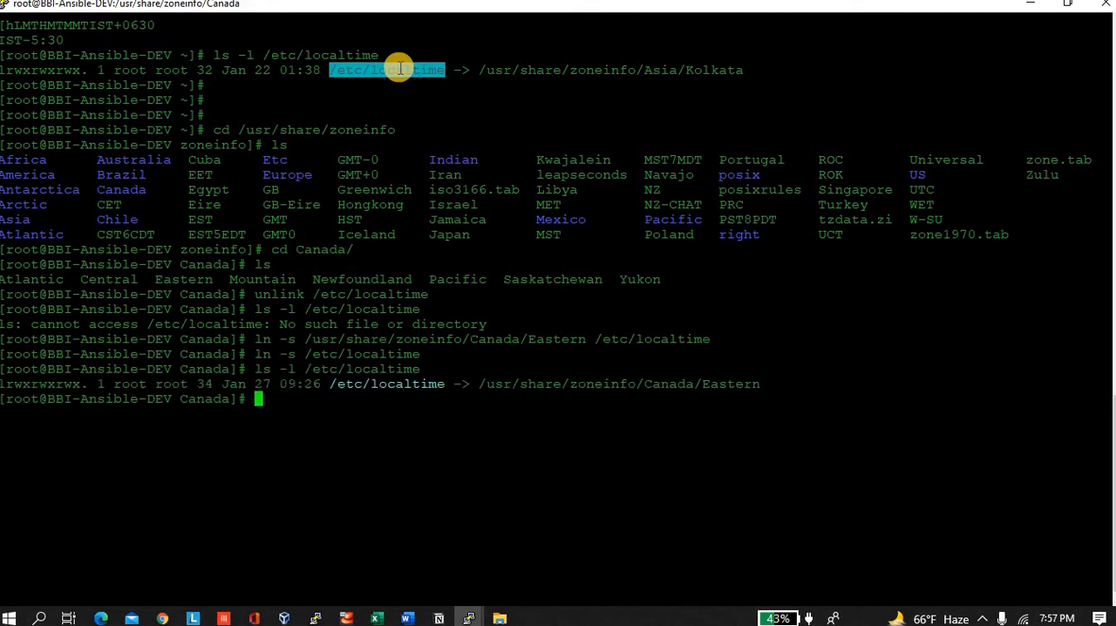
{"action": "mouse_move", "coordinate": [751, 380]}
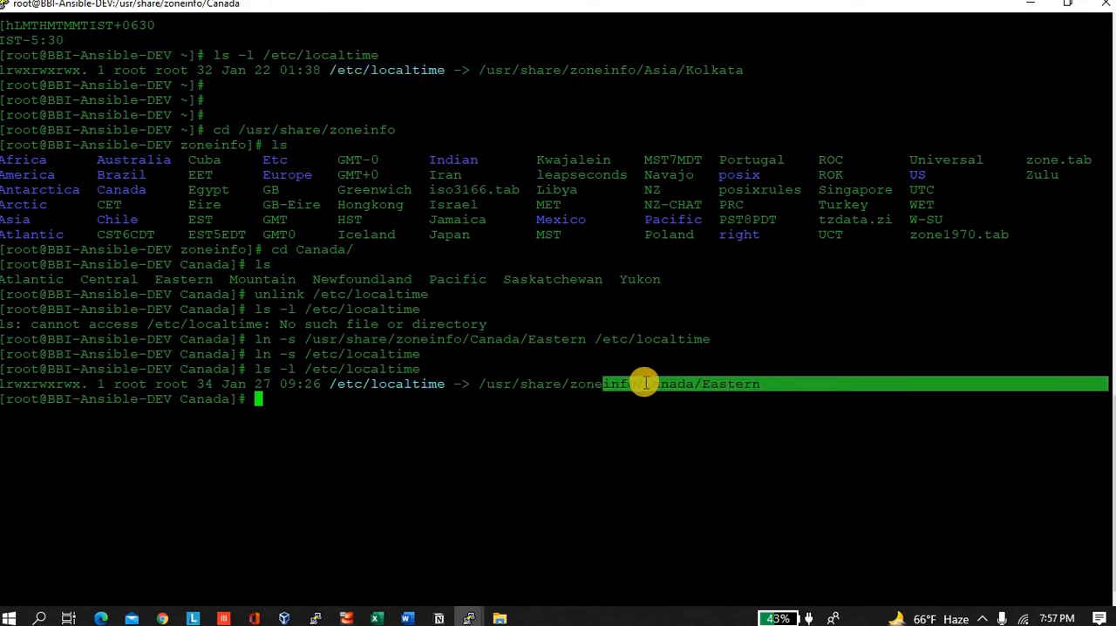
{"action": "mouse_move", "coordinate": [742, 69]}
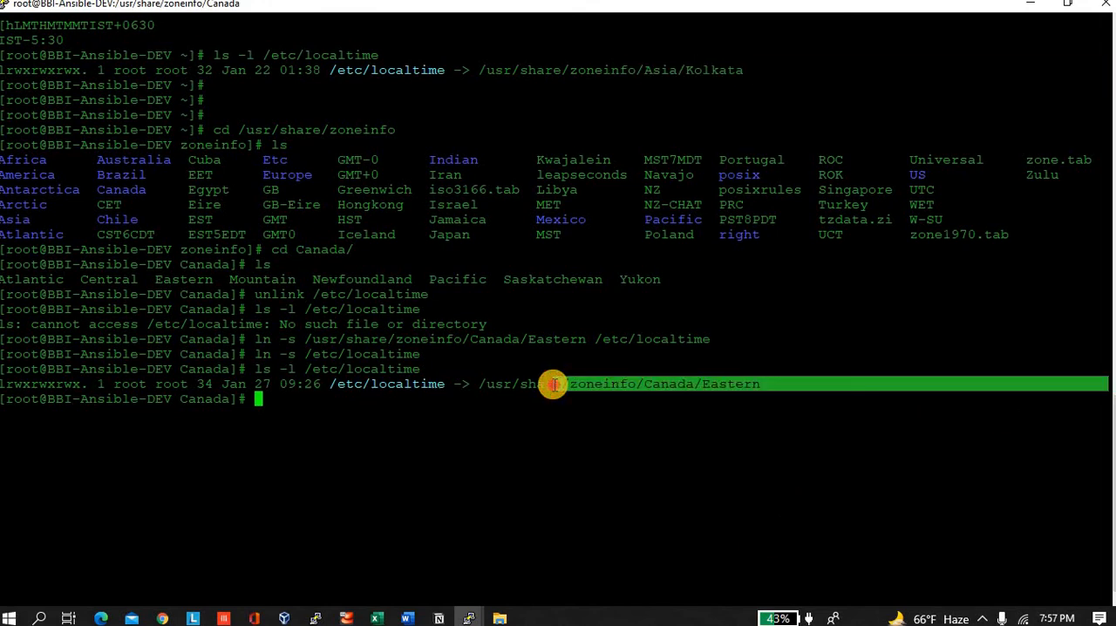
Run date, showing Thu Jan 27 09:27:27 EST 2022 on the server
{"action": "type", "text": "da"}
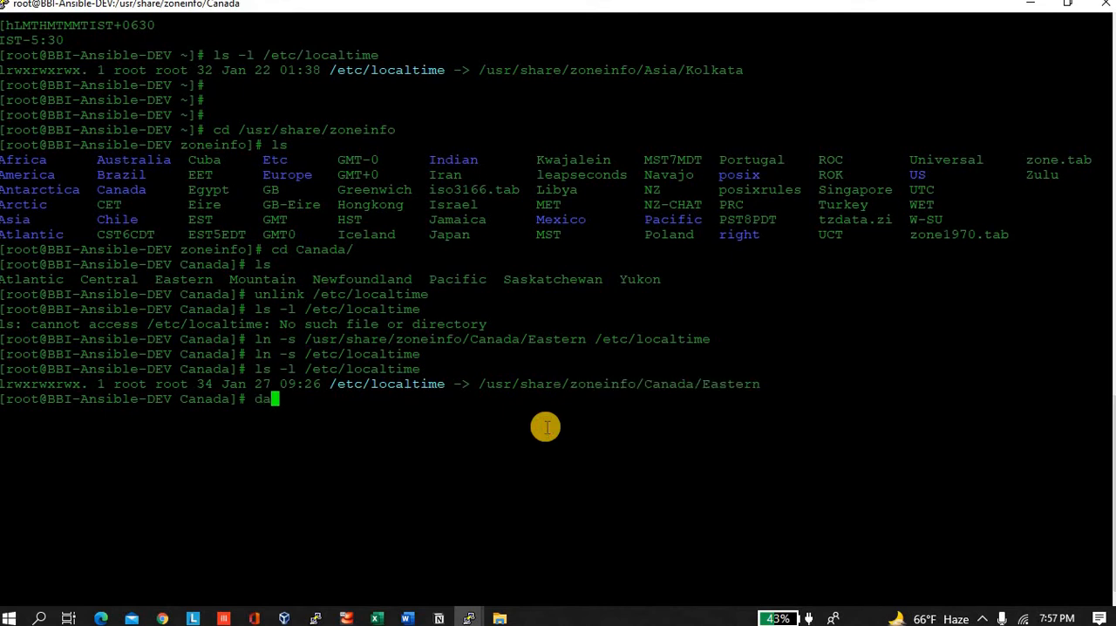
{"action": "type", "text": "te"}
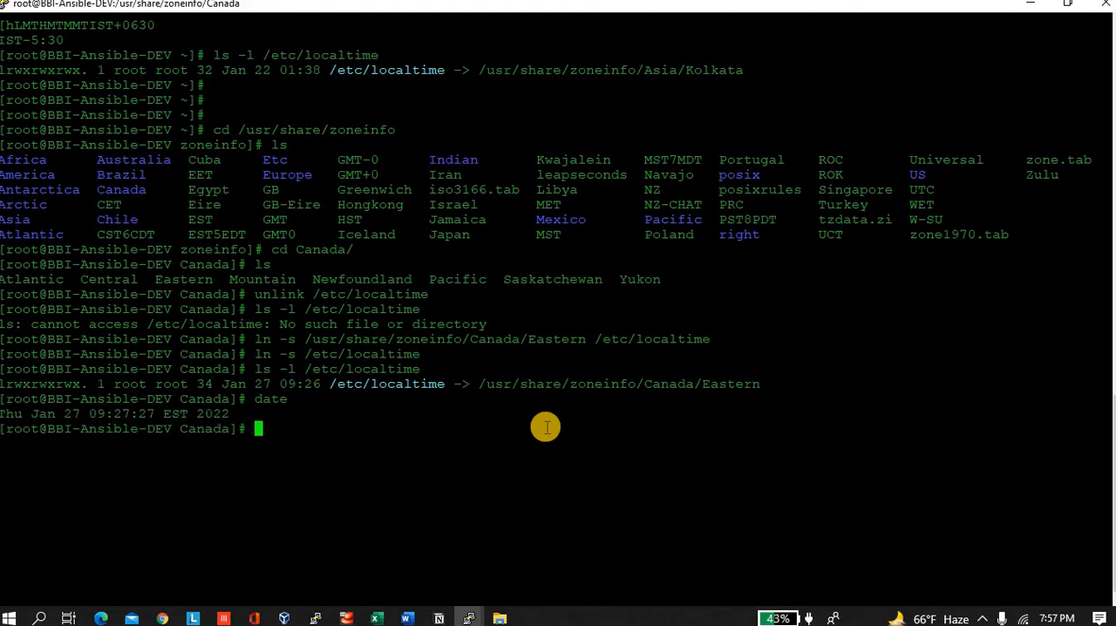
{"action": "mouse_move", "coordinate": [70, 413]}
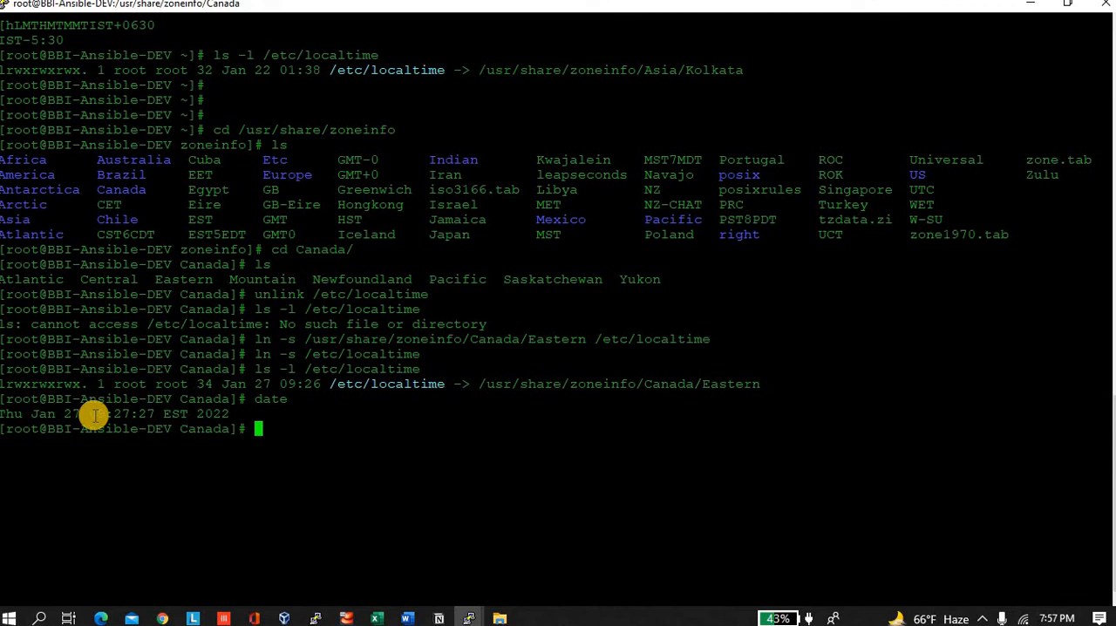
{"action": "mouse_move", "coordinate": [213, 429]}
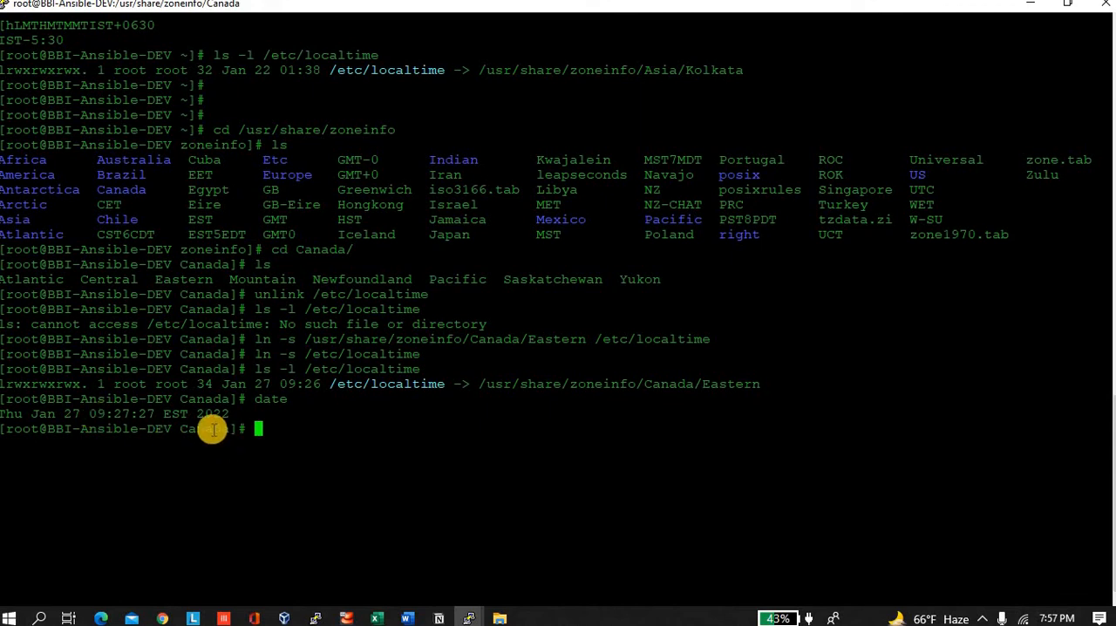
{"action": "mouse_move", "coordinate": [187, 582]}
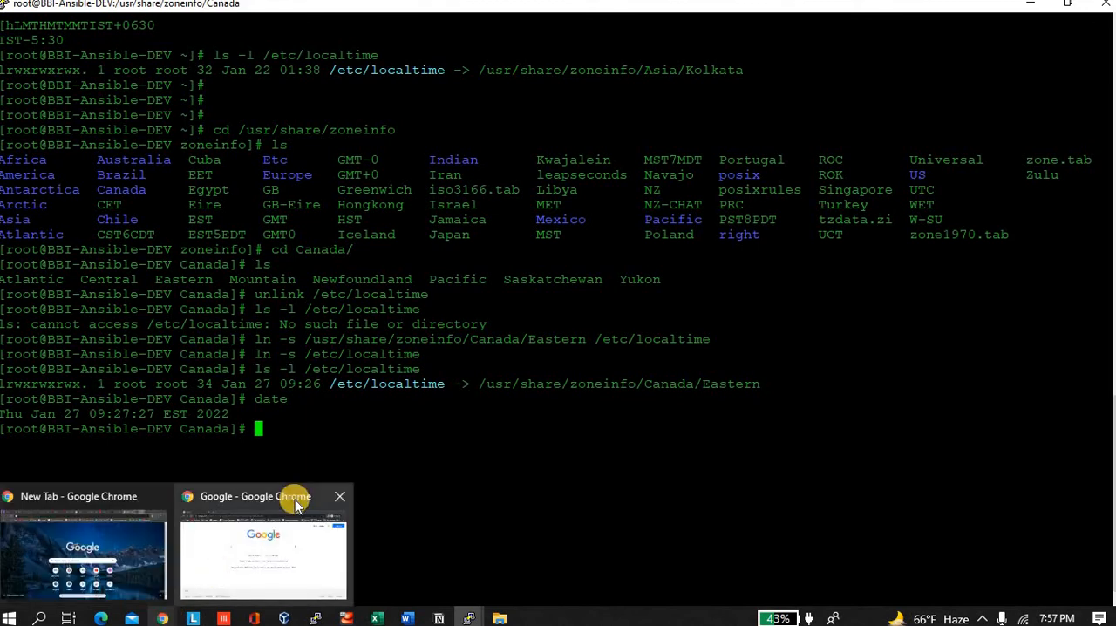
Search Google for canada time zone, showing Eastern Standard Time at 9:28 am
{"action": "left_click", "coordinate": [261, 540]}
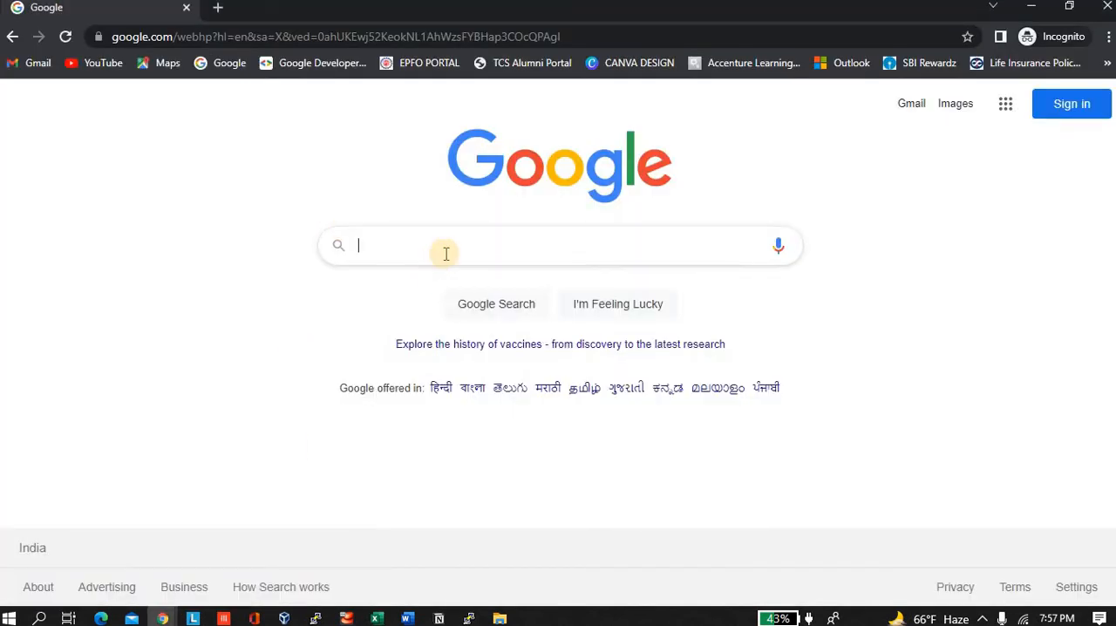
{"action": "type", "text": "est time"}
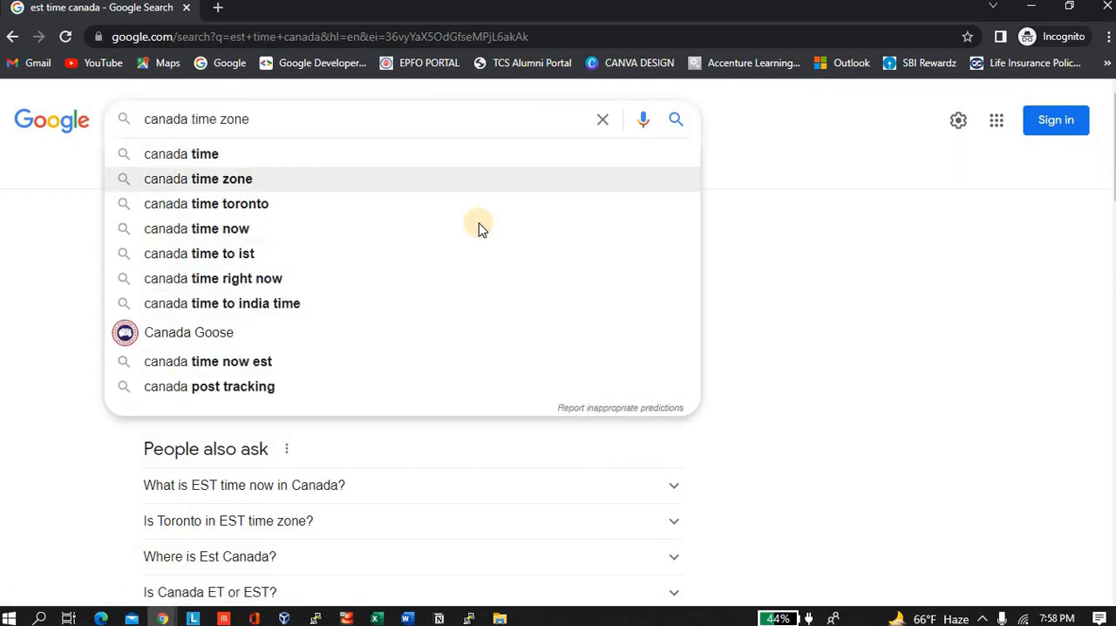
{"action": "left_click", "coordinate": [198, 179]}
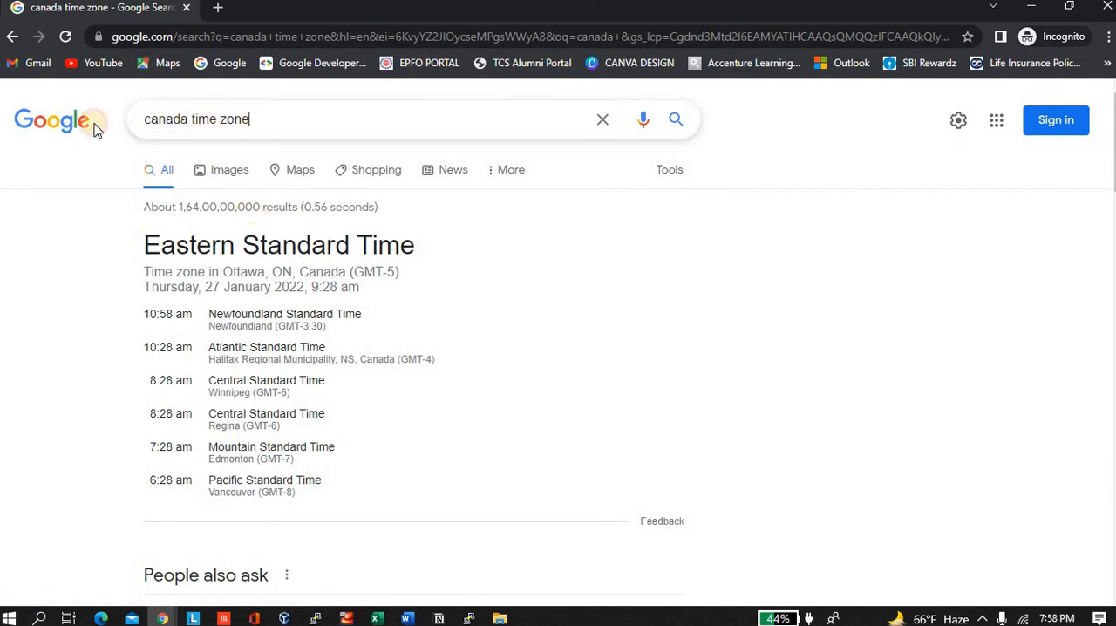
Search 'ist to est' and open the worldtimebuddy IST to EST Converter result
{"action": "type", "text": "ist to est"}
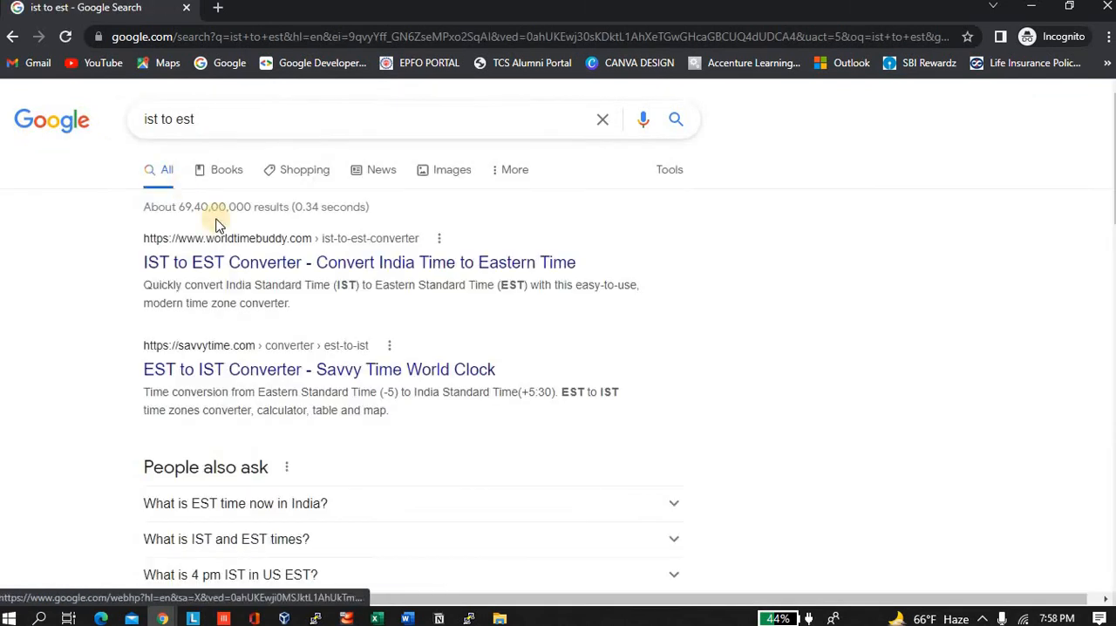
{"action": "left_click", "coordinate": [381, 261]}
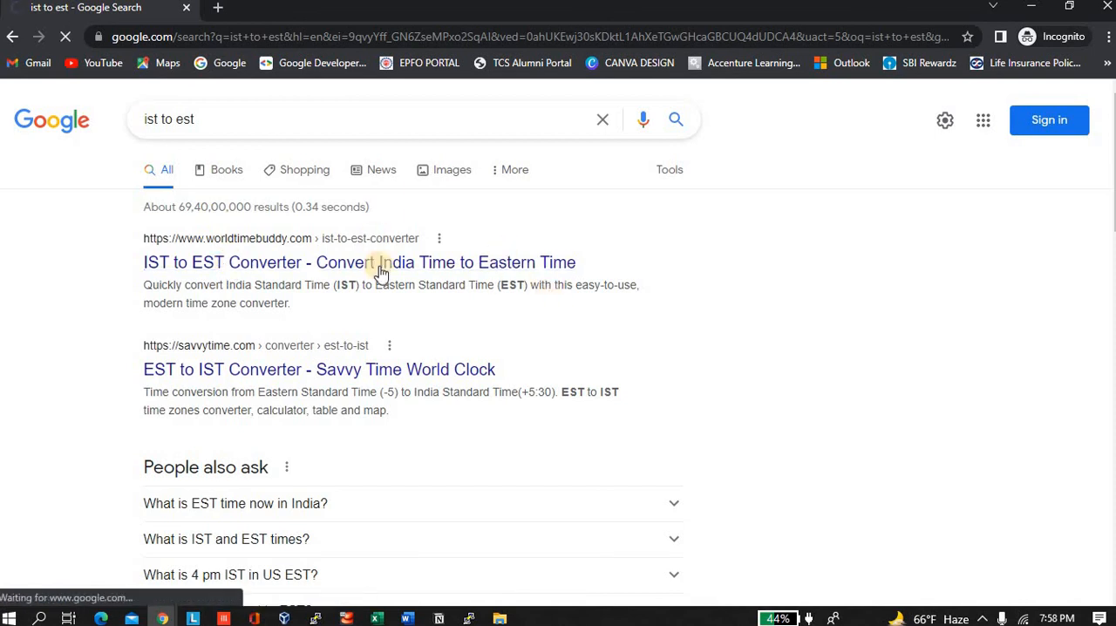
{"action": "mouse_move", "coordinate": [213, 261]}
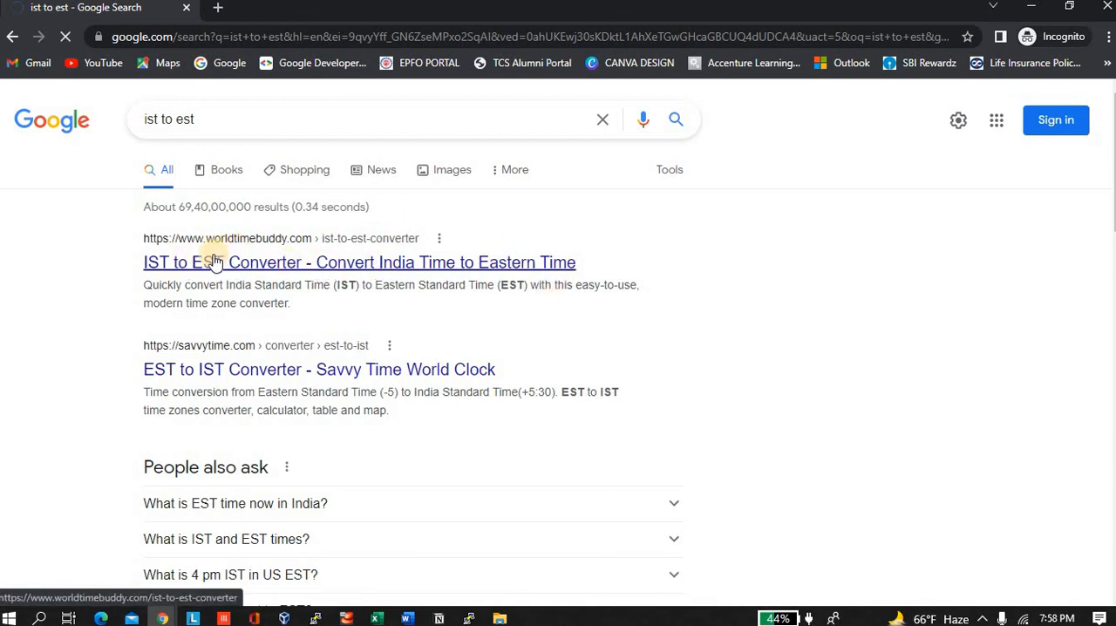
{"action": "mouse_move", "coordinate": [303, 266]}
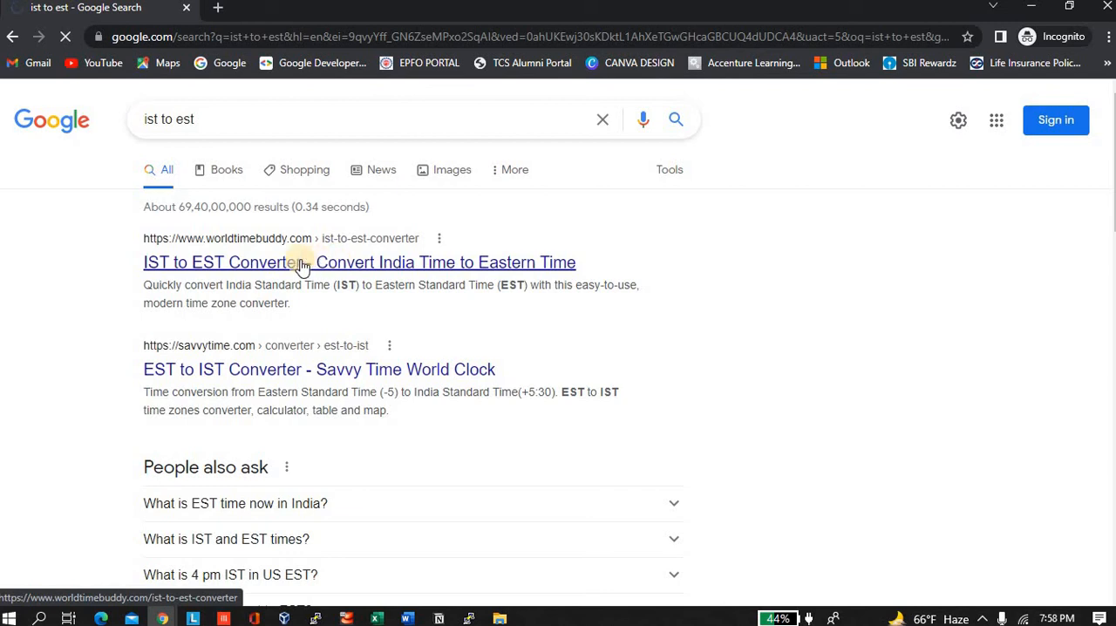
{"action": "mouse_move", "coordinate": [285, 267]}
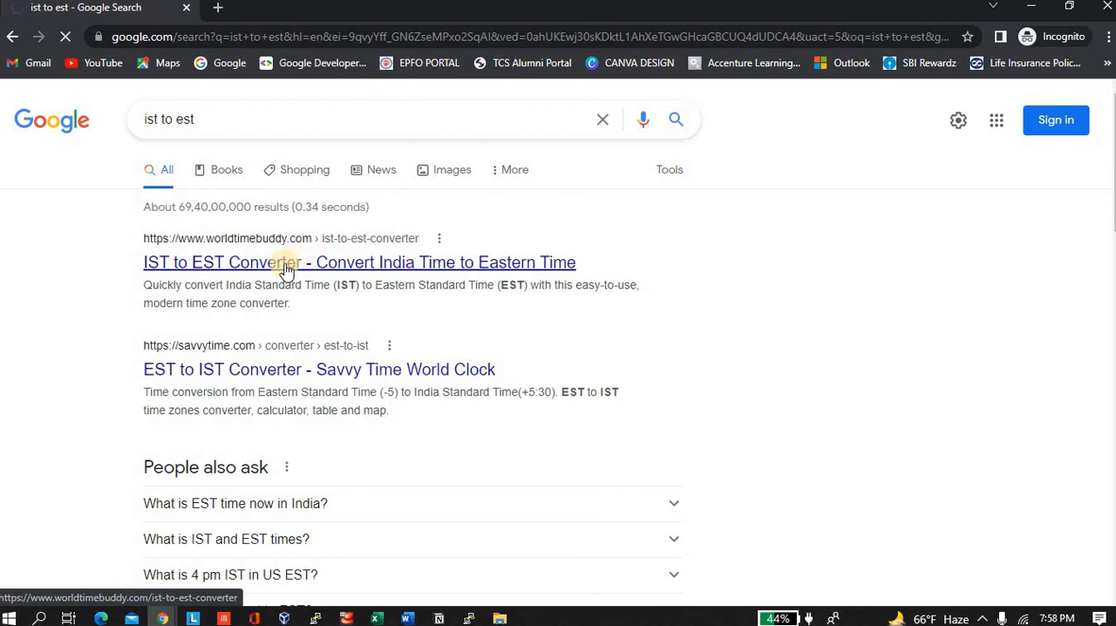
View the worldtimebuddy IST to EST converter comparing India, Eastern and London times
{"action": "left_click", "coordinate": [289, 262]}
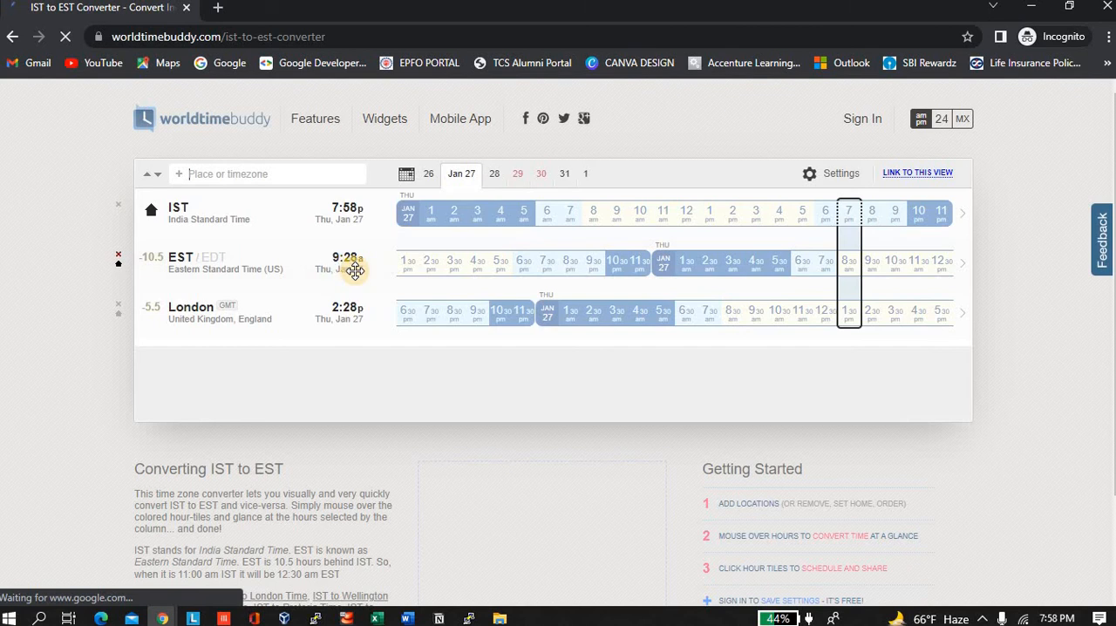
{"action": "mouse_move", "coordinate": [485, 608]}
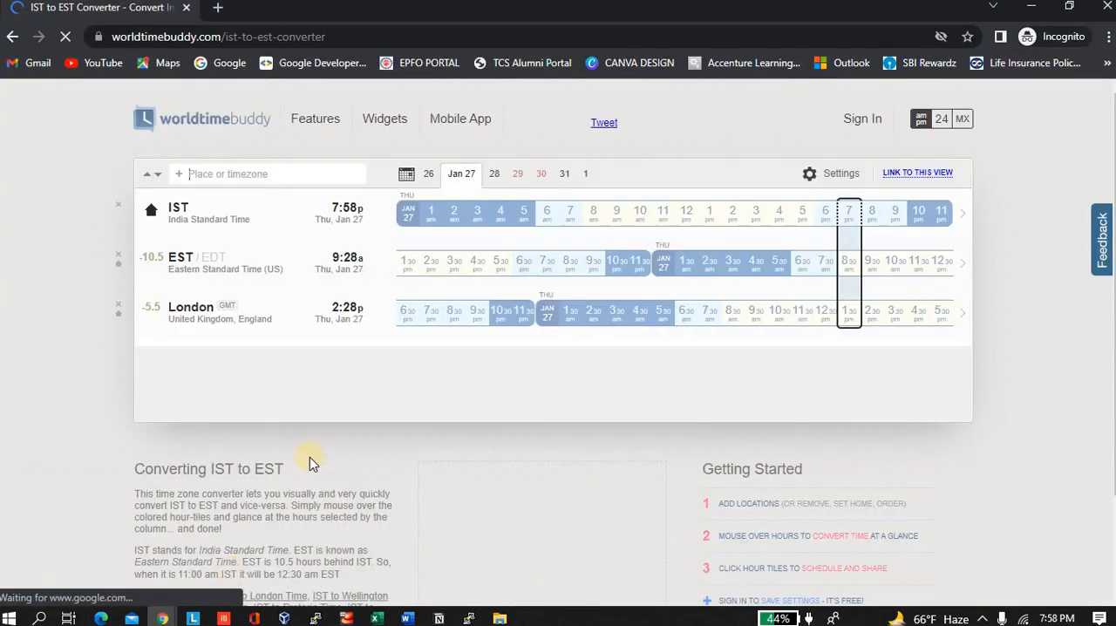
{"action": "mouse_move", "coordinate": [726, 221]}
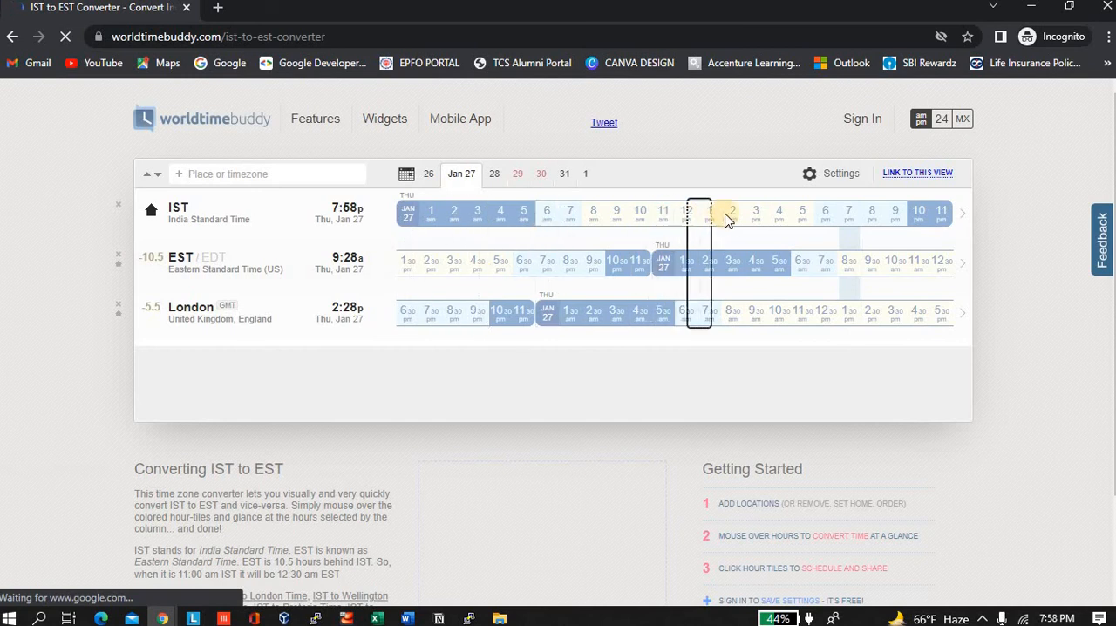
{"action": "mouse_move", "coordinate": [734, 225]}
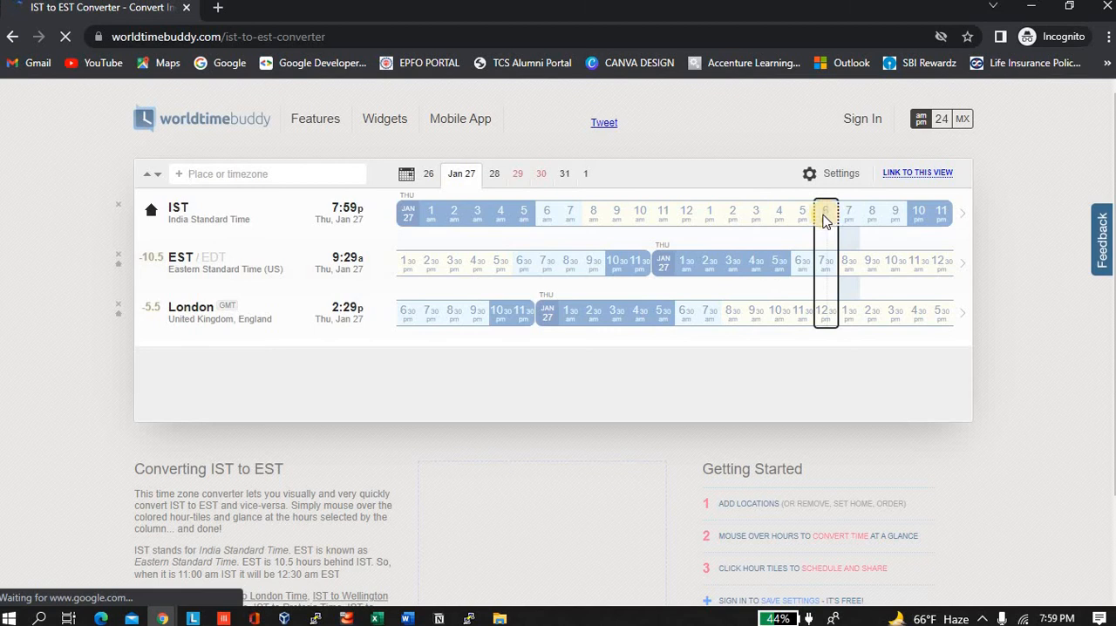
{"action": "mouse_move", "coordinate": [702, 226]}
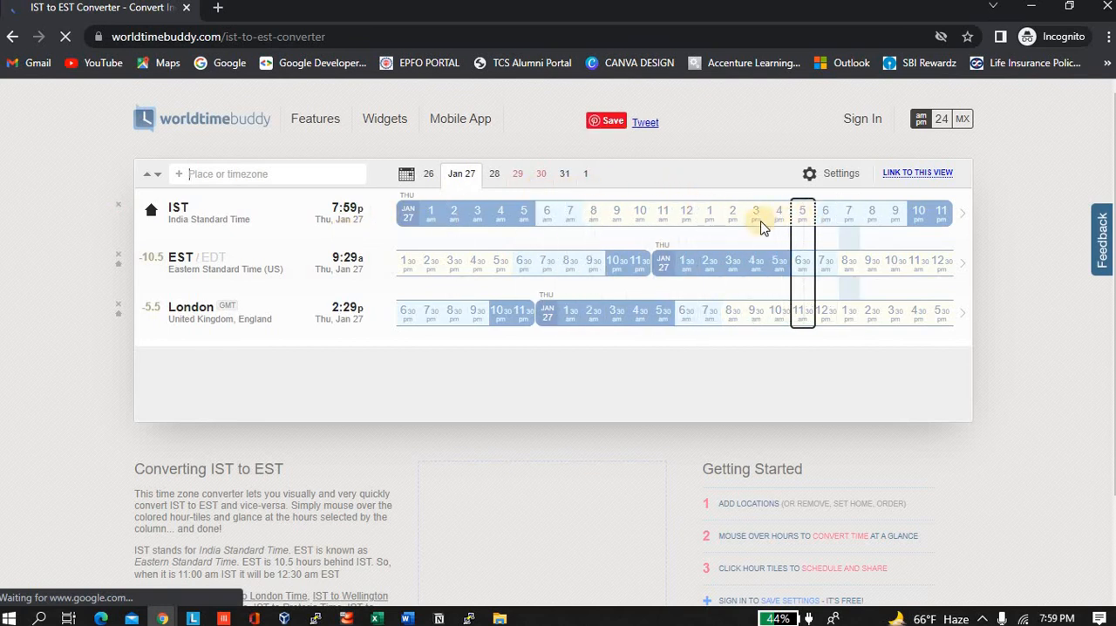
{"action": "mouse_move", "coordinate": [778, 214]}
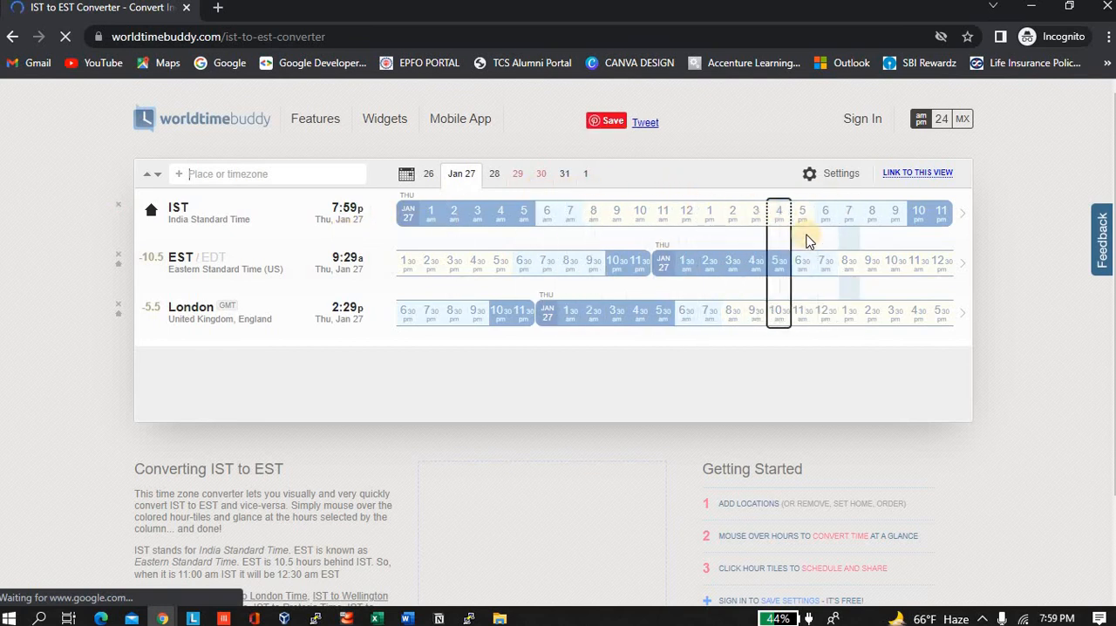
{"action": "mouse_move", "coordinate": [848, 211]}
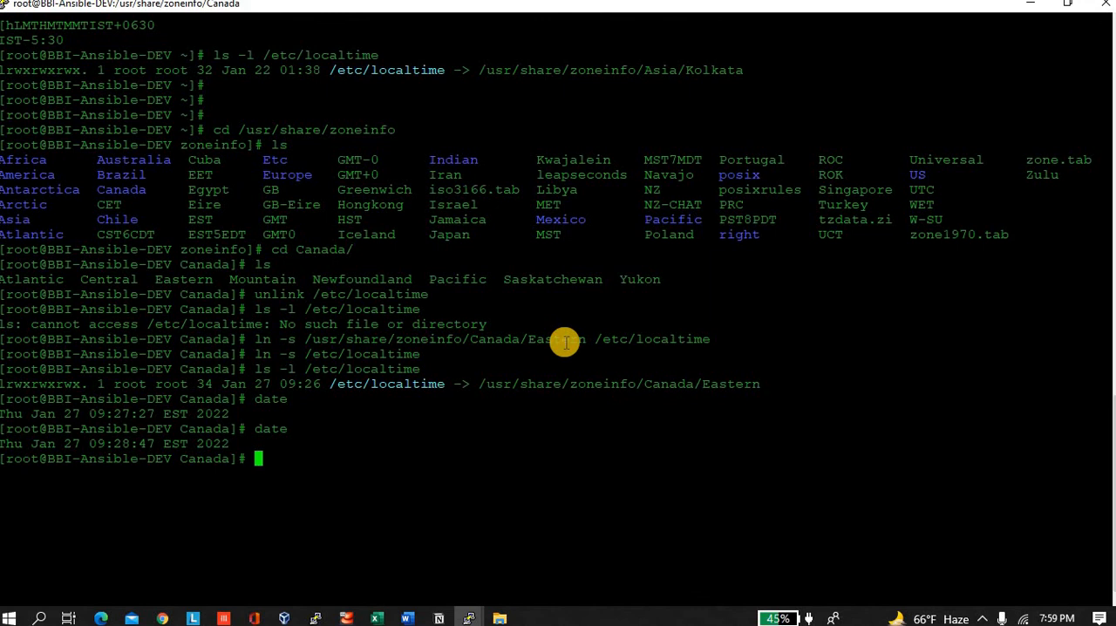
Unlink /etc/localtime and relink it to /usr/share/zoneinfo/Asia/Kolkata
{"action": "type", "text": "u"}
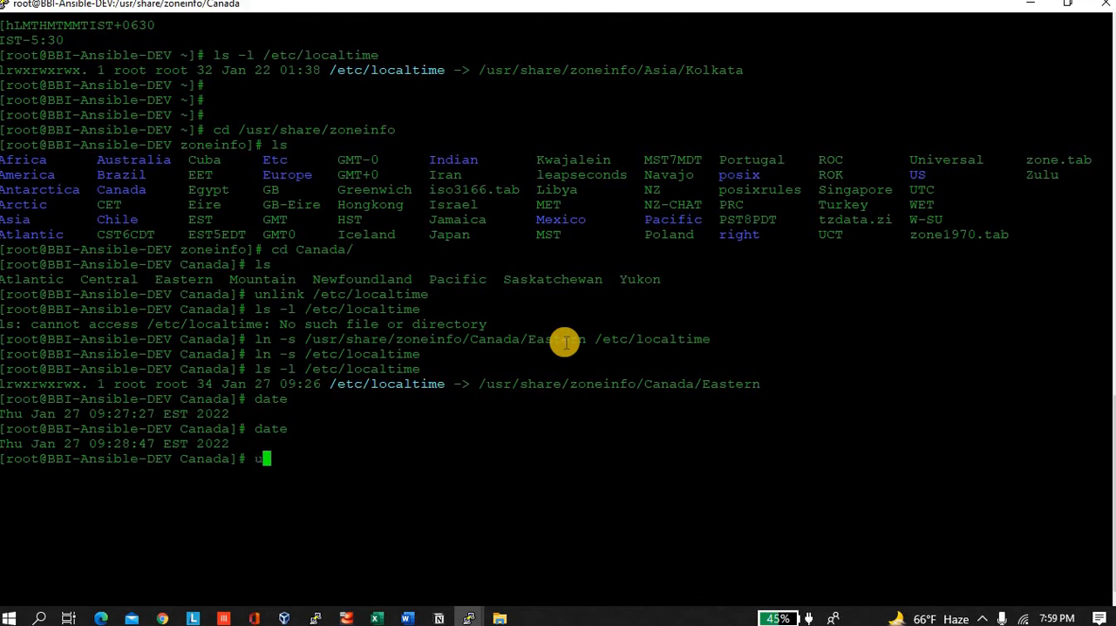
{"action": "type", "text": "nlink /etc/localtime"}
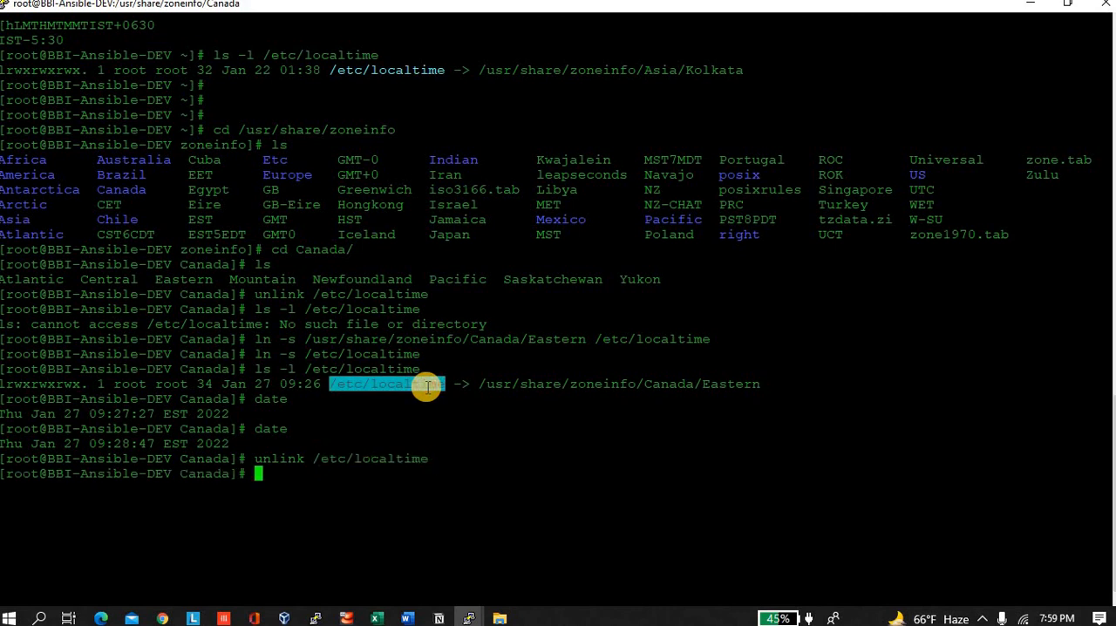
{"action": "type", "text": "ln"}
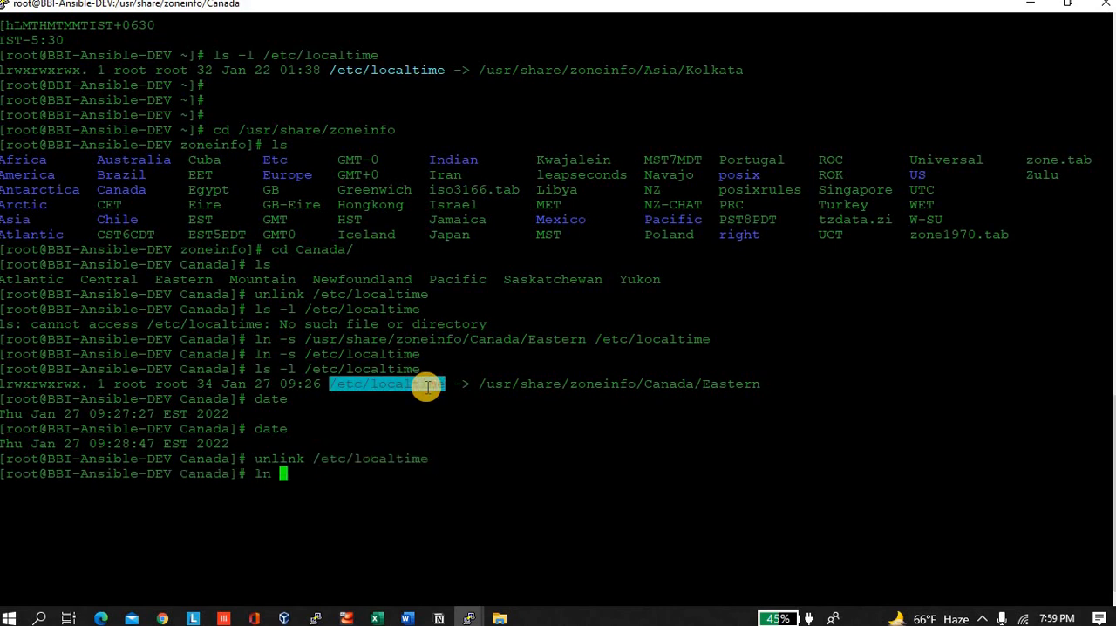
{"action": "type", "text": "-s /"}
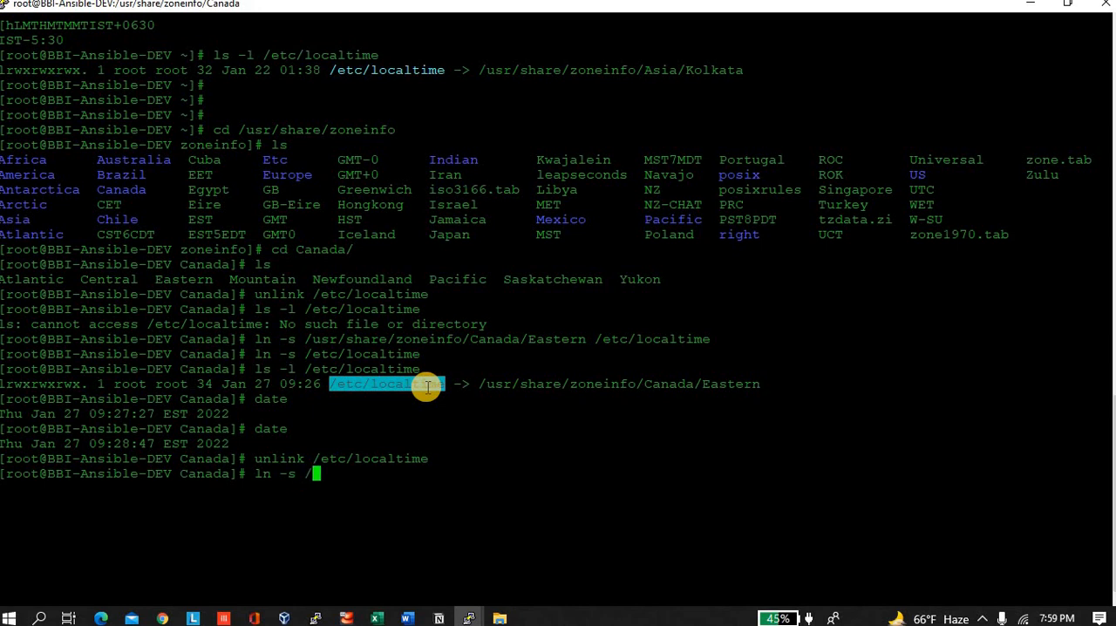
{"action": "type", "text": "usr/"}
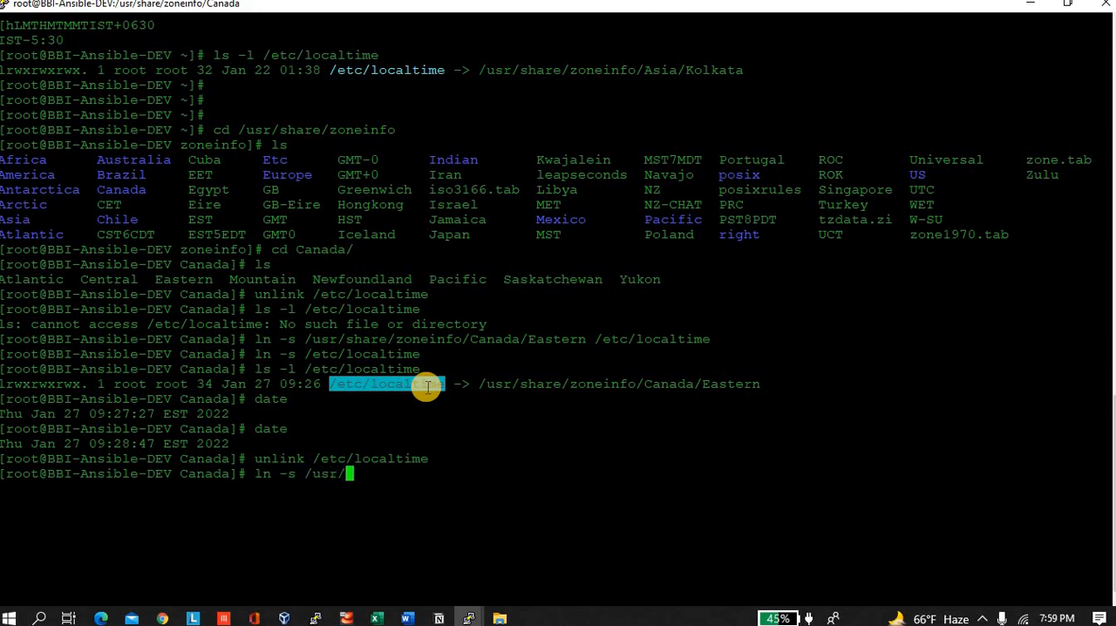
{"action": "type", "text": "s"}
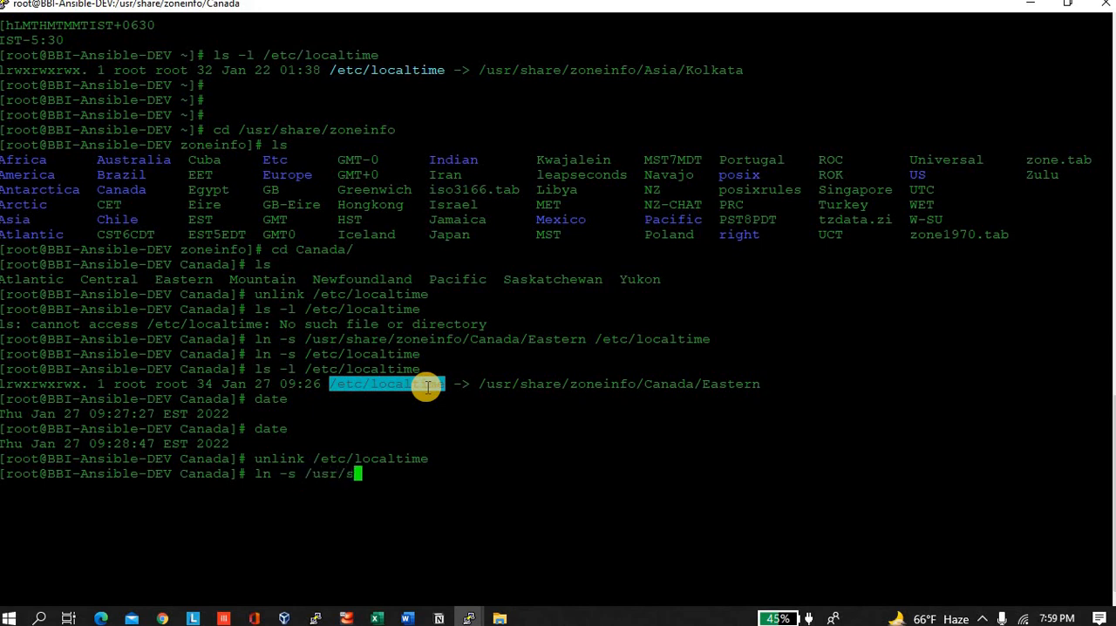
{"action": "type", "text": "hare/zoneinfo/A"}
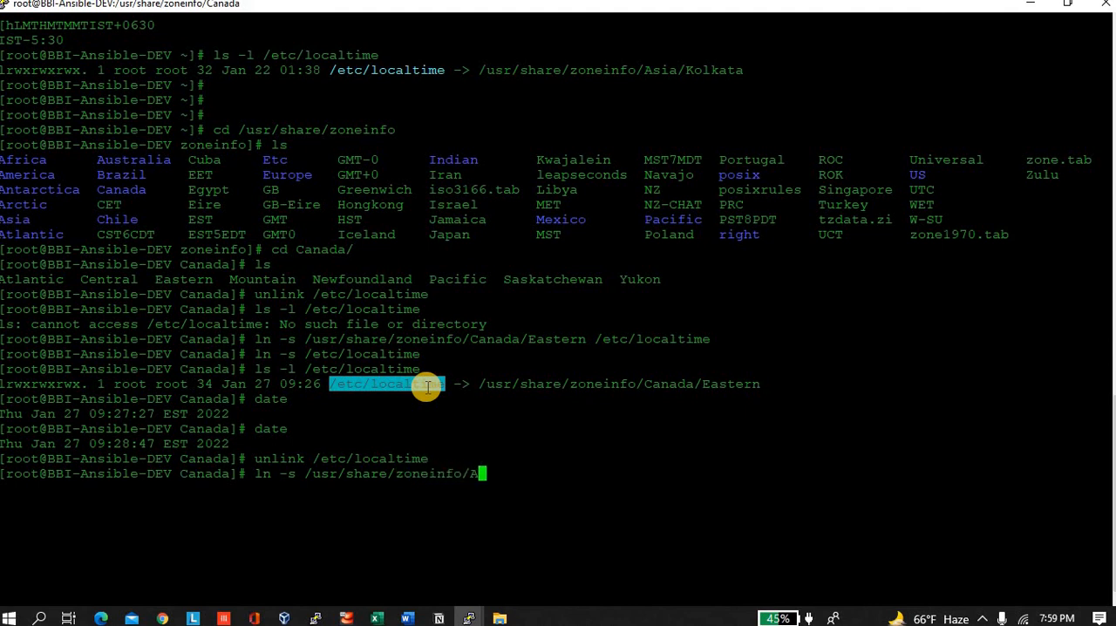
{"action": "type", "text": "sia/"}
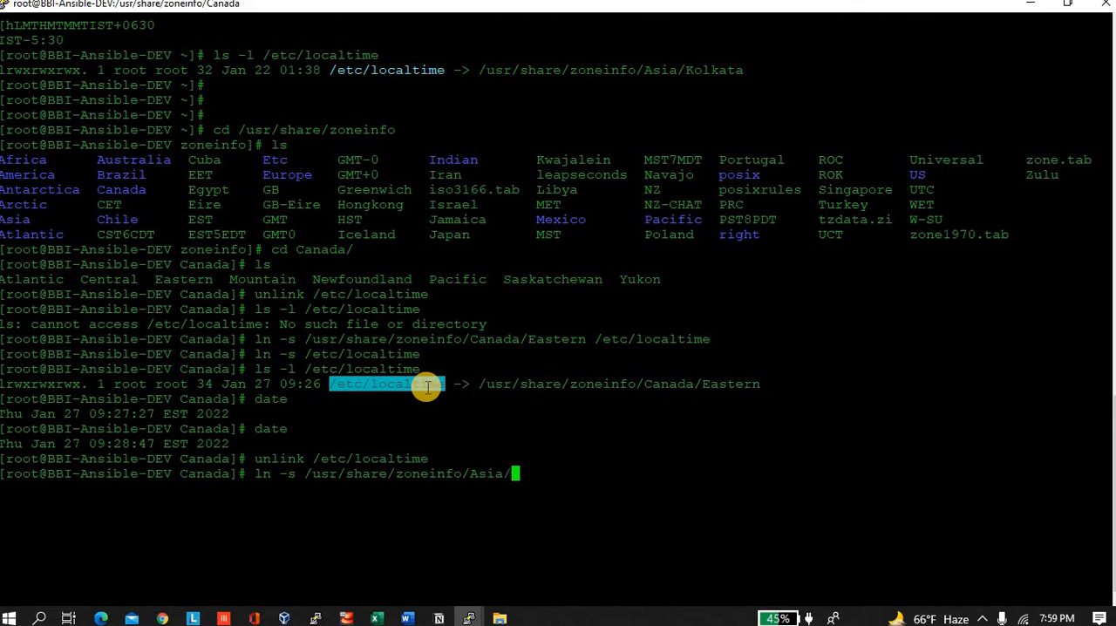
{"action": "type", "text": "K"}
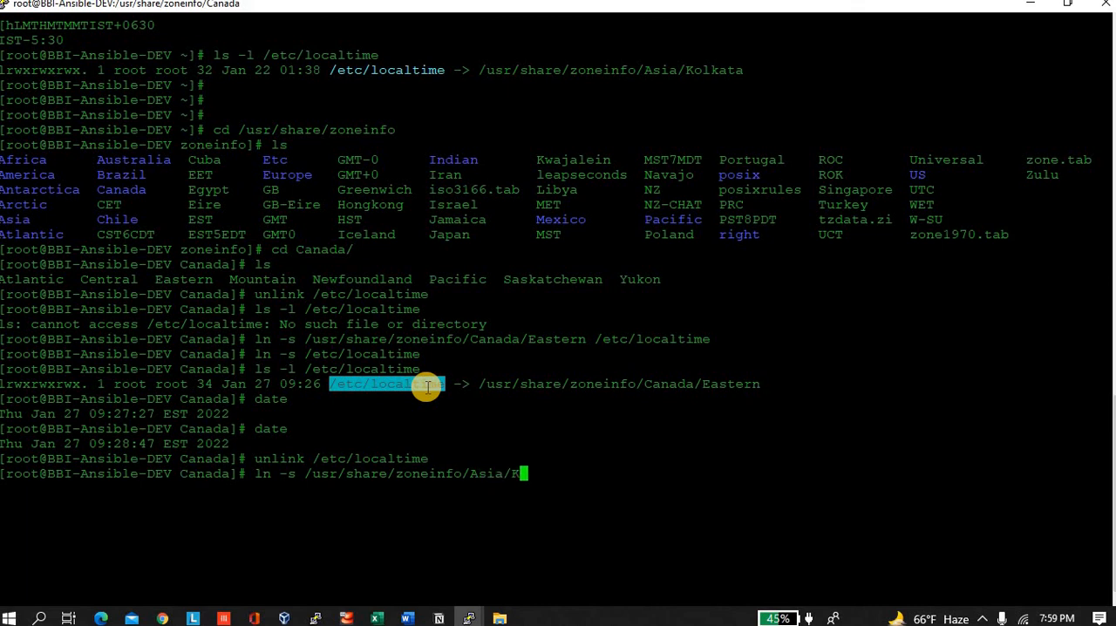
{"action": "type", "text": "olkata /"}
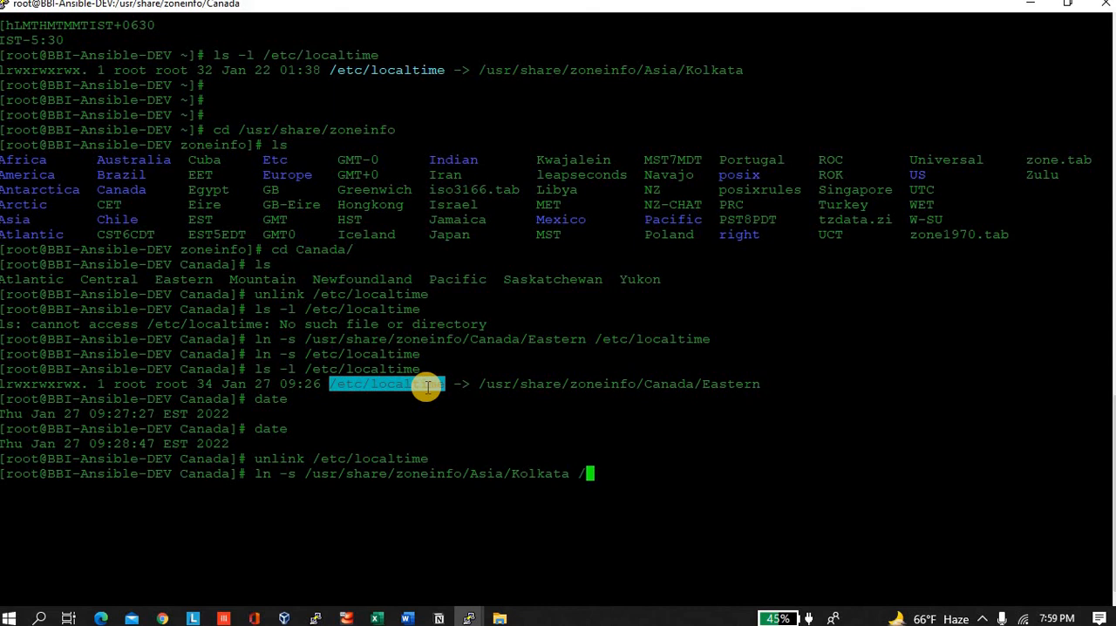
{"action": "type", "text": "etc/localtime"}
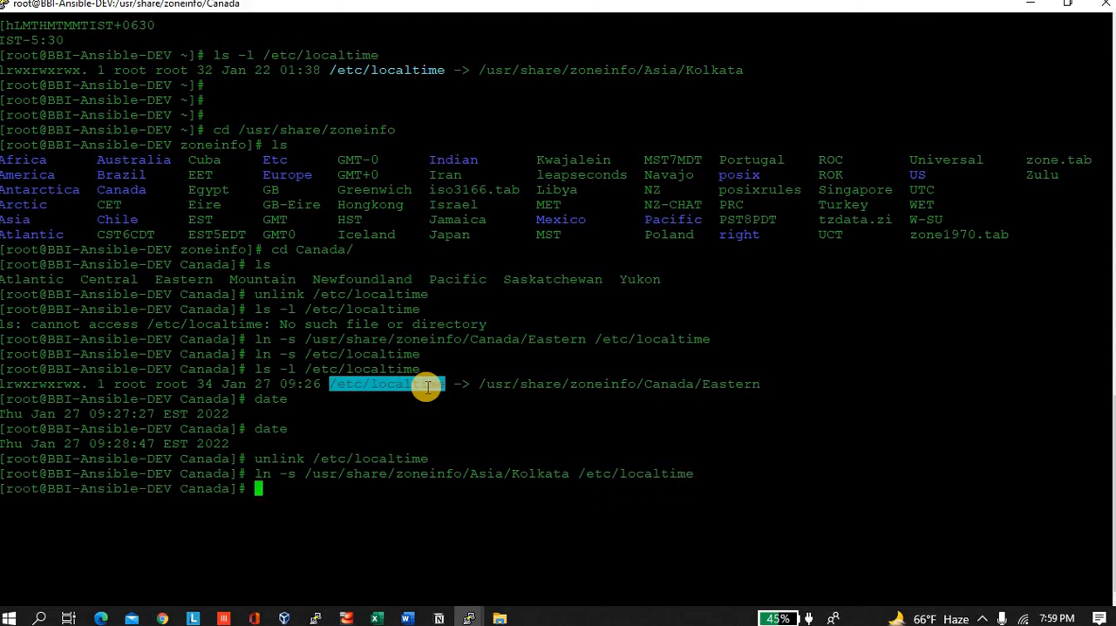
List /etc/localtime with ls -l to confirm it points to Asia/Kolkata
{"action": "type", "text": "ls"}
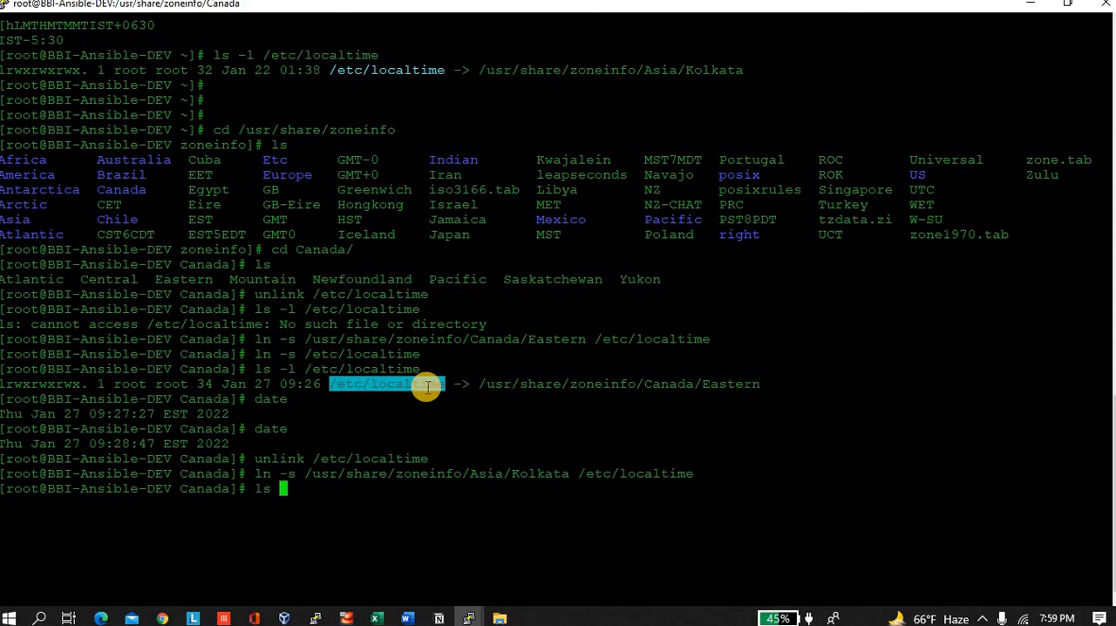
{"action": "type", "text": "-l /etc/localtim"}
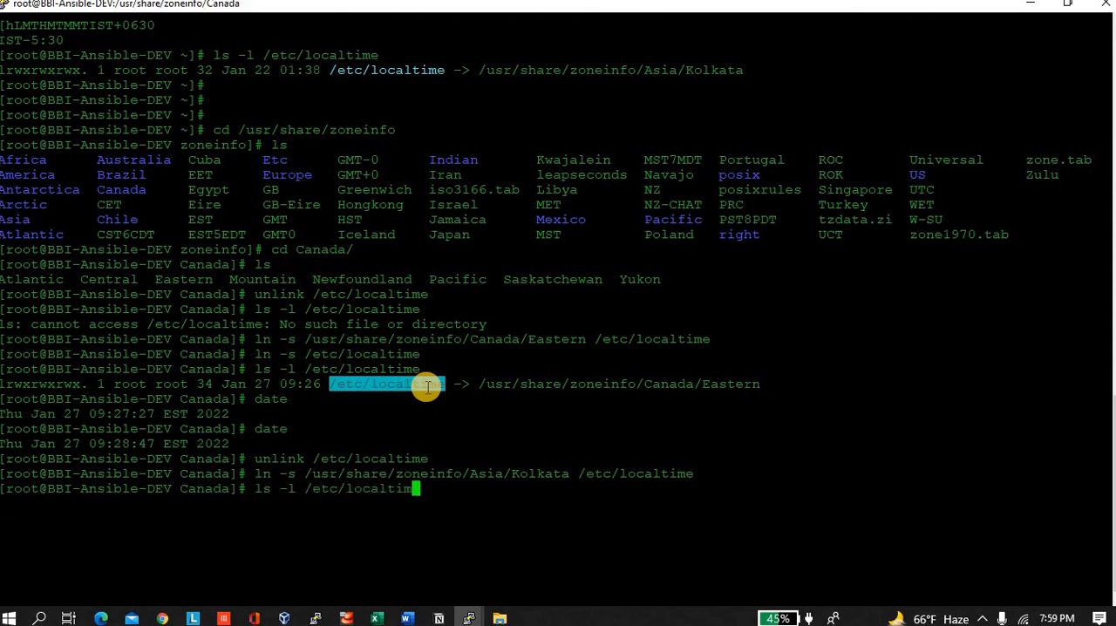
{"action": "key", "text": "Return"}
{"action": "type", "text": "date"}
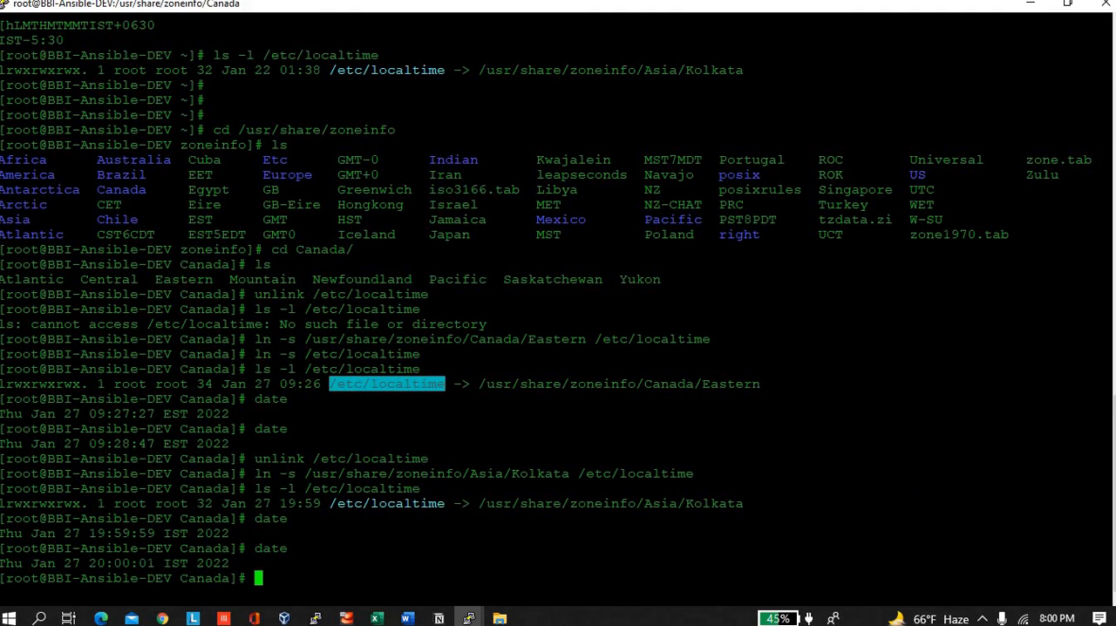
{"action": "mouse_move", "coordinate": [763, 413]}
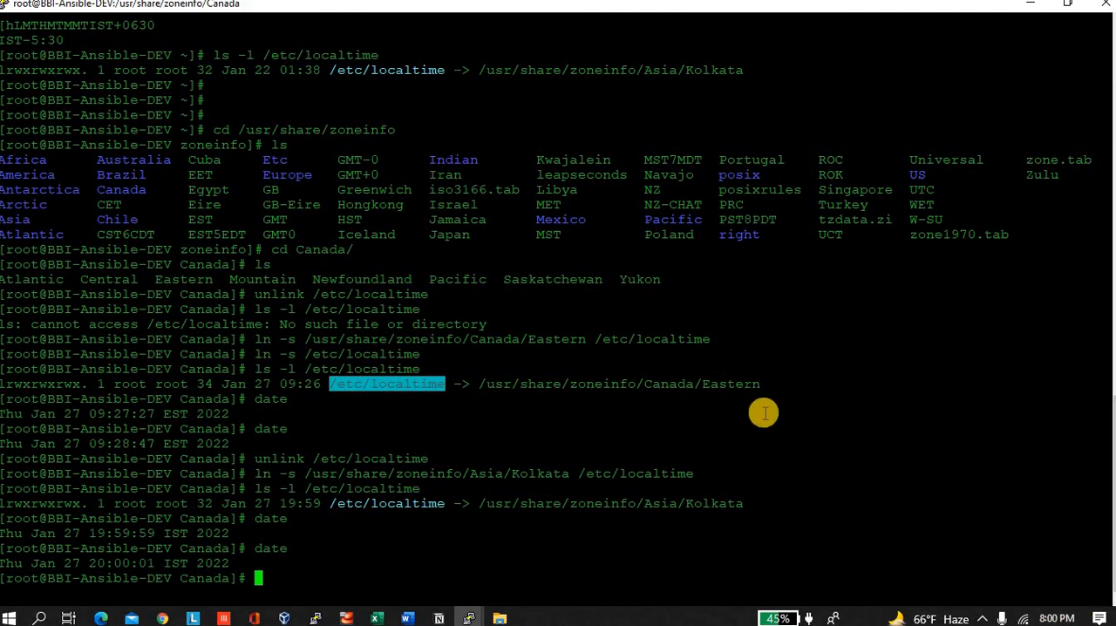